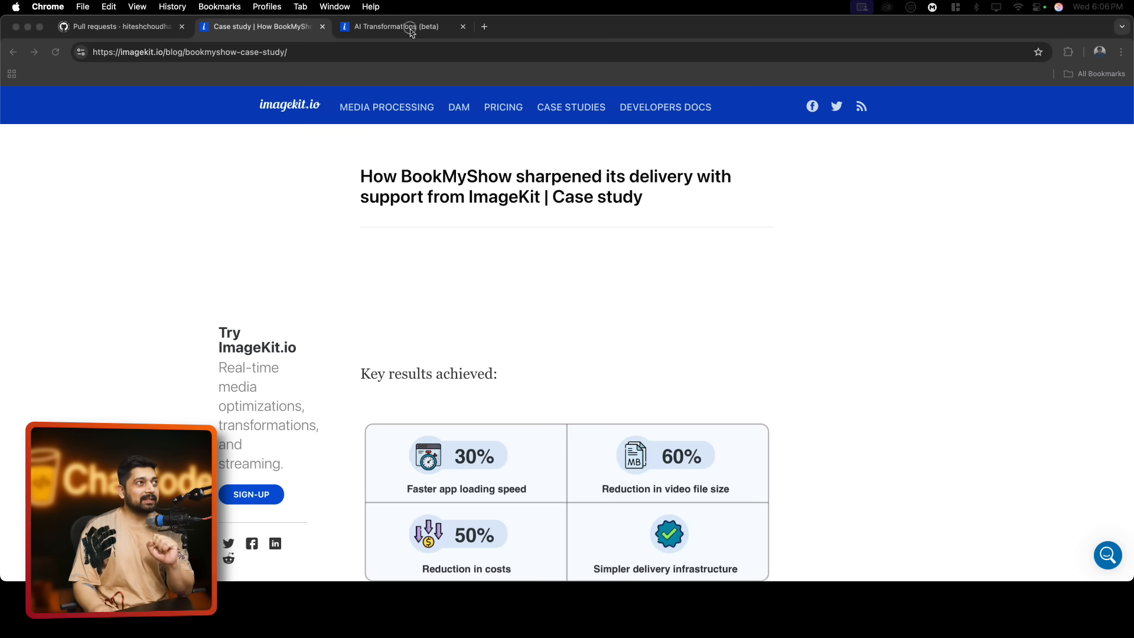
Open the AI Transformations docs and scroll to the lipstick drop-shadow light-direction example
{"action": "left_click", "coordinate": [394, 27]}
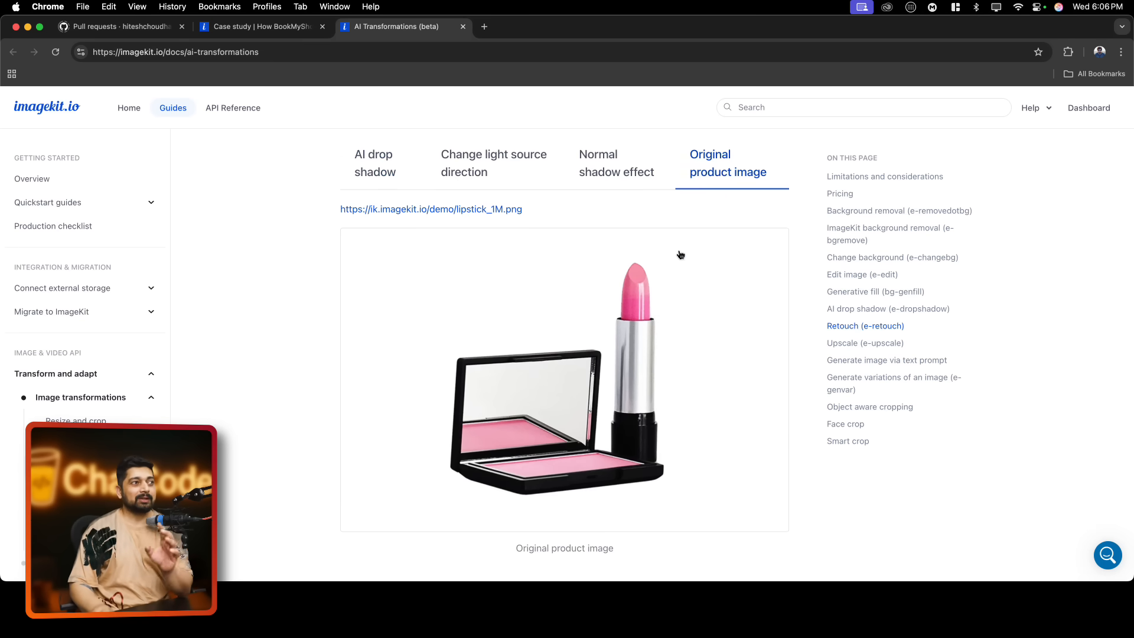
{"action": "scroll", "scroll_direction": "down", "scroll_amount": 3}
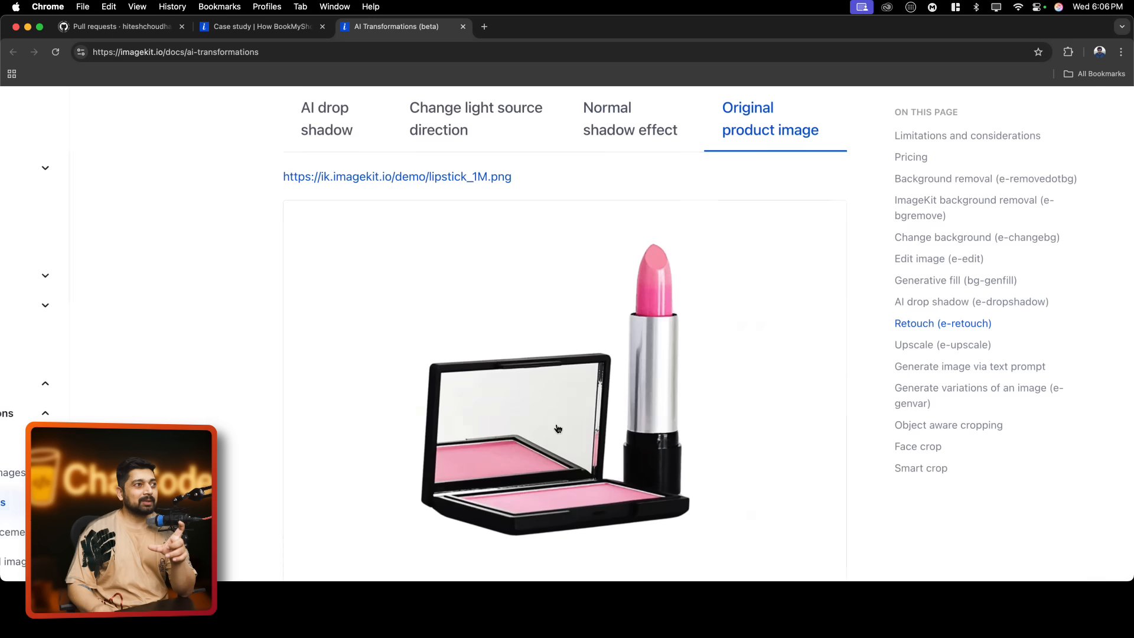
{"action": "scroll", "scroll_direction": "down", "scroll_amount": 3}
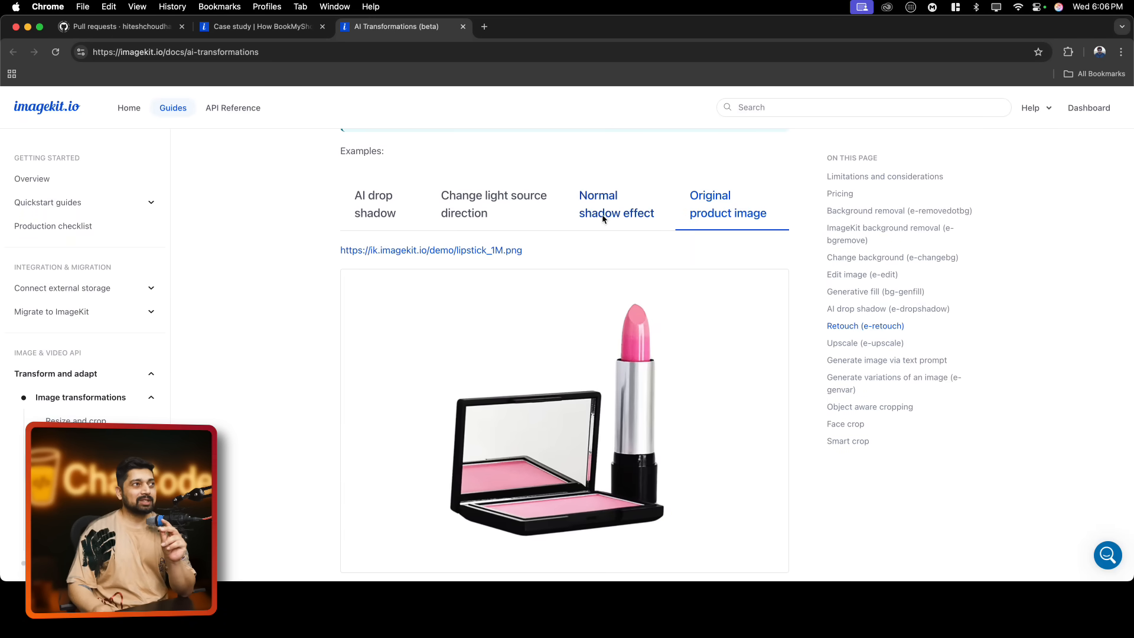
{"action": "mouse_move", "coordinate": [431, 264]}
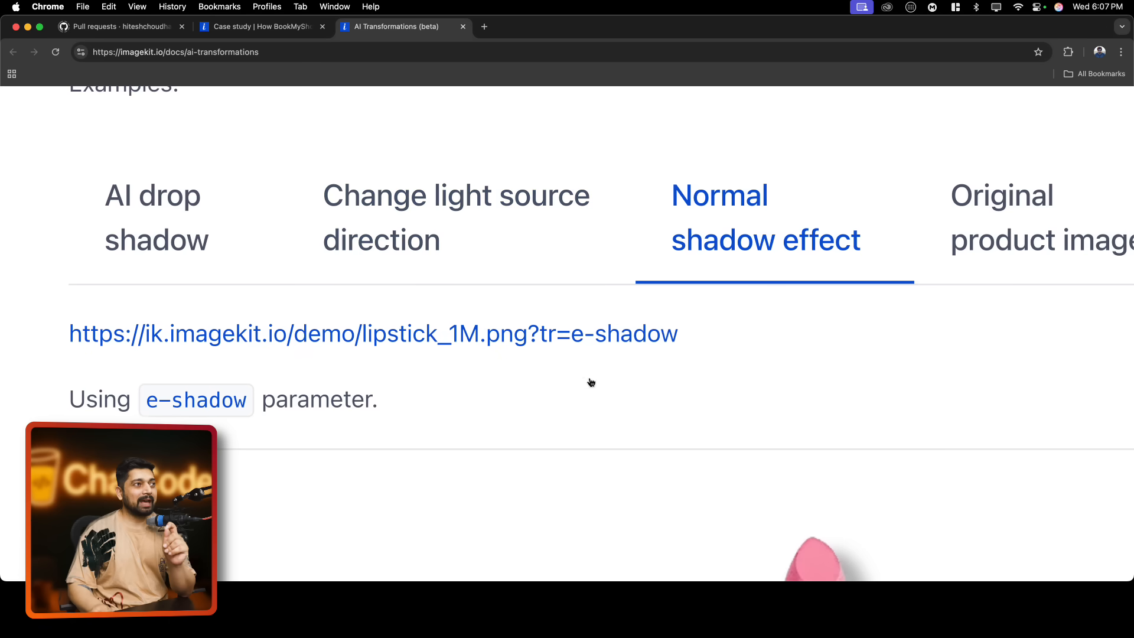
{"action": "mouse_move", "coordinate": [584, 382]}
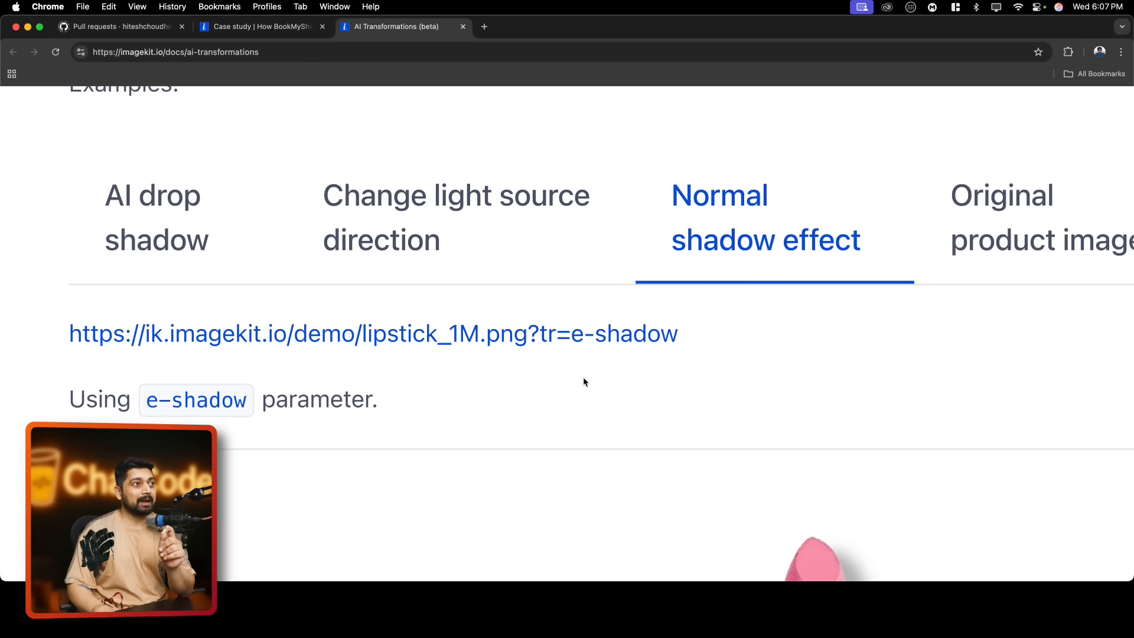
{"action": "mouse_move", "coordinate": [567, 347]}
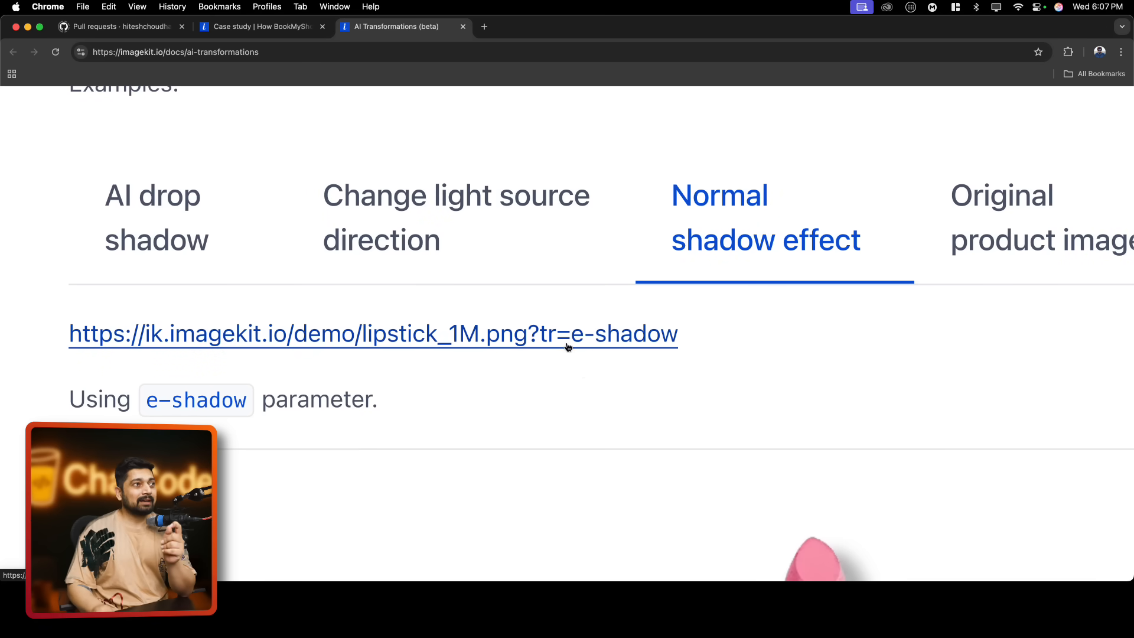
{"action": "mouse_move", "coordinate": [163, 412]}
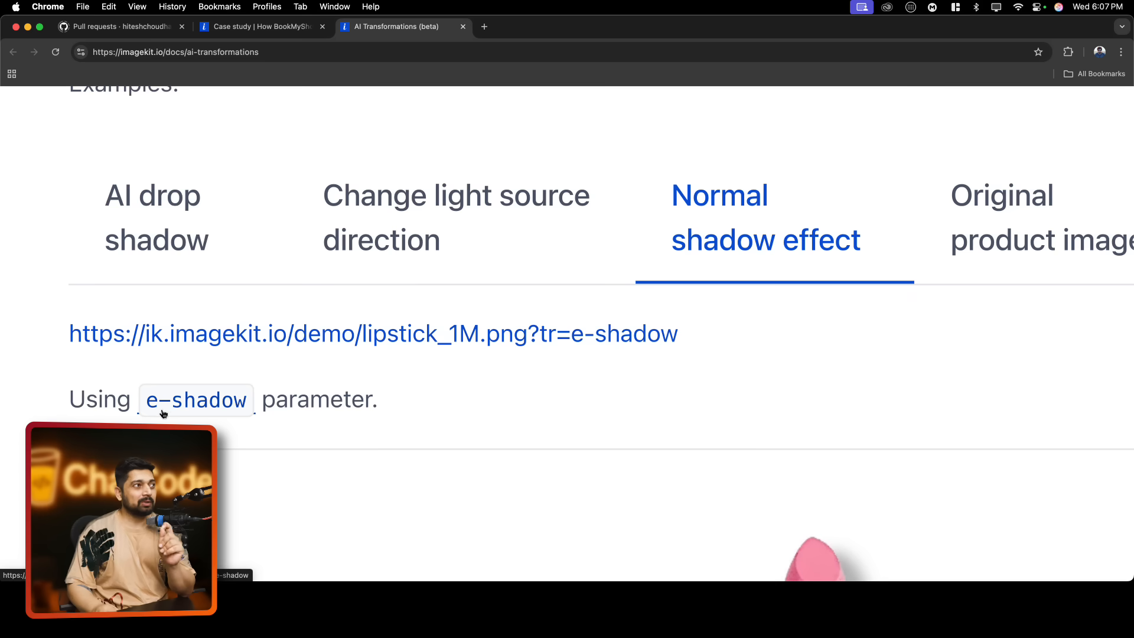
{"action": "scroll", "scroll_direction": "down", "scroll_amount": 3}
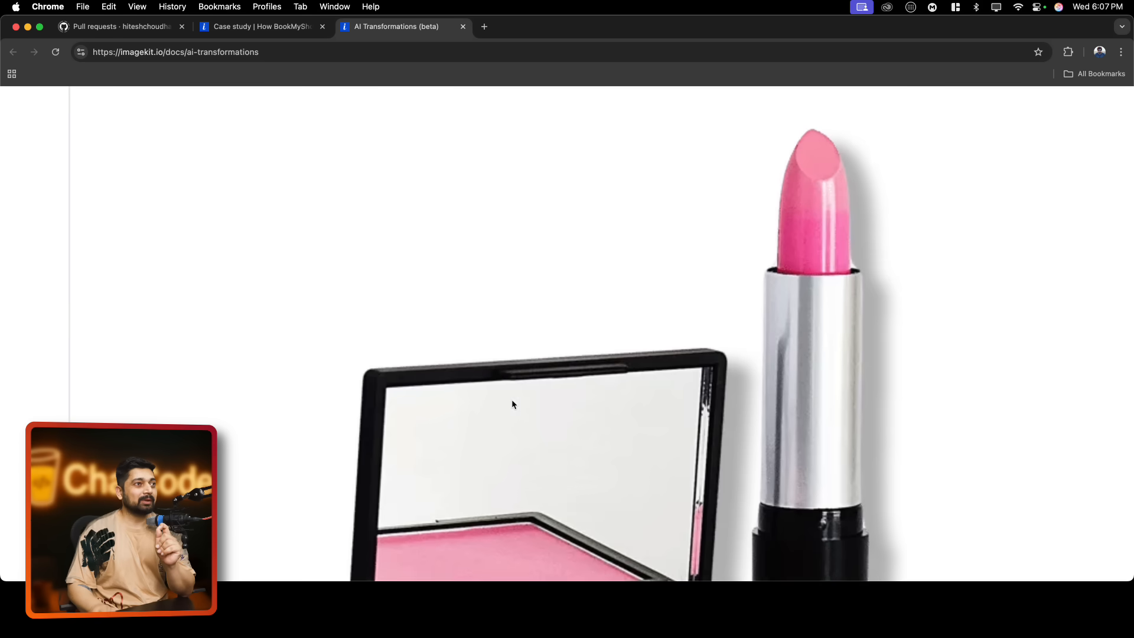
{"action": "scroll", "scroll_direction": "down", "scroll_amount": 3}
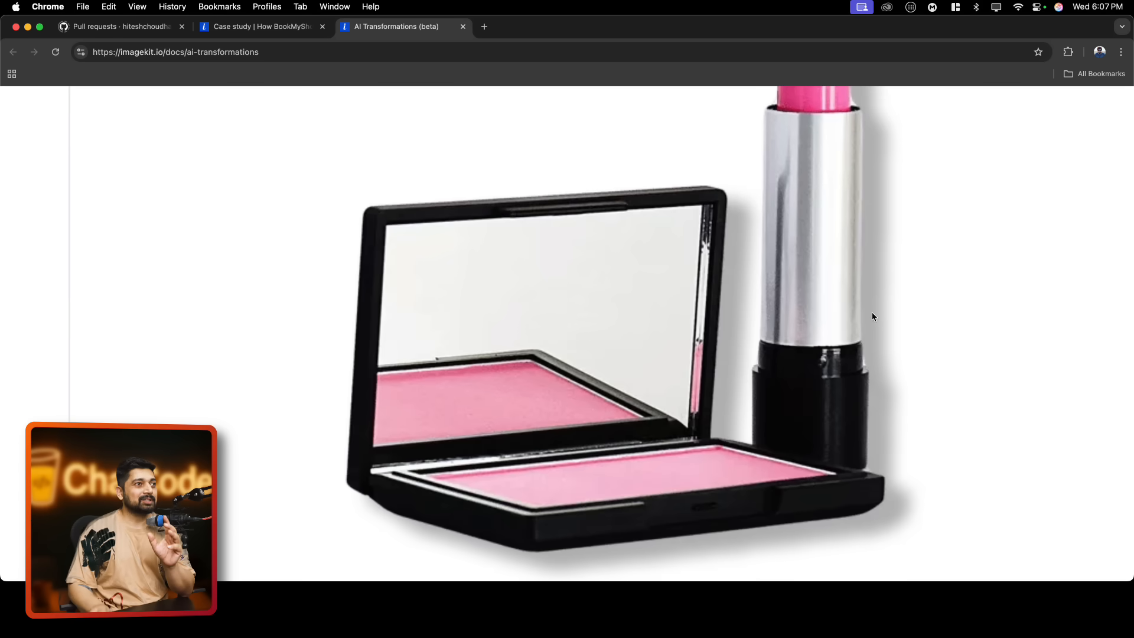
{"action": "scroll", "scroll_direction": "down", "scroll_amount": 3}
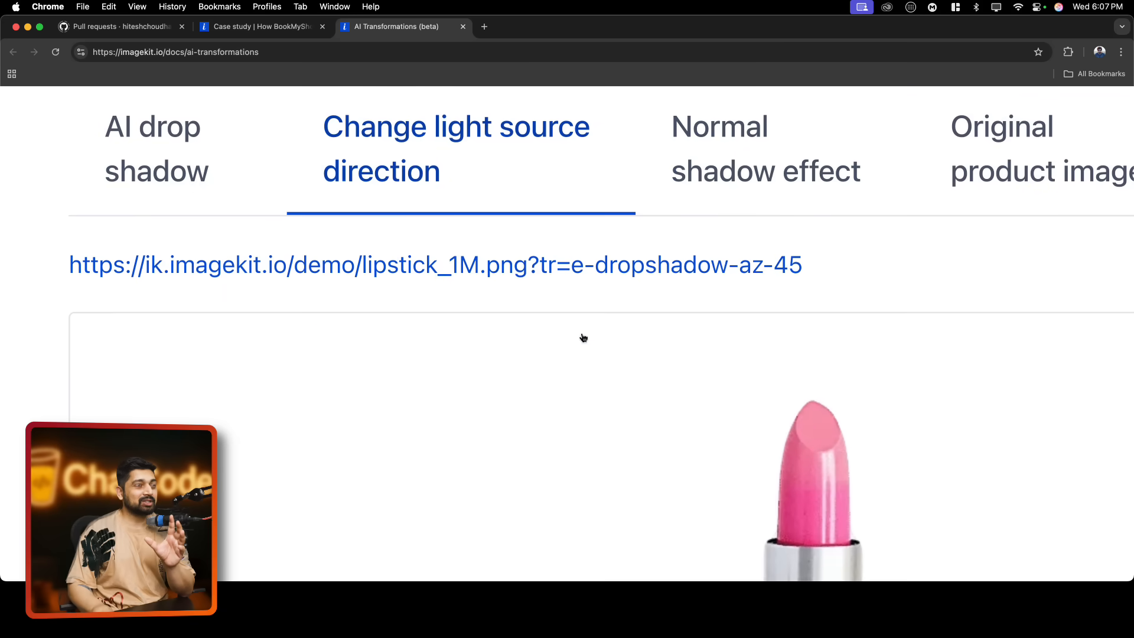
{"action": "mouse_move", "coordinate": [802, 283]}
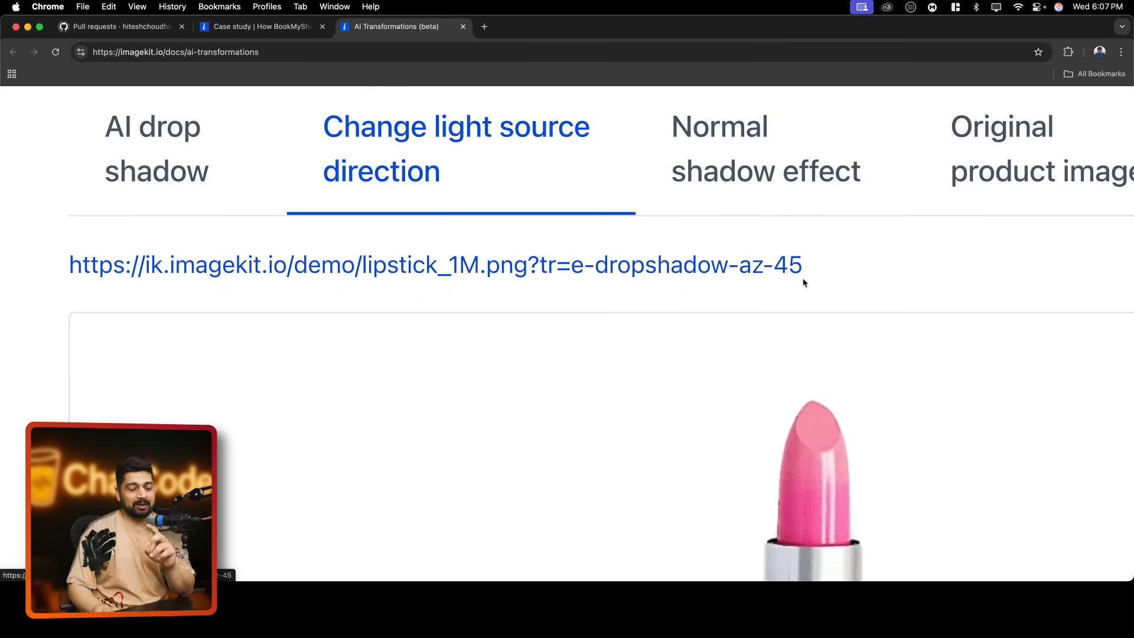
{"action": "scroll", "scroll_direction": "down", "scroll_amount": 3}
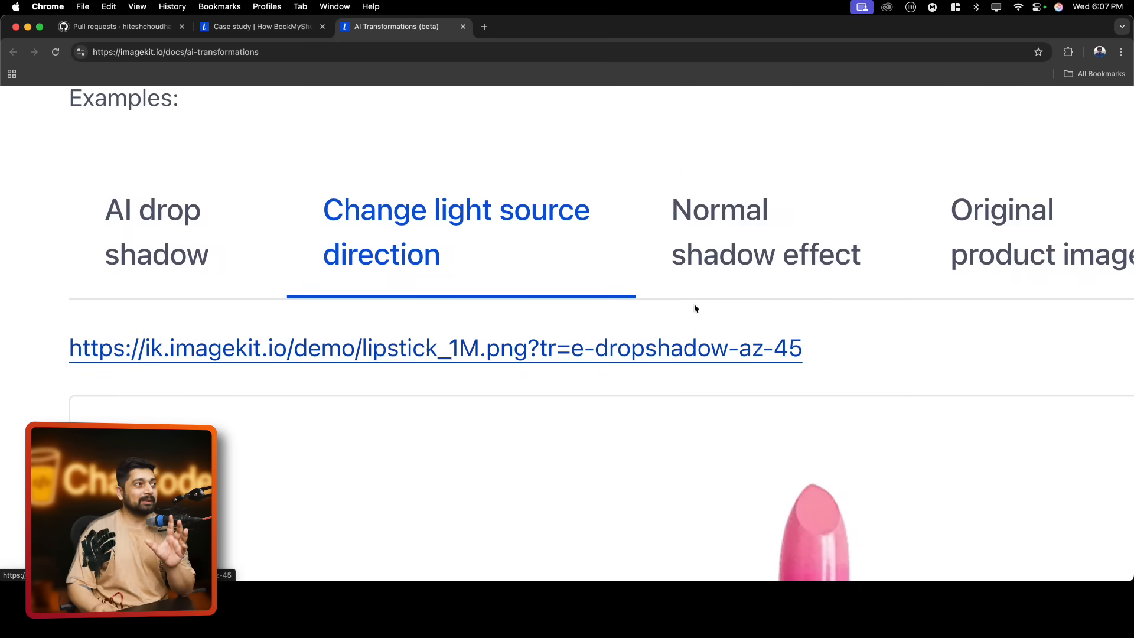
Scroll to Generative fill and drag the cake slider left to show the decorated cake
{"action": "scroll", "scroll_direction": "down", "scroll_amount": 3}
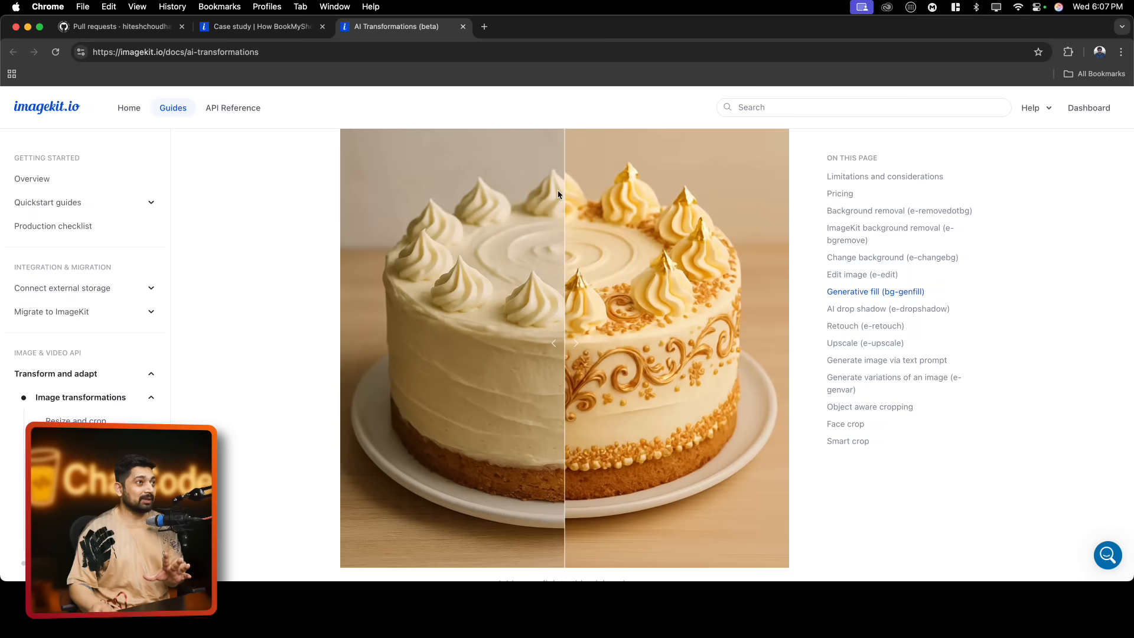
{"action": "left_click_drag", "start_coordinate": [564, 344], "coordinate": [398, 355]}
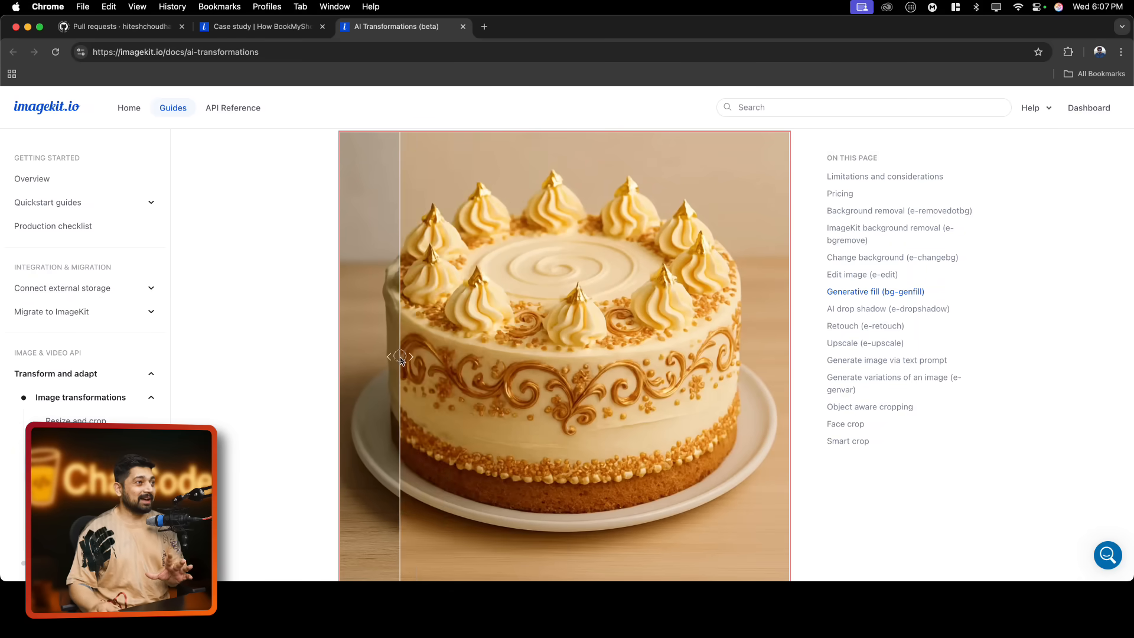
{"action": "left_click_drag", "start_coordinate": [402, 355], "coordinate": [422, 356]}
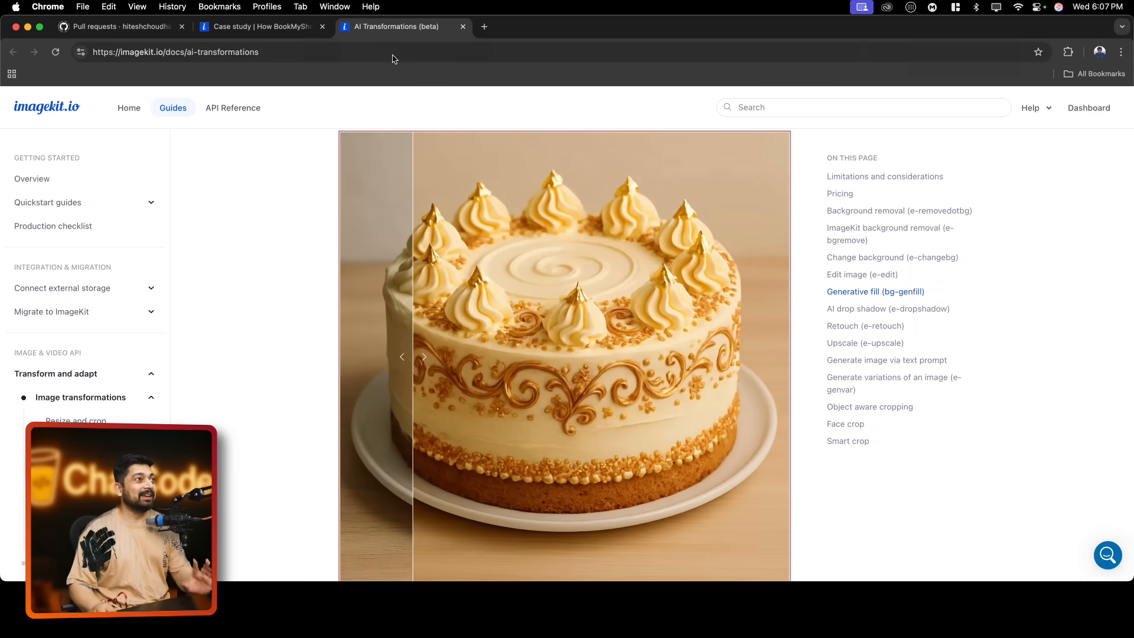
Open the BookMyShow case study and highlight the first 'About BookMyShow' paragraph
{"action": "left_click", "coordinate": [260, 27]}
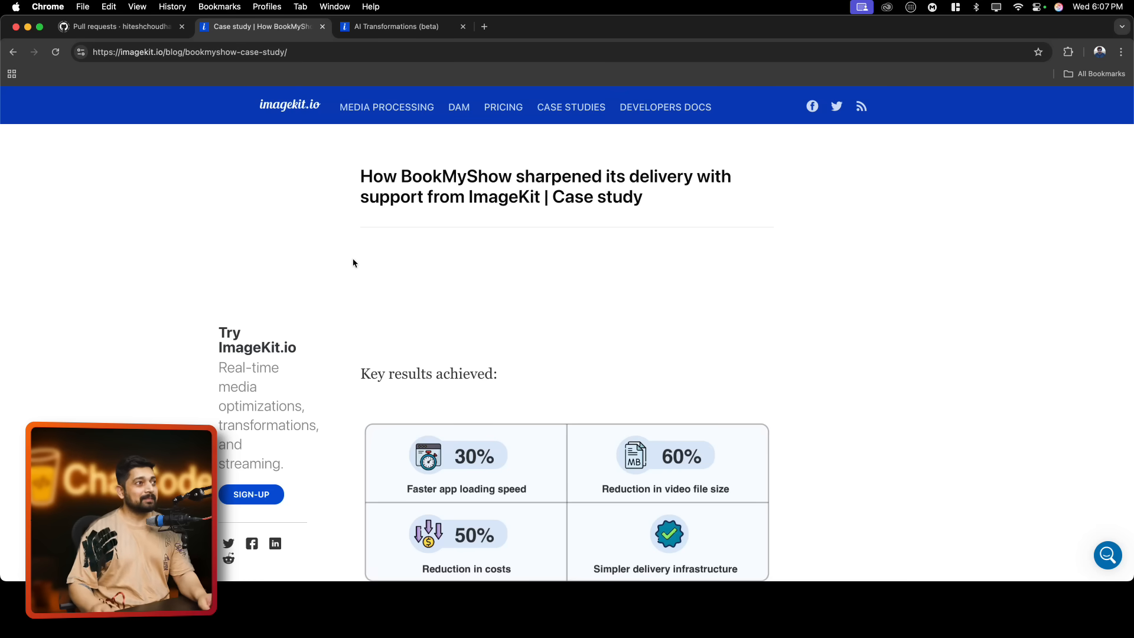
{"action": "scroll", "scroll_direction": "down", "scroll_amount": 3}
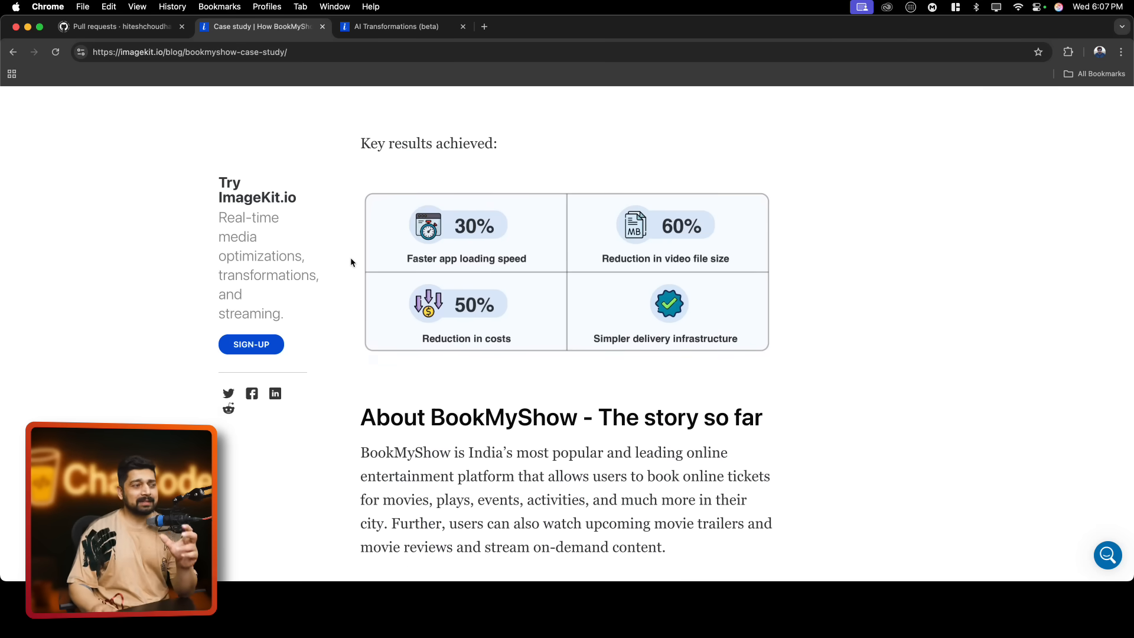
{"action": "scroll", "scroll_direction": "down", "scroll_amount": 3}
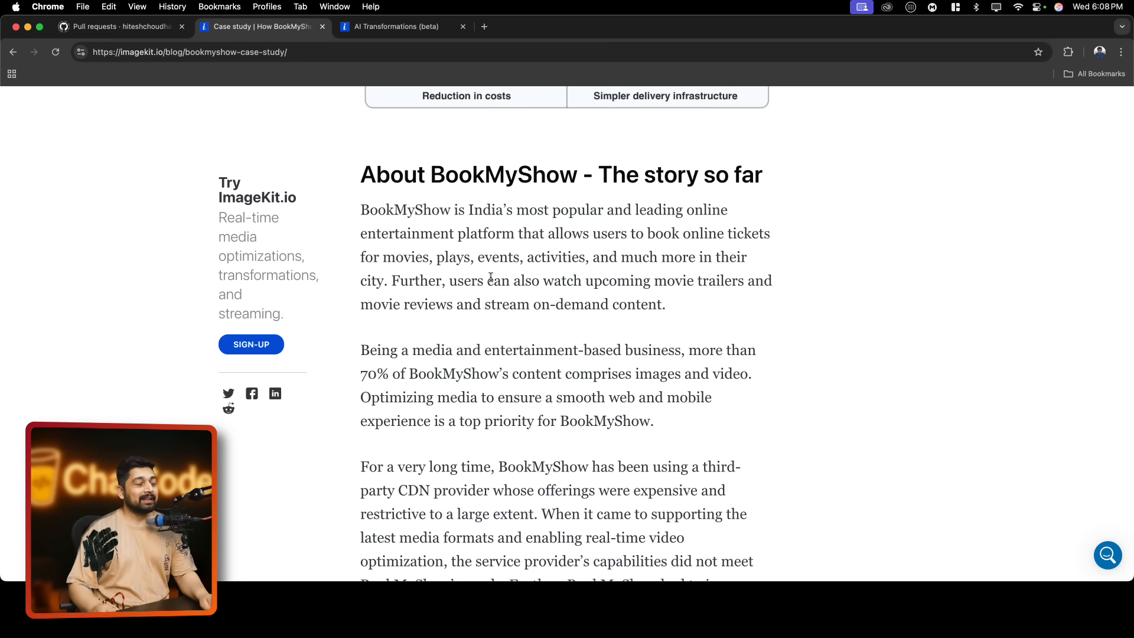
{"action": "left_click_drag", "start_coordinate": [361, 210], "coordinate": [528, 303]}
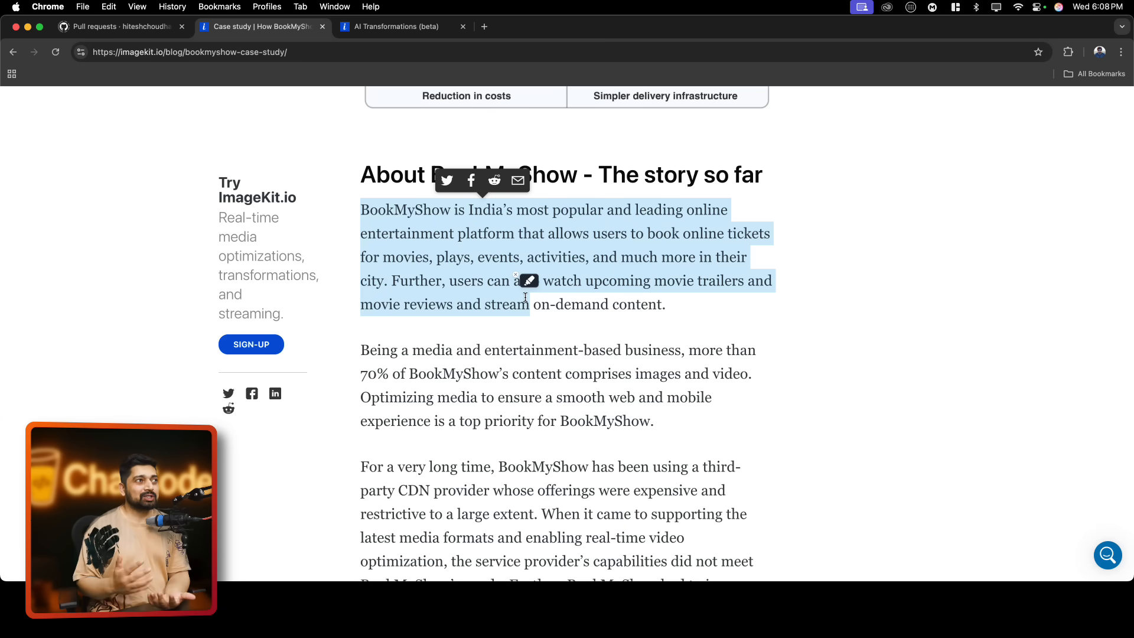
{"action": "left_click", "coordinate": [705, 318]}
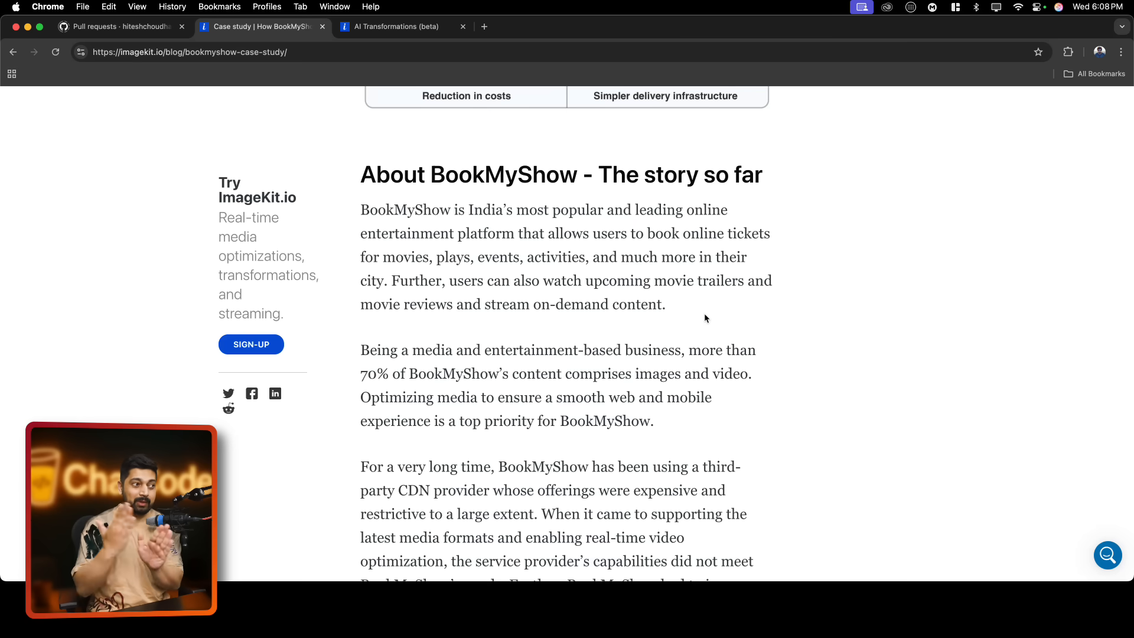
Scroll toward the integrated-CDN paragraph, highlighting the video transformations and AVIF line
{"action": "scroll", "scroll_direction": "down", "scroll_amount": 3}
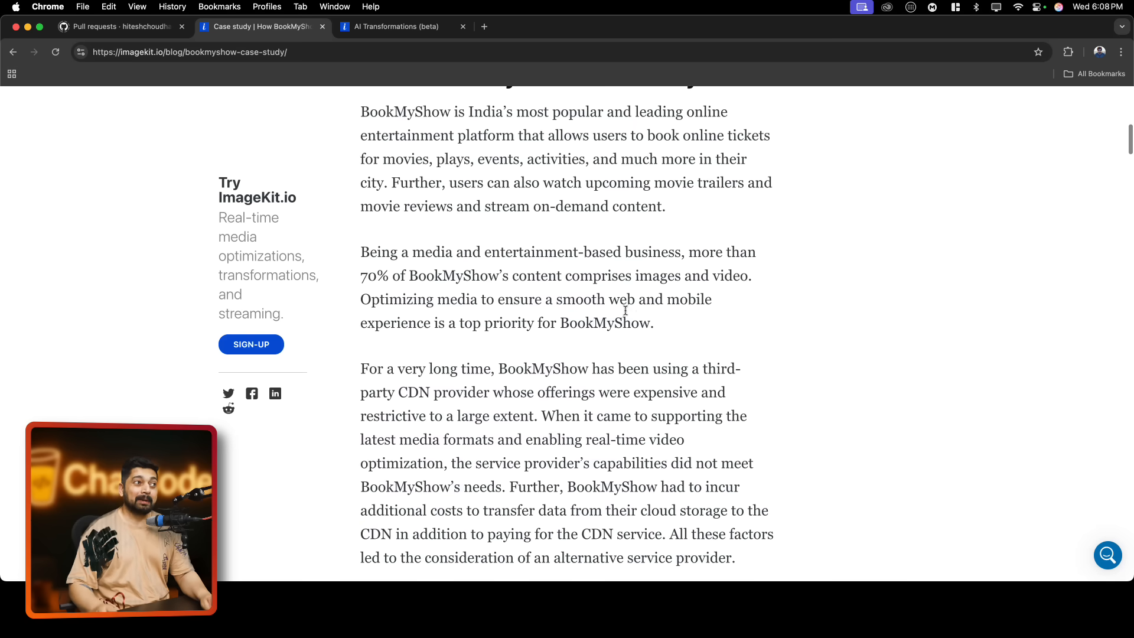
{"action": "scroll", "scroll_direction": "down", "scroll_amount": 3}
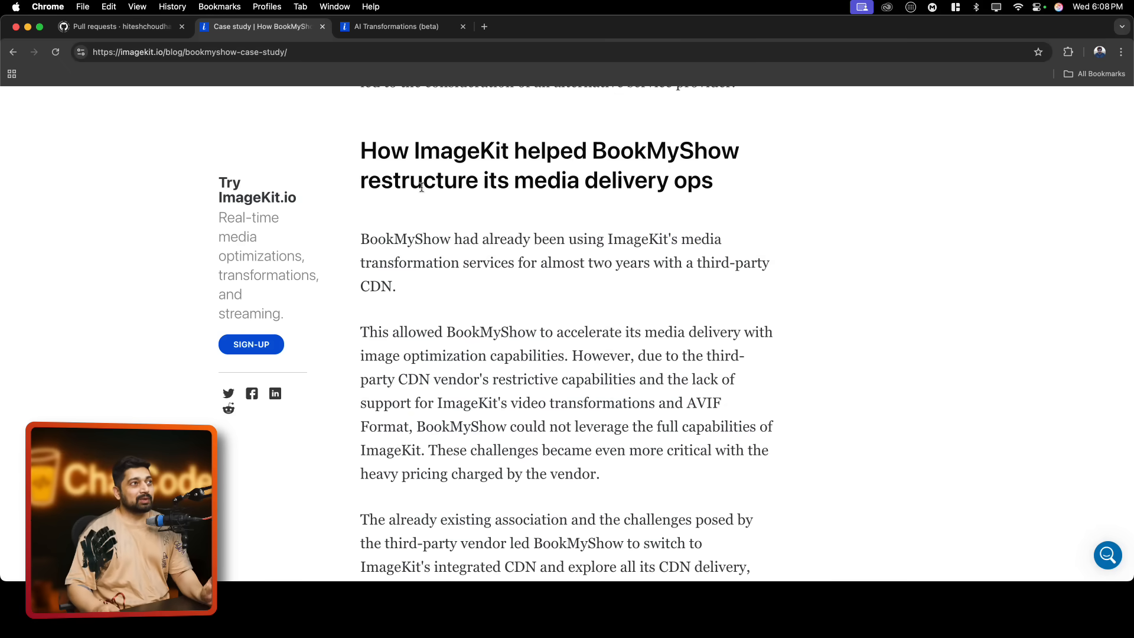
{"action": "scroll", "scroll_direction": "down", "scroll_amount": 3}
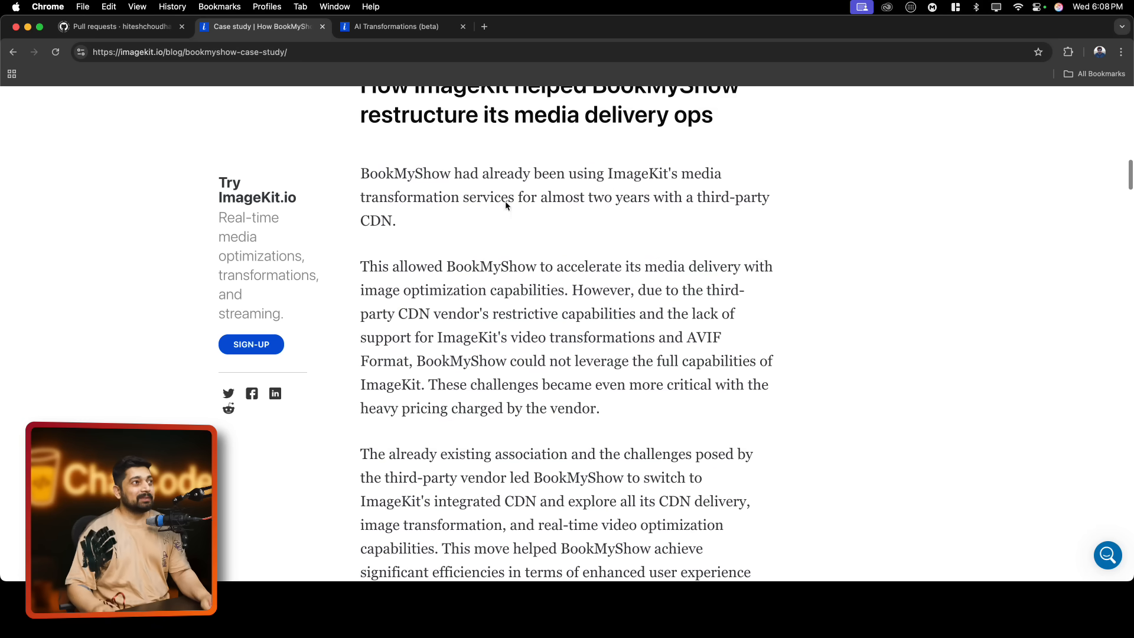
{"action": "mouse_move", "coordinate": [679, 190]}
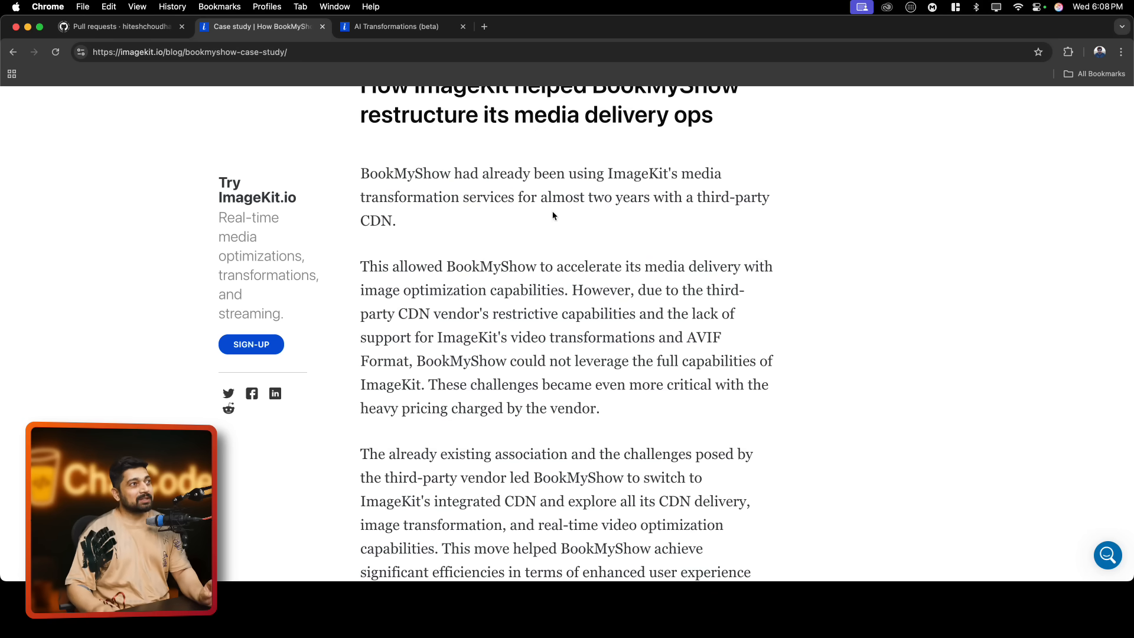
{"action": "mouse_move", "coordinate": [470, 237]}
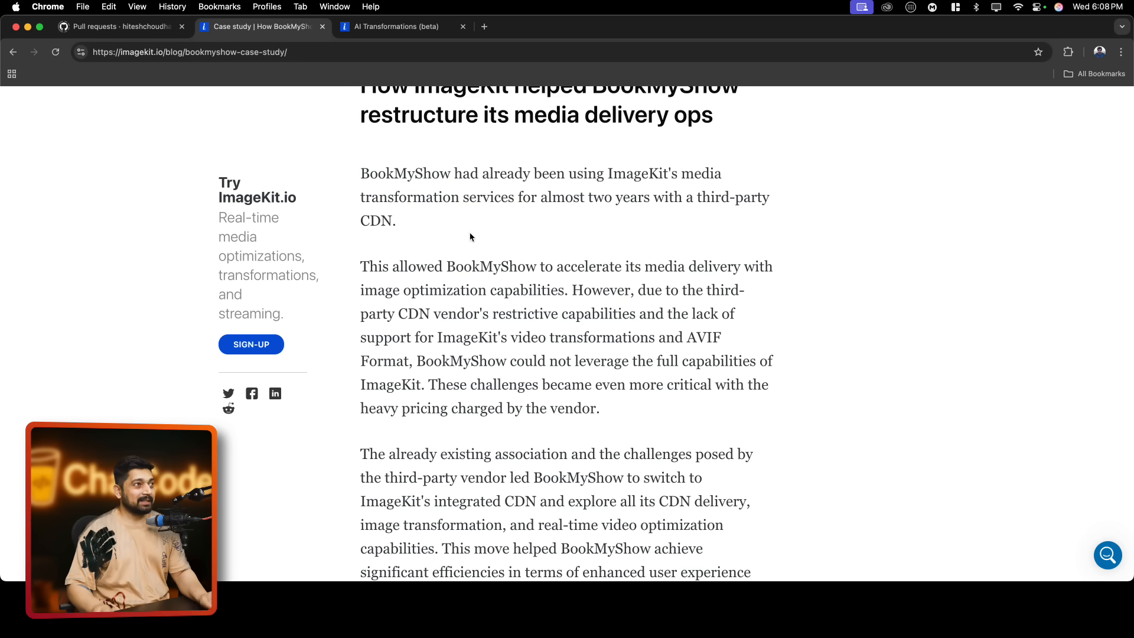
{"action": "scroll", "scroll_direction": "down", "scroll_amount": 3}
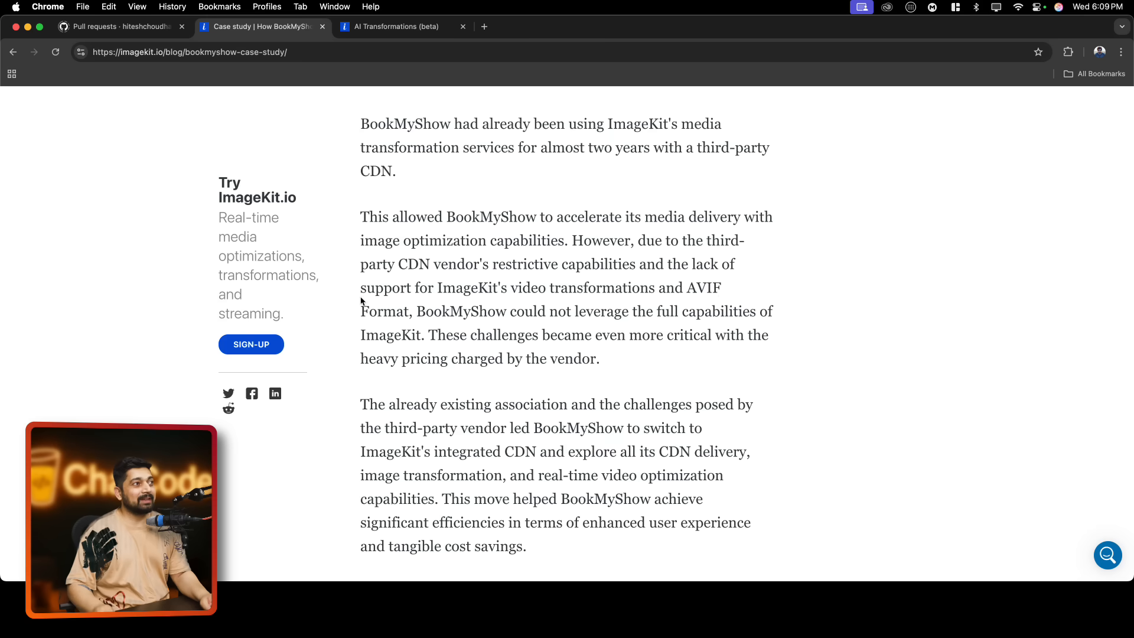
{"action": "left_click_drag", "start_coordinate": [361, 287], "coordinate": [712, 287]}
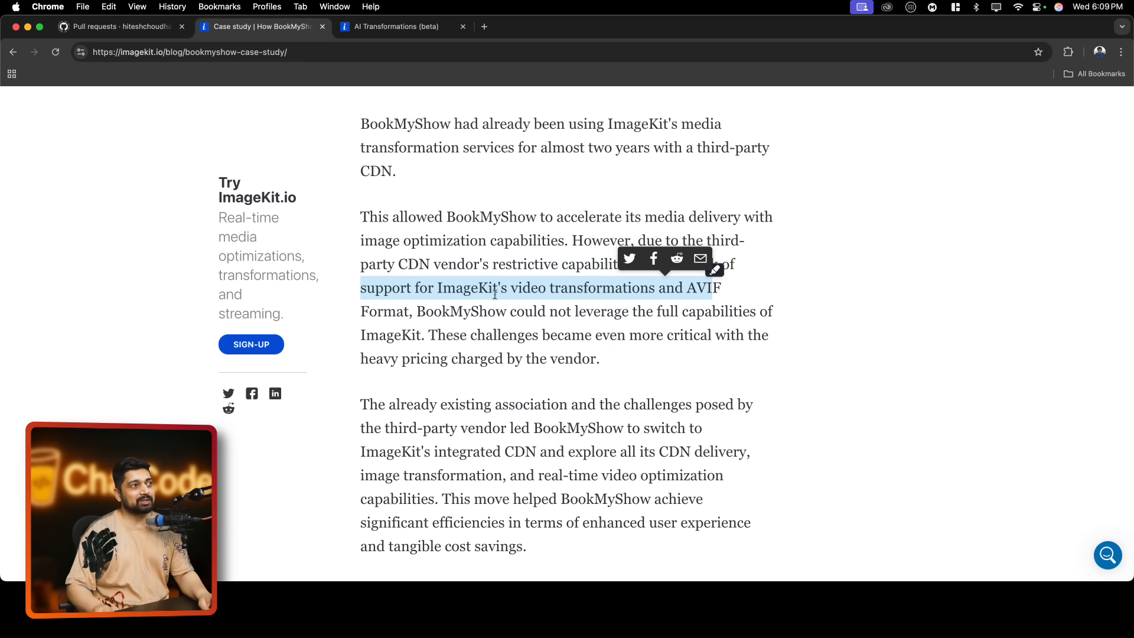
{"action": "scroll", "scroll_direction": "down", "scroll_amount": 3}
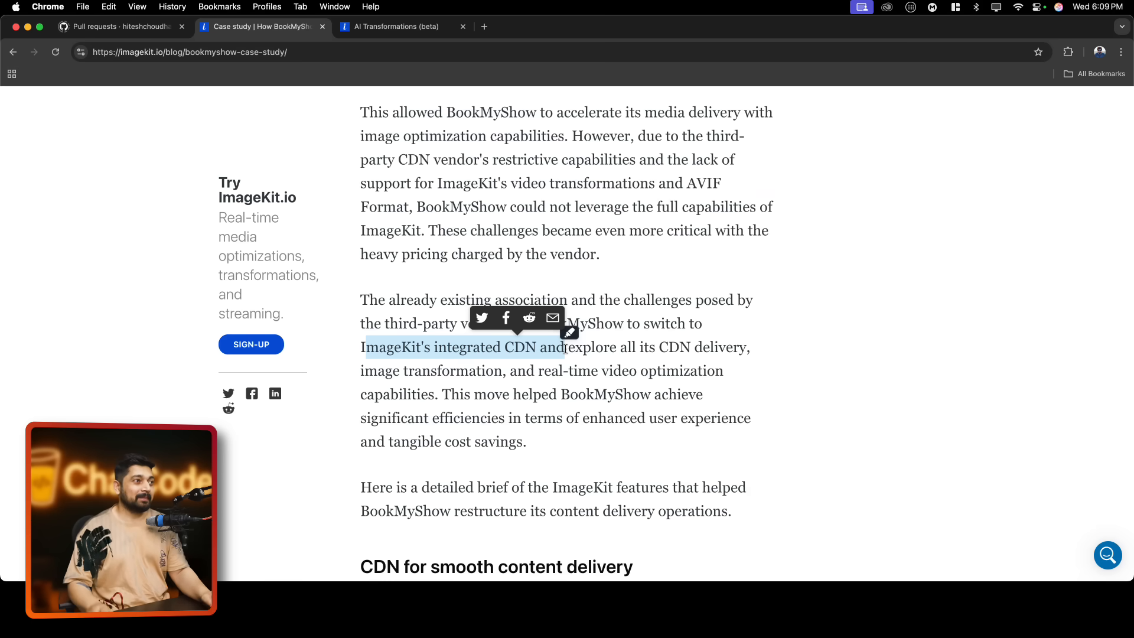
Scroll to 'CDN for smooth content delivery' and highlight the phrase about eliminating routing layers
{"action": "scroll", "scroll_direction": "down", "scroll_amount": 3}
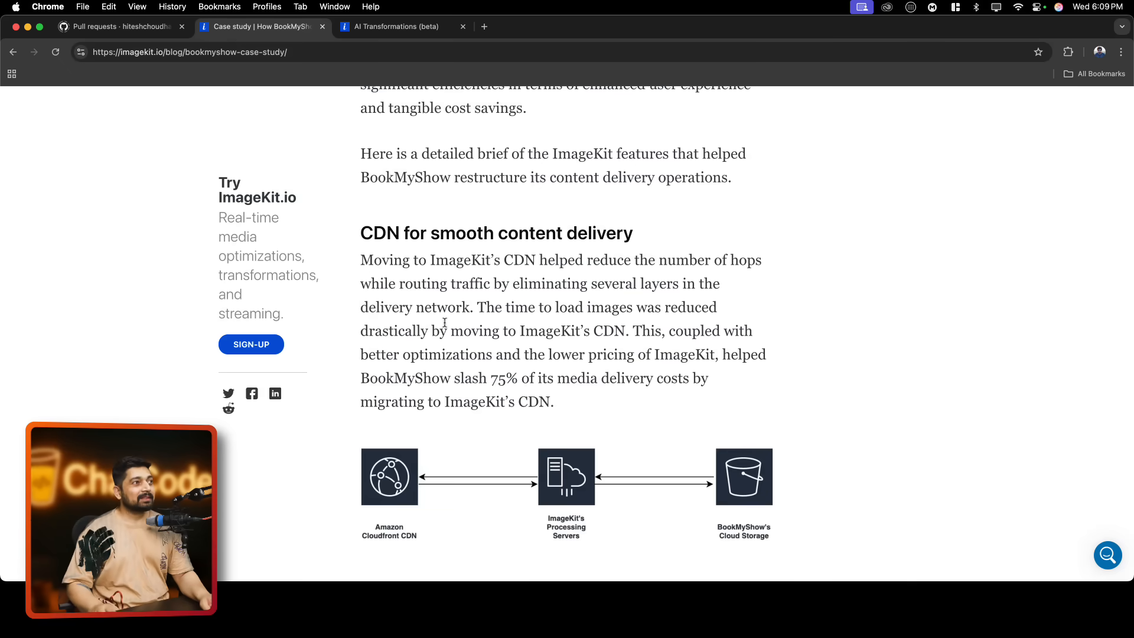
{"action": "scroll", "scroll_direction": "down", "scroll_amount": 3}
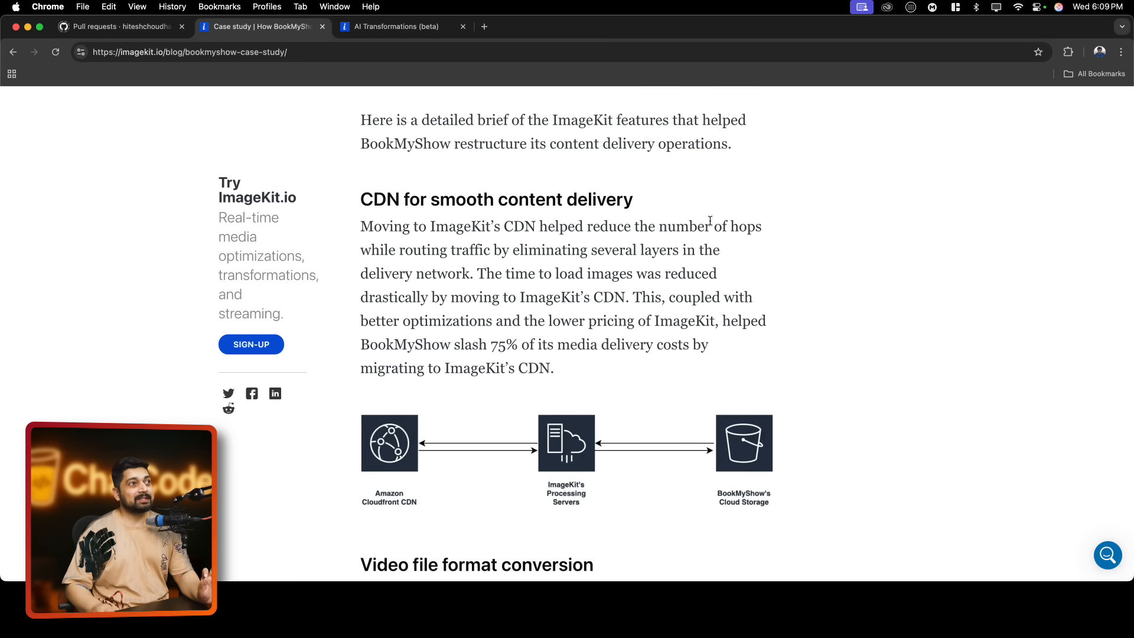
{"action": "left_click_drag", "start_coordinate": [545, 225], "coordinate": [760, 226]}
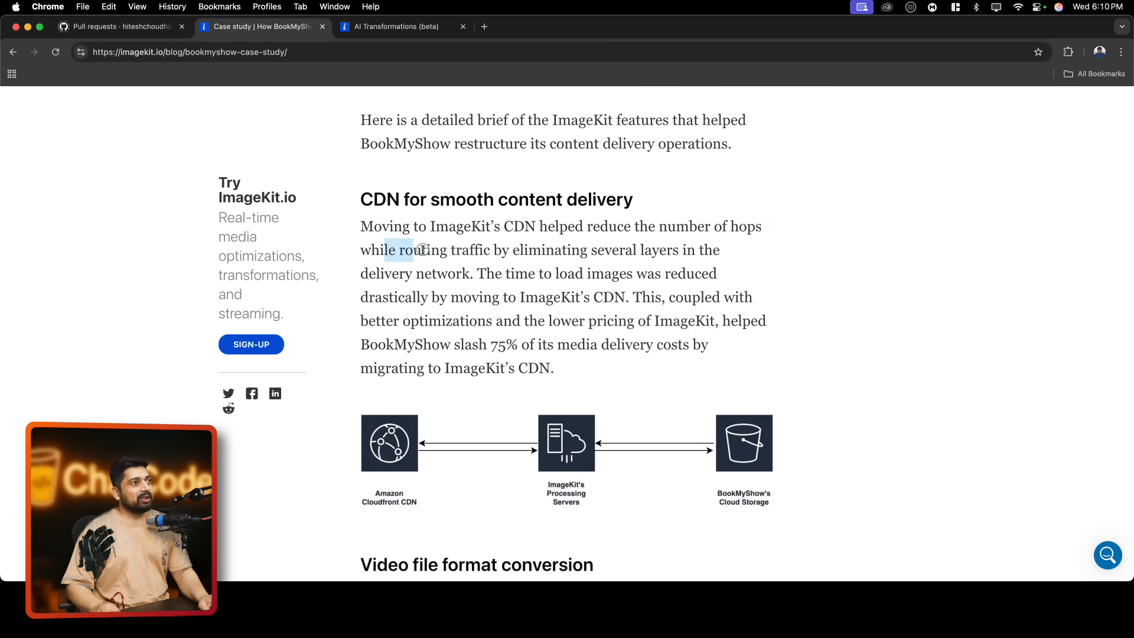
{"action": "left_click_drag", "start_coordinate": [394, 249], "coordinate": [706, 251]}
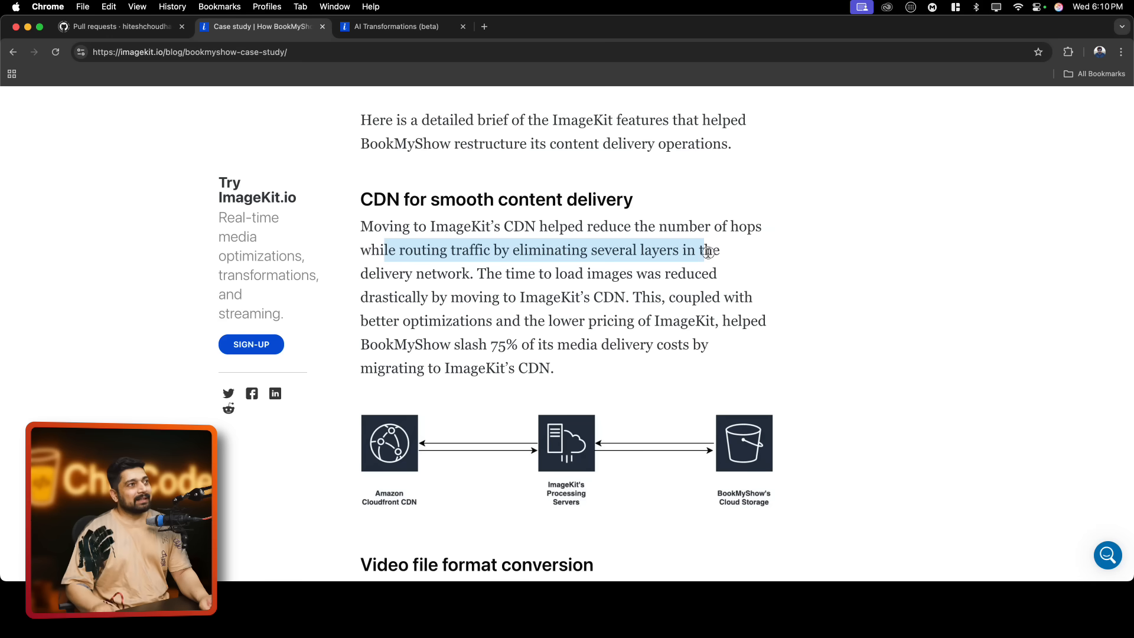
{"action": "left_click", "coordinate": [571, 273]}
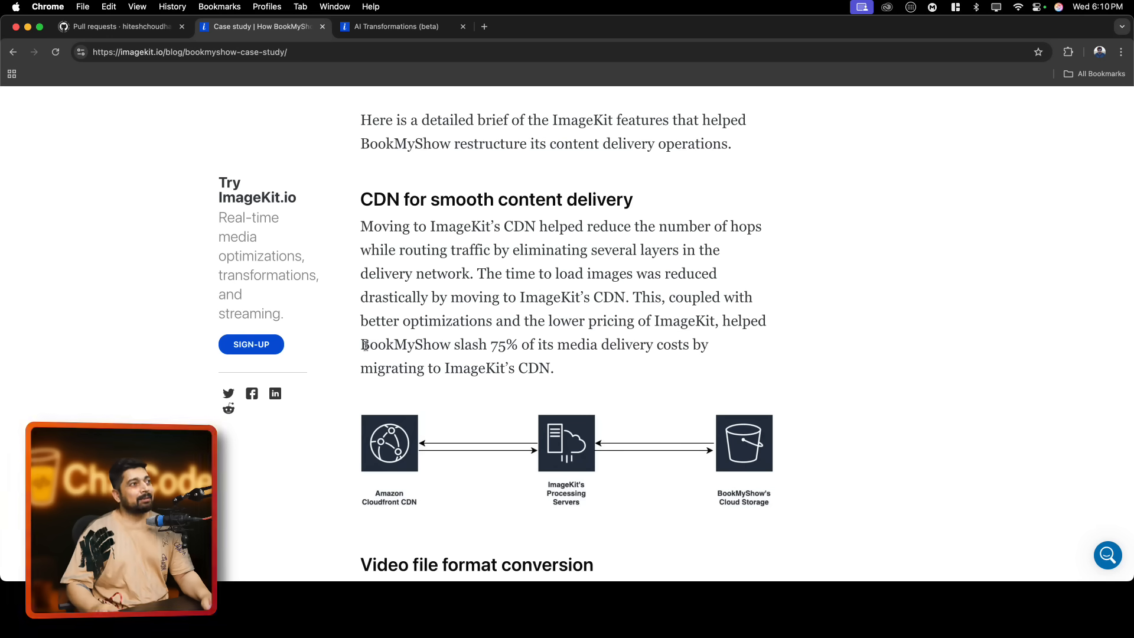
Highlight the 75% media-cost savings claim and the passage on reduced load times
{"action": "left_click_drag", "start_coordinate": [361, 344], "coordinate": [593, 344]}
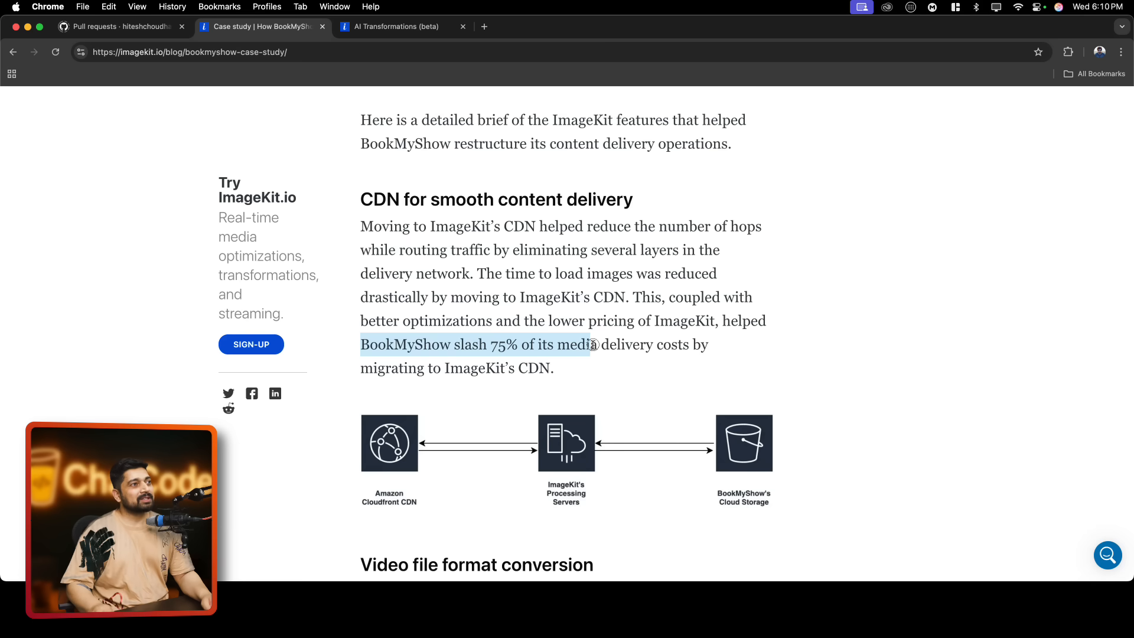
{"action": "left_click_drag", "start_coordinate": [592, 344], "coordinate": [553, 367]}
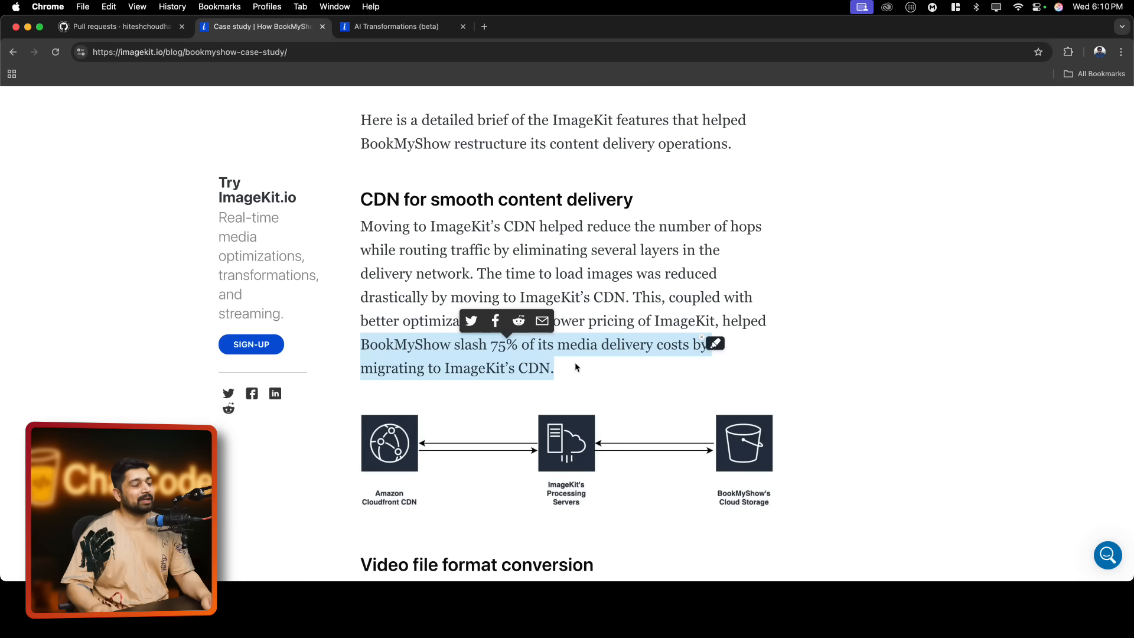
{"action": "left_click", "coordinate": [567, 329]}
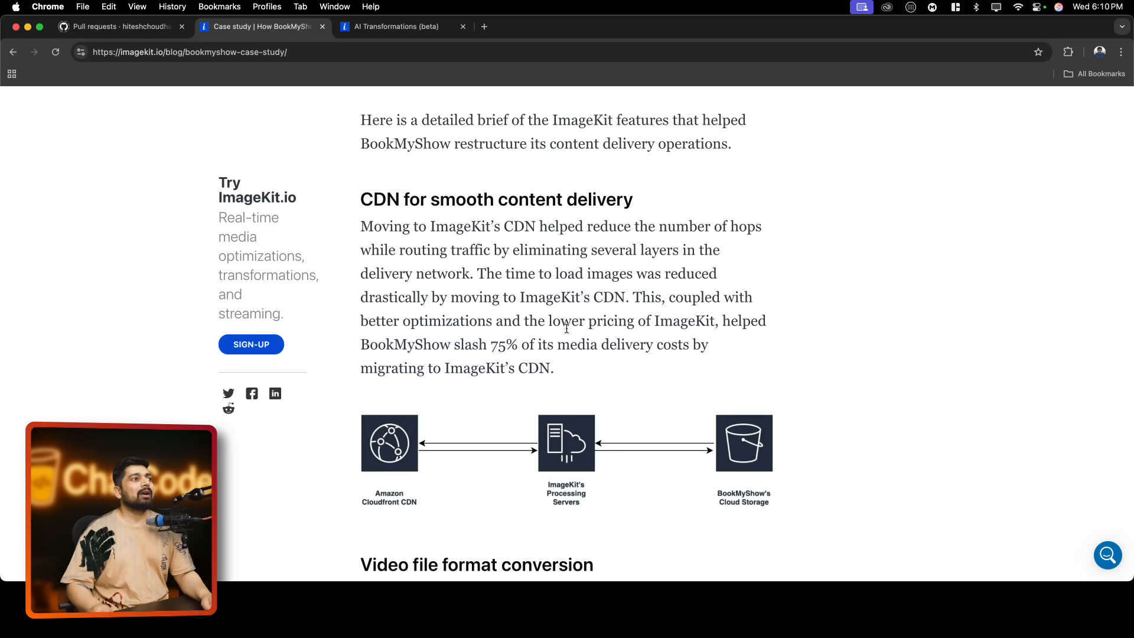
{"action": "left_click_drag", "start_coordinate": [467, 345], "coordinate": [569, 344]}
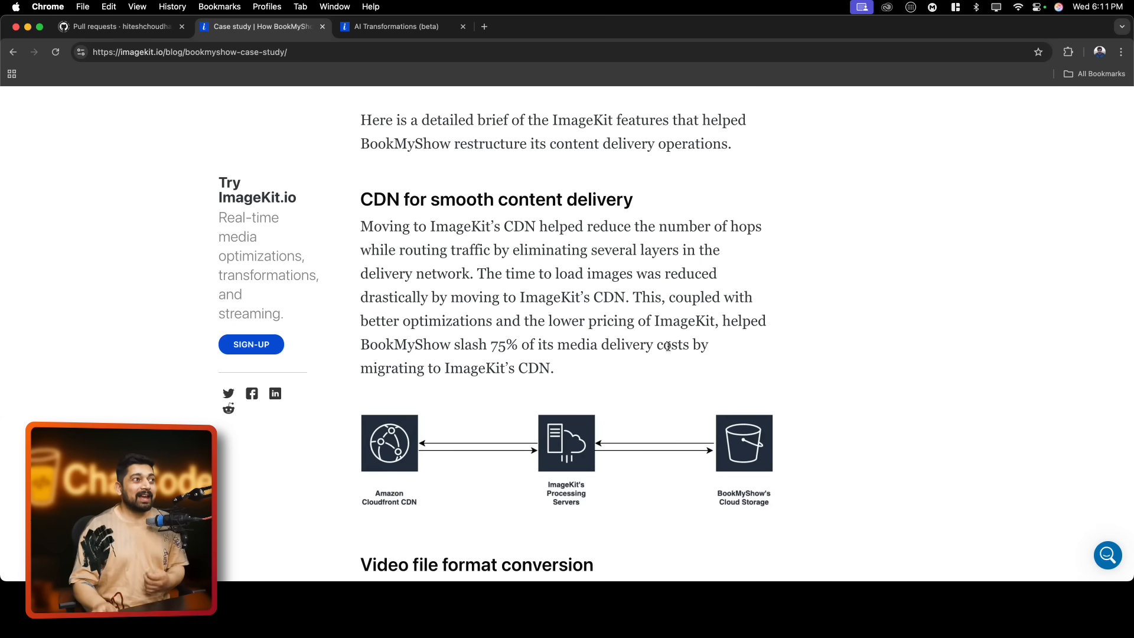
{"action": "left_click_drag", "start_coordinate": [463, 274], "coordinate": [554, 368]}
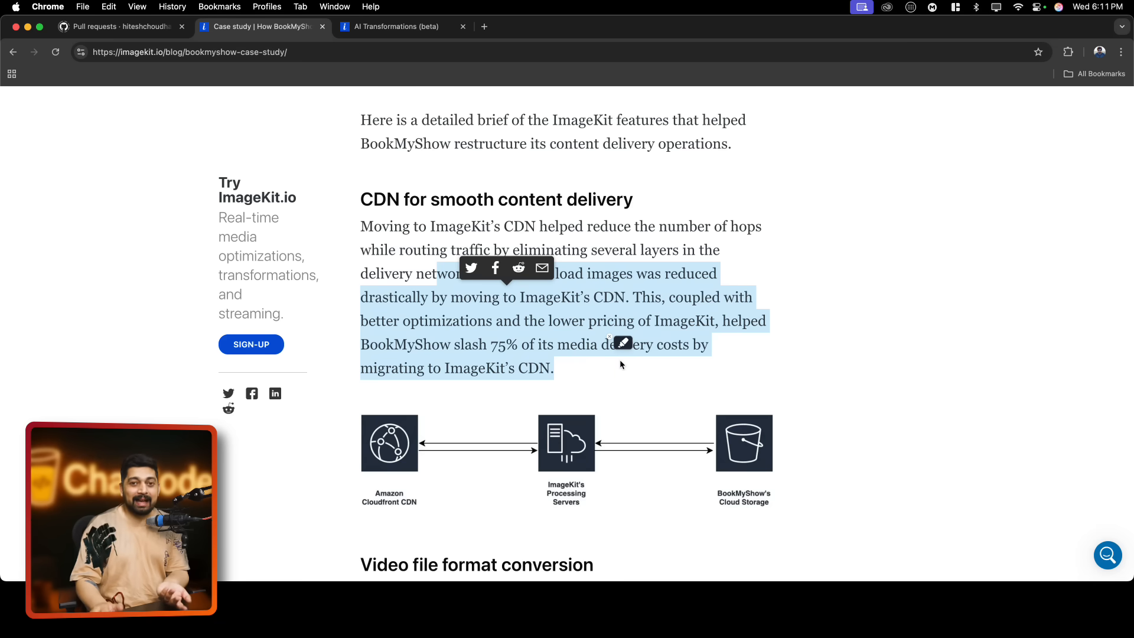
{"action": "left_click", "coordinate": [522, 337]}
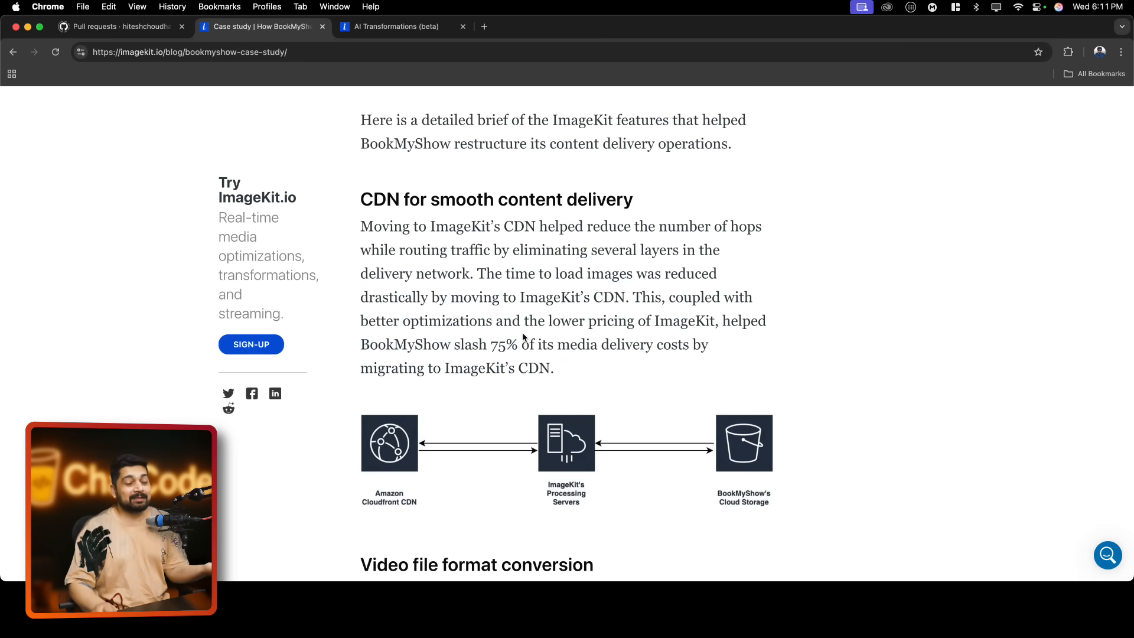
Scroll past Video file format conversion to the 88 MB versus 6.3 MB comparison
{"action": "scroll", "scroll_direction": "down", "scroll_amount": 3}
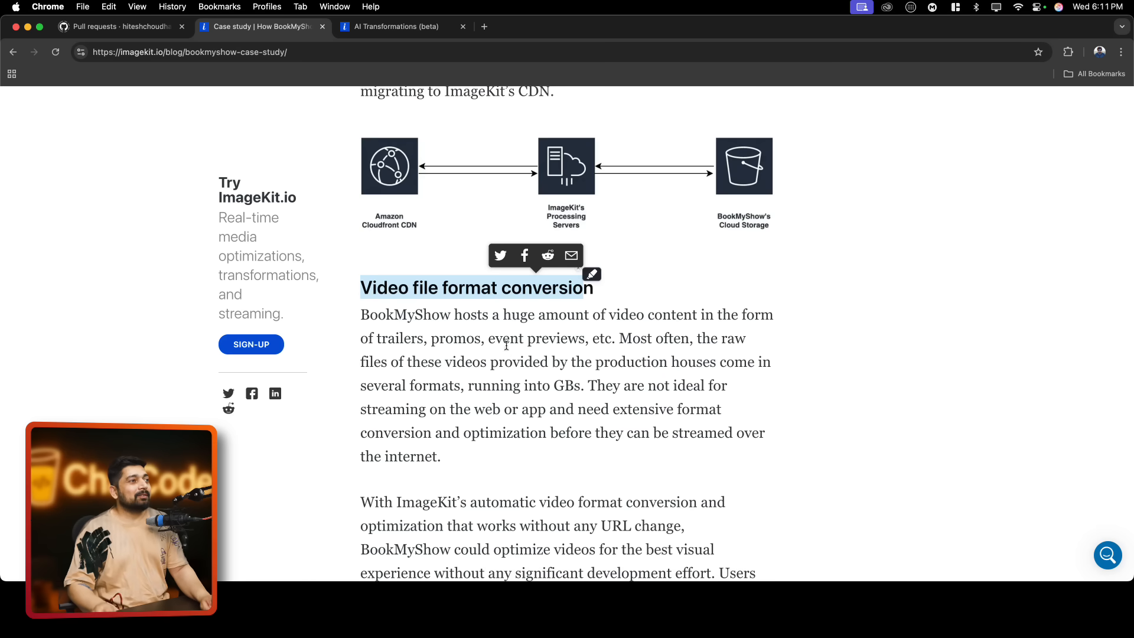
{"action": "scroll", "scroll_direction": "down", "scroll_amount": 3}
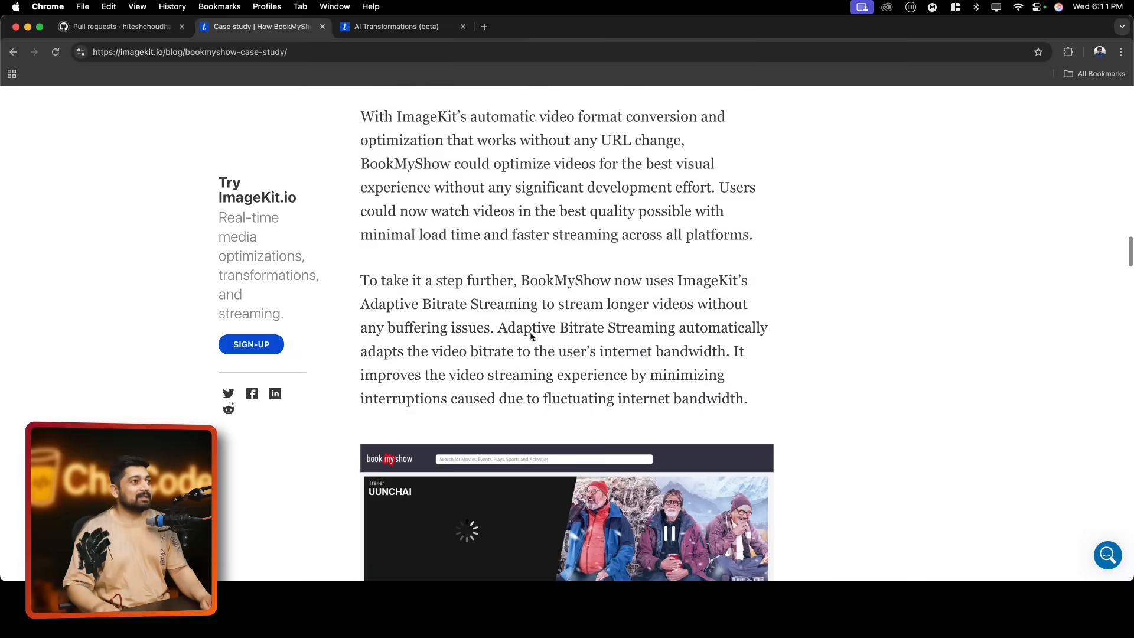
{"action": "scroll", "scroll_direction": "down", "scroll_amount": 3}
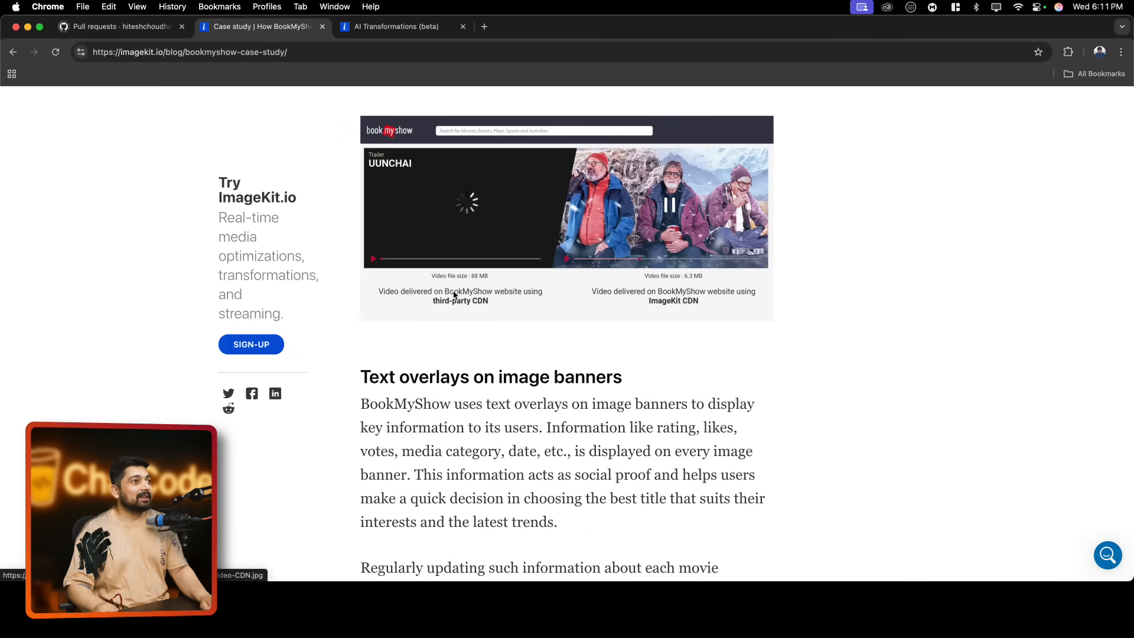
{"action": "scroll", "scroll_direction": "down", "scroll_amount": 3}
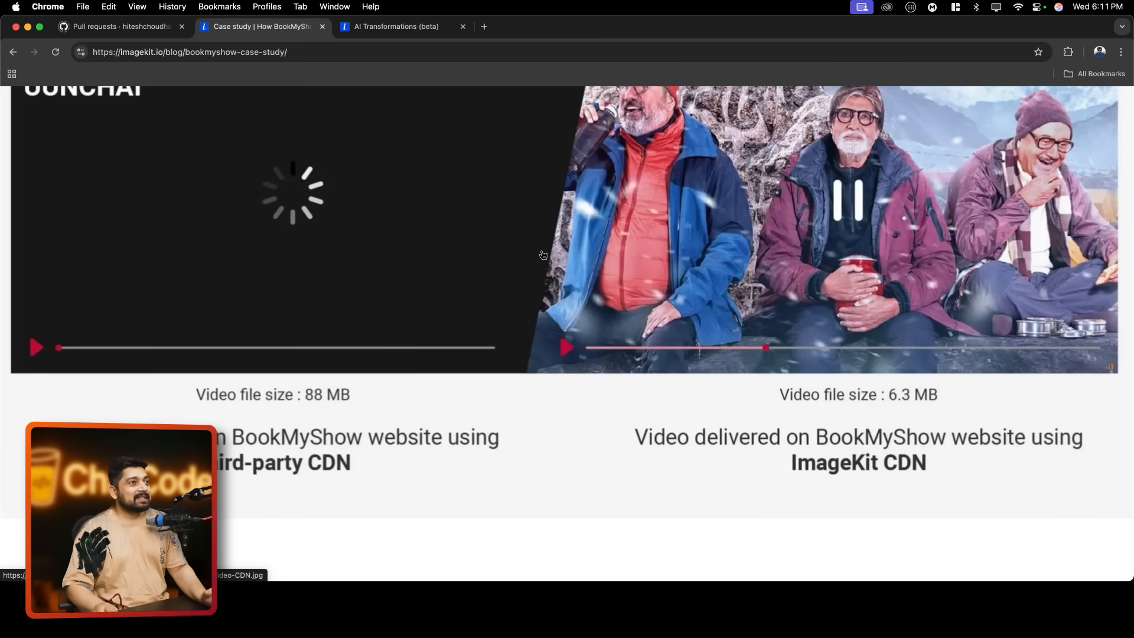
{"action": "scroll", "scroll_direction": "down", "scroll_amount": 3}
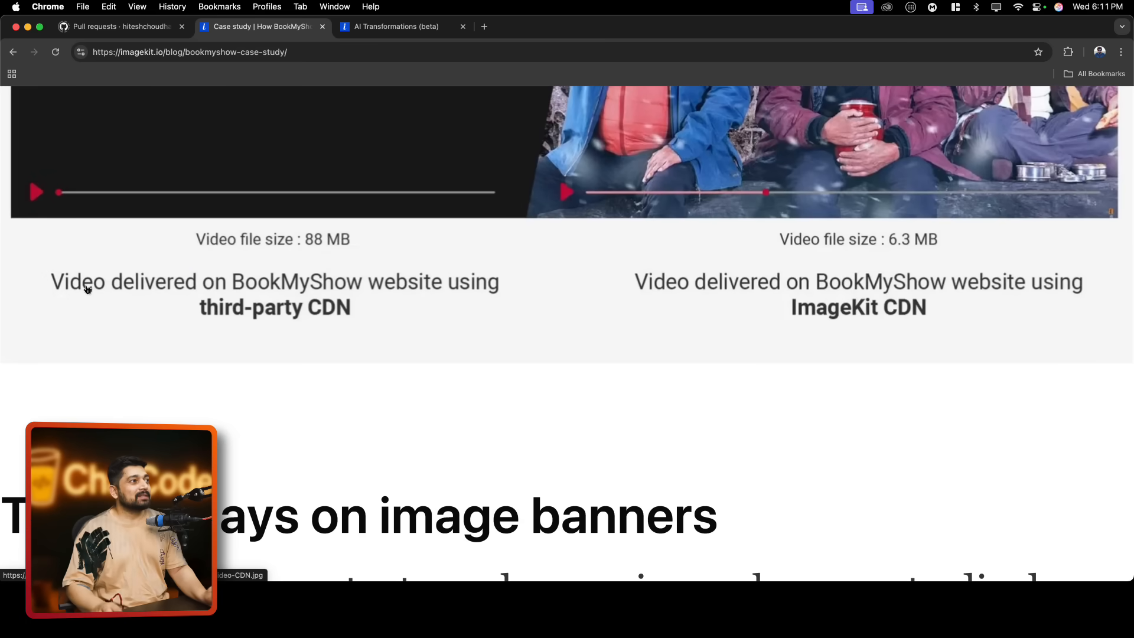
{"action": "mouse_move", "coordinate": [474, 294]}
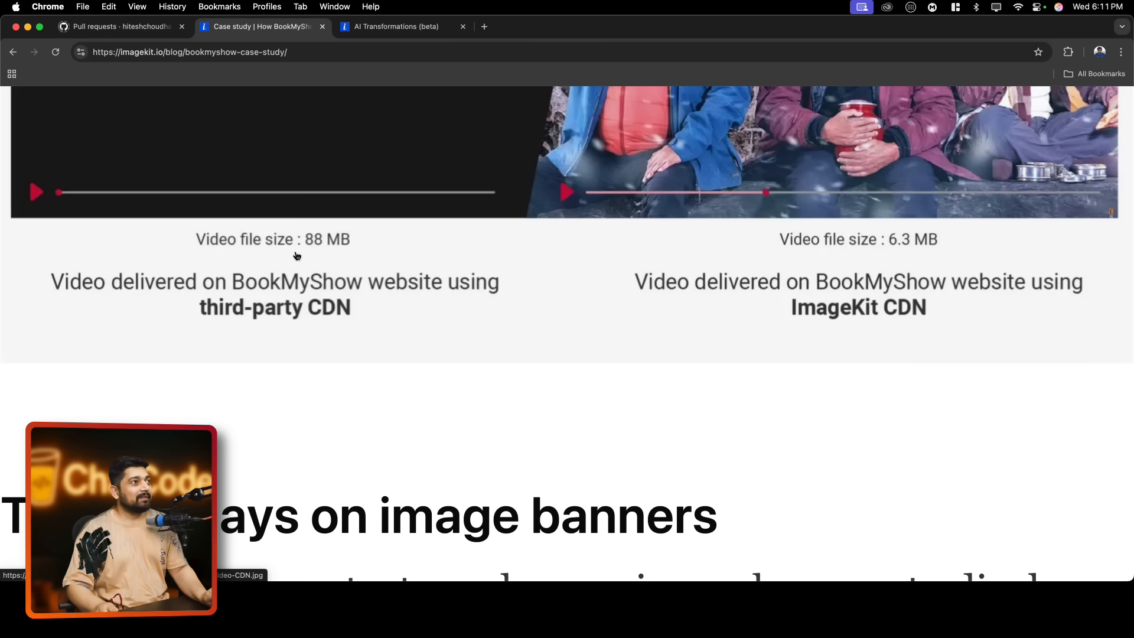
{"action": "mouse_move", "coordinate": [333, 253]}
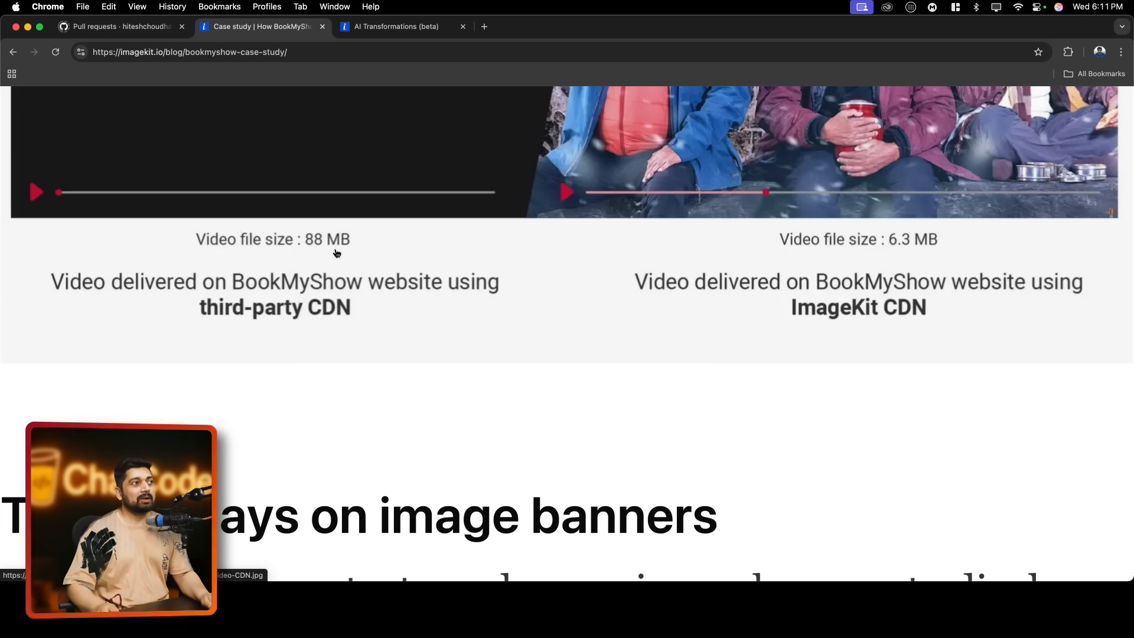
{"action": "mouse_move", "coordinate": [220, 249]}
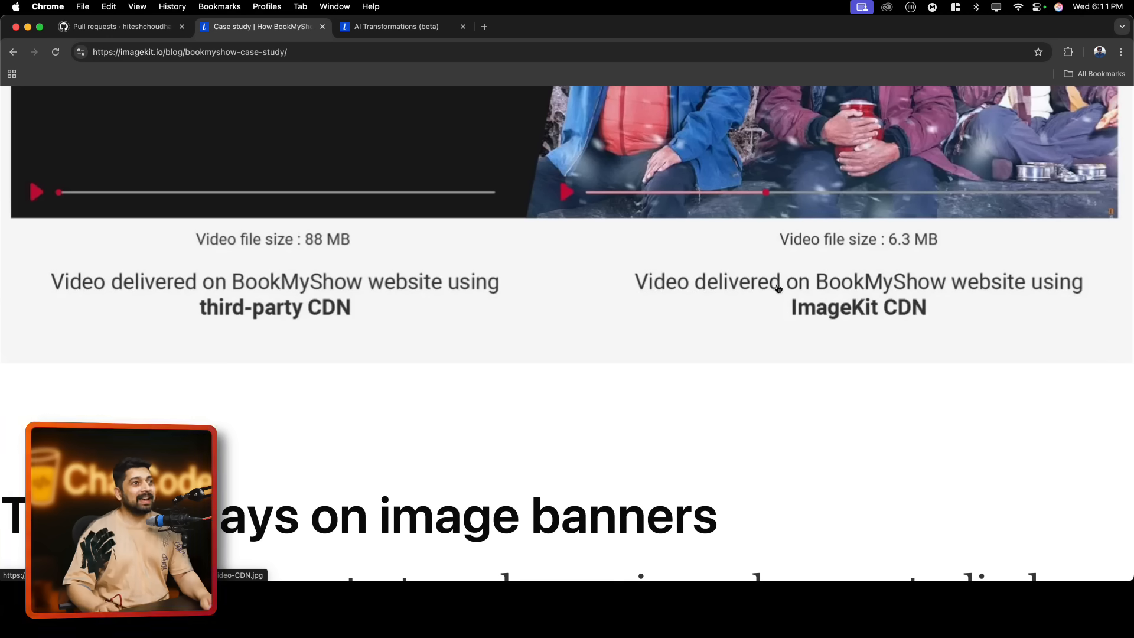
{"action": "mouse_move", "coordinate": [716, 311]}
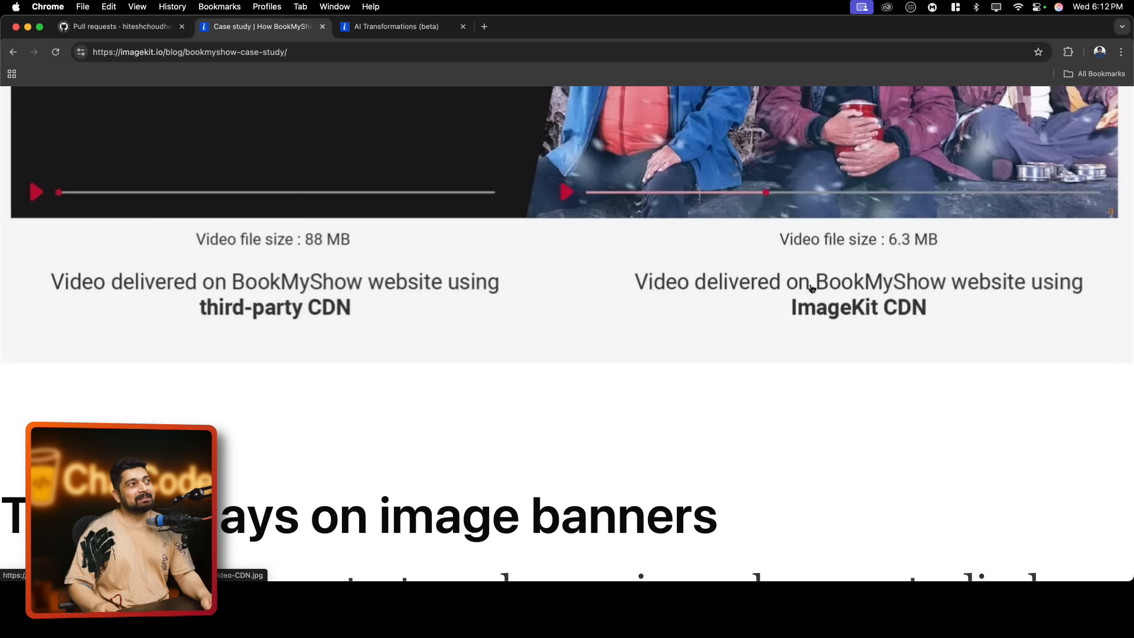
{"action": "mouse_move", "coordinate": [735, 297]}
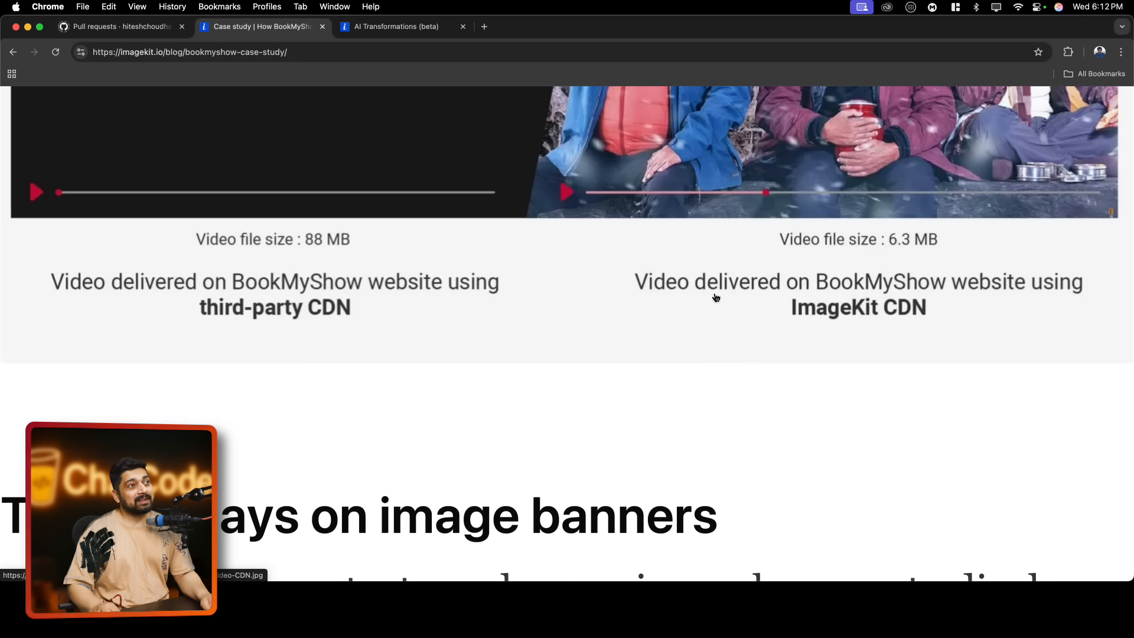
{"action": "mouse_move", "coordinate": [863, 294]}
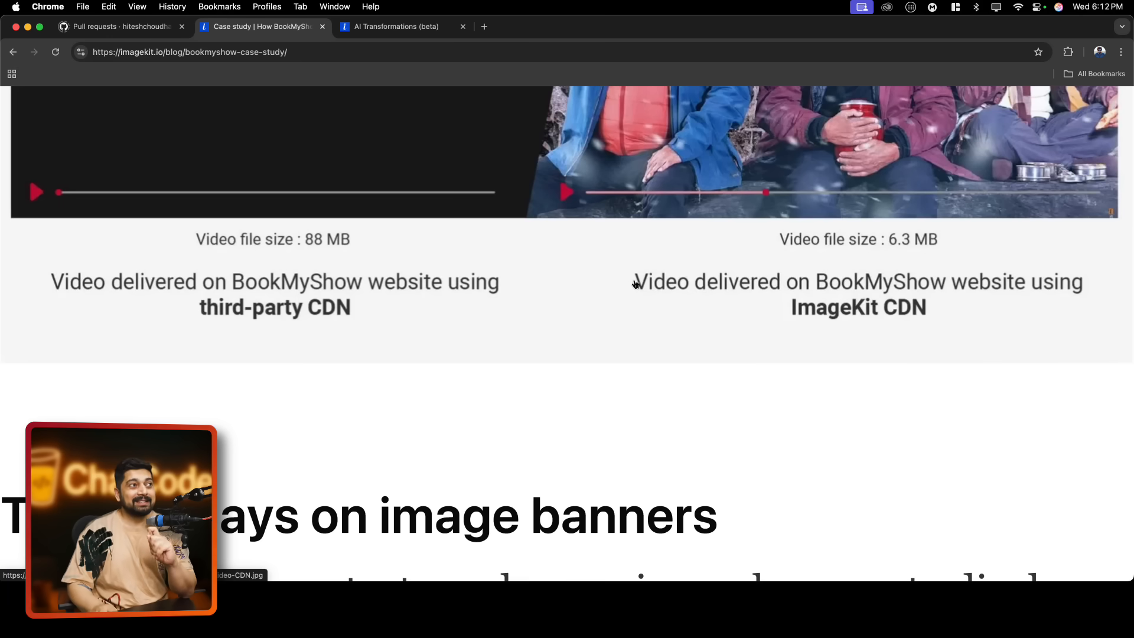
{"action": "scroll", "scroll_direction": "down", "scroll_amount": 3}
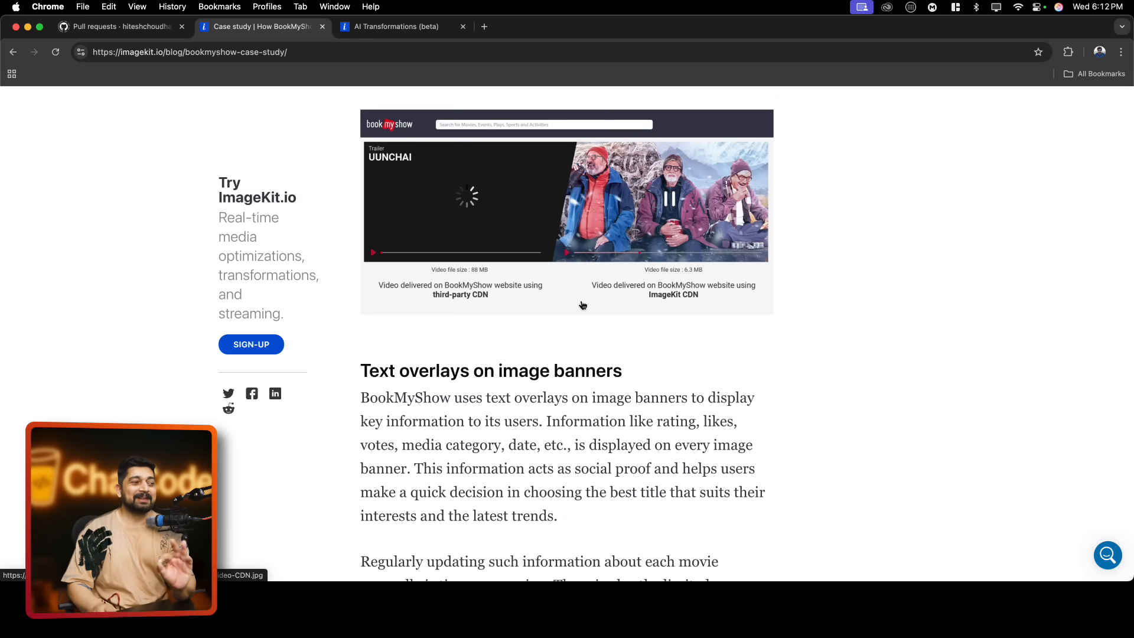
{"action": "scroll", "scroll_direction": "down", "scroll_amount": 3}
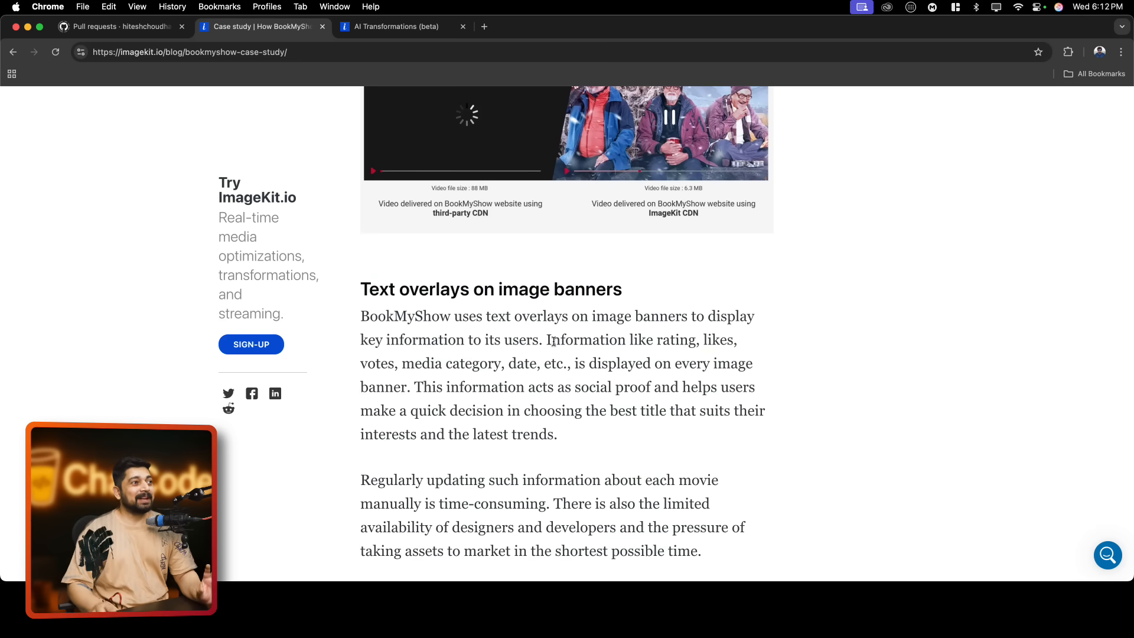
{"action": "scroll", "scroll_direction": "down", "scroll_amount": 3}
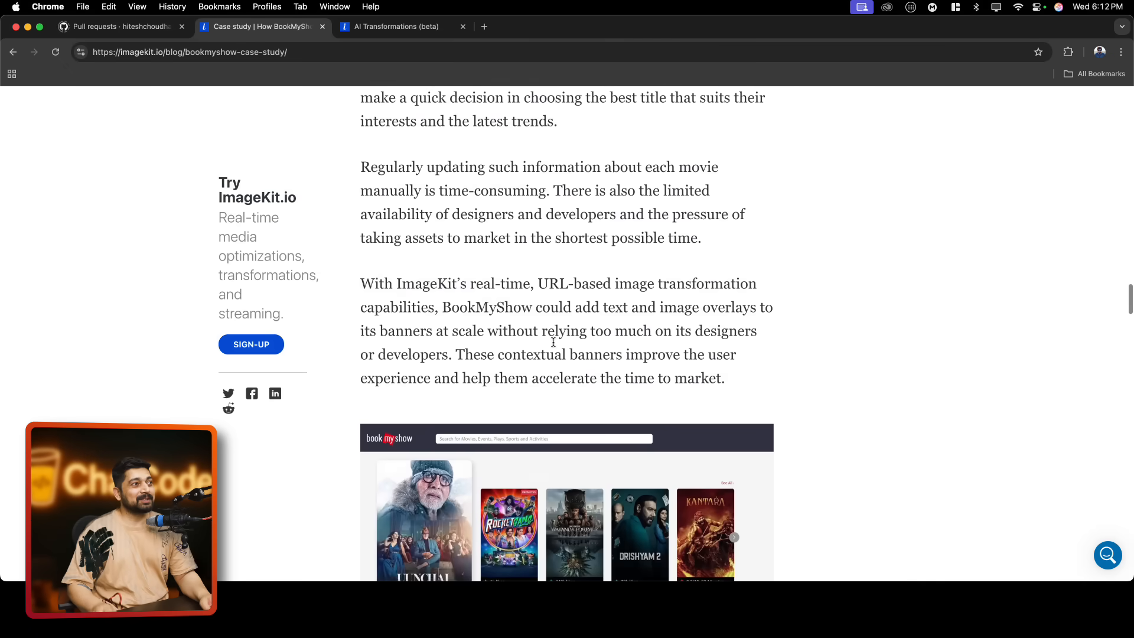
{"action": "key", "text": "cmd+plus"}
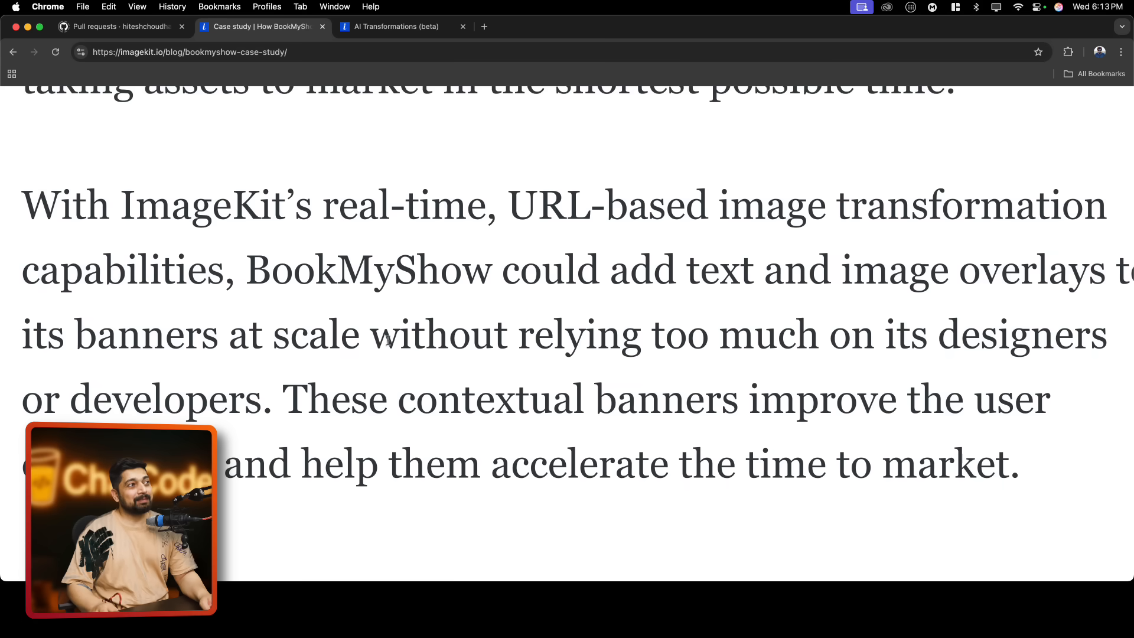
{"action": "scroll", "scroll_direction": "down", "scroll_amount": 3}
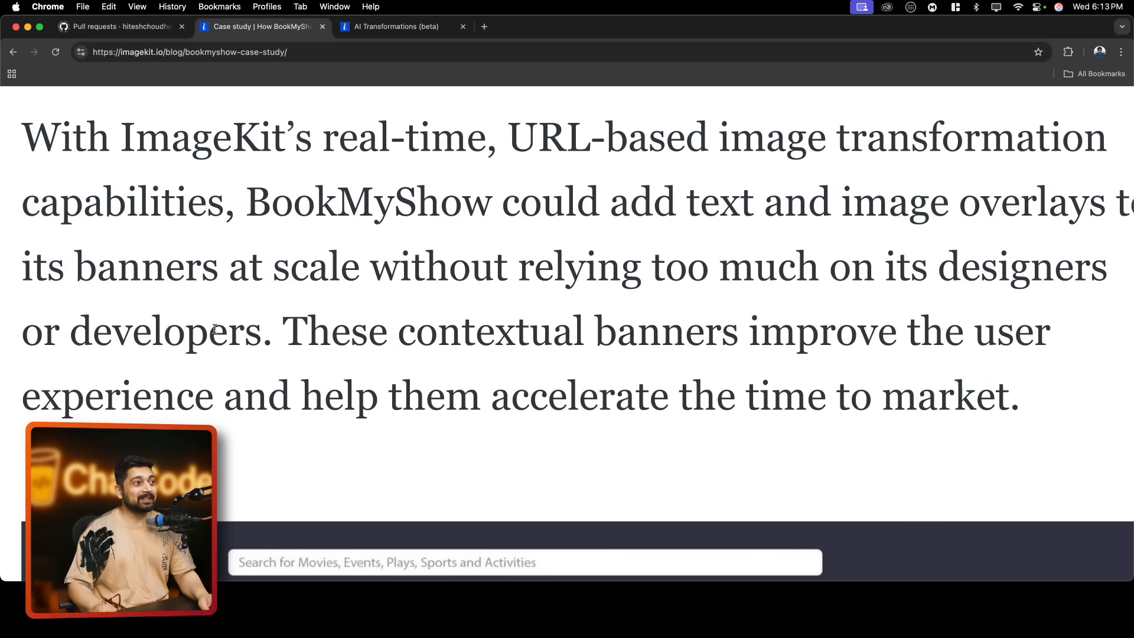
{"action": "scroll", "scroll_direction": "down", "scroll_amount": 3}
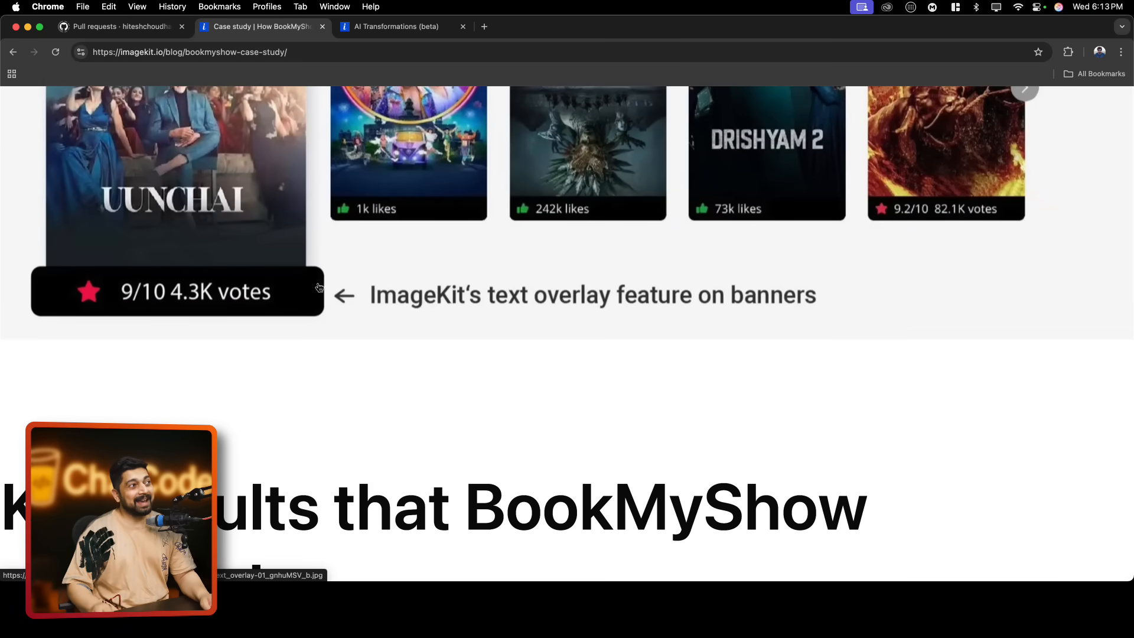
{"action": "mouse_move", "coordinate": [222, 325]}
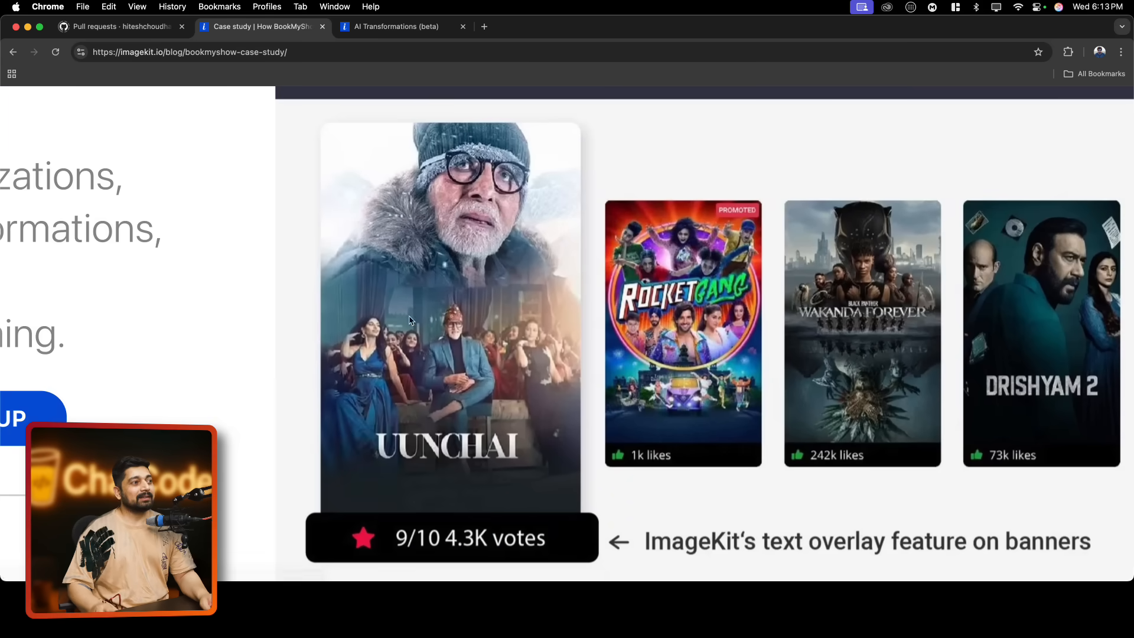
{"action": "scroll", "scroll_direction": "down", "scroll_amount": 3}
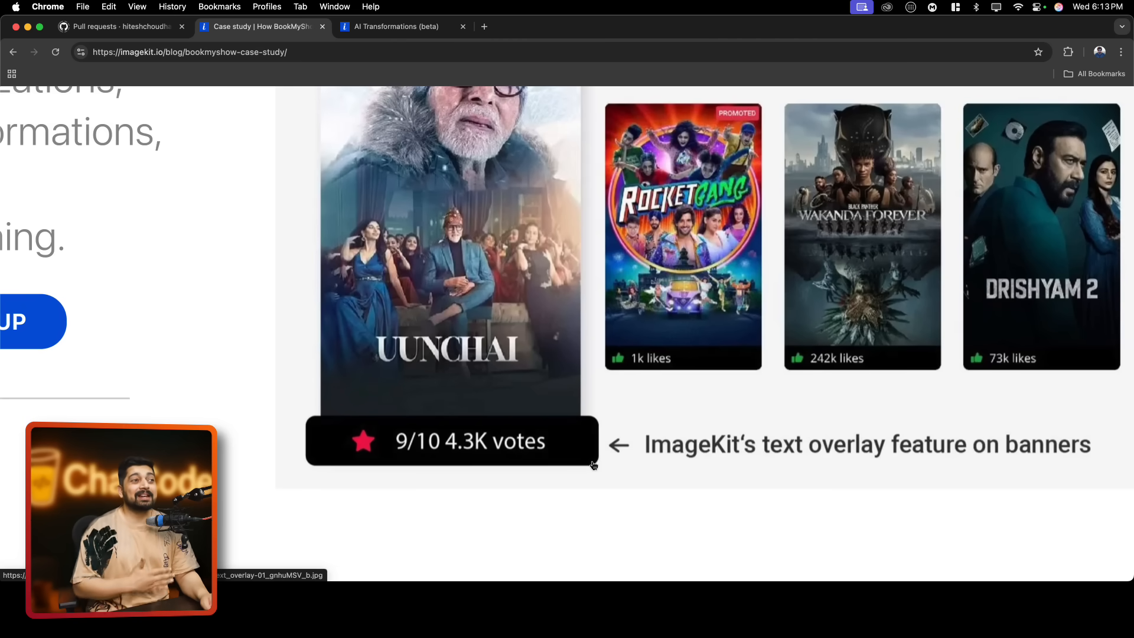
{"action": "scroll", "scroll_direction": "up", "scroll_amount": 3}
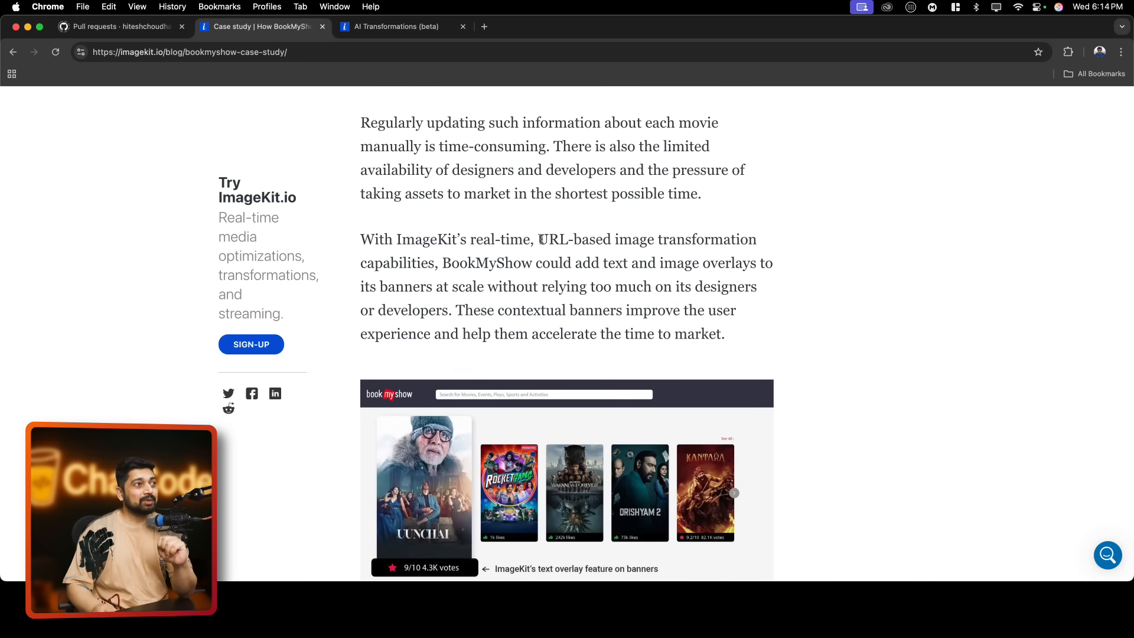
{"action": "mouse_move", "coordinate": [445, 262]}
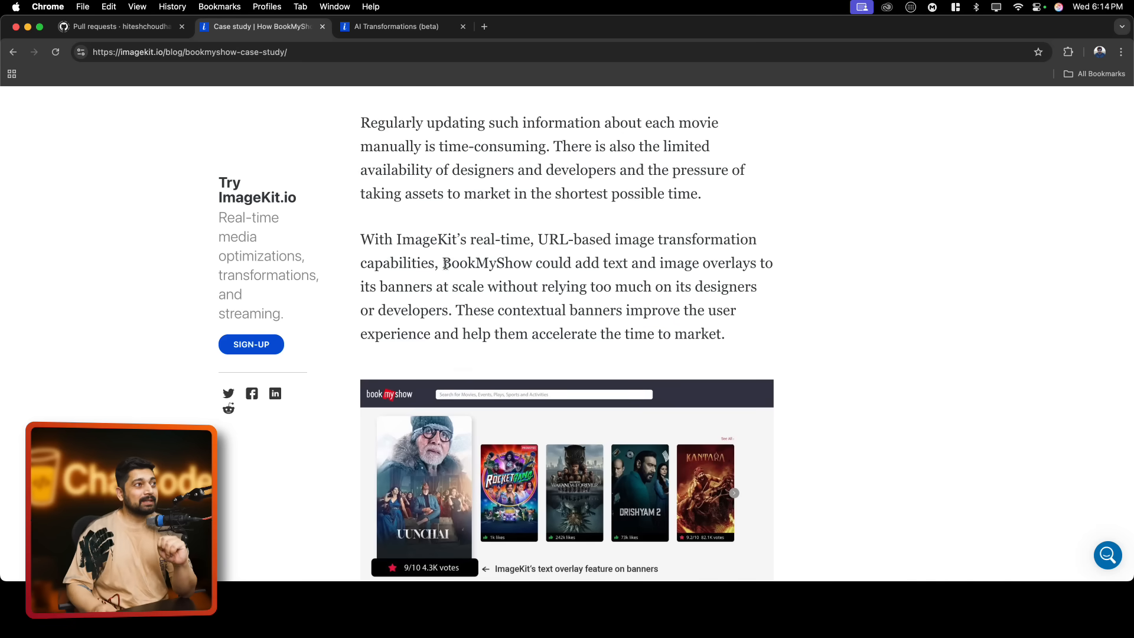
{"action": "left_click_drag", "start_coordinate": [442, 262], "coordinate": [598, 262]}
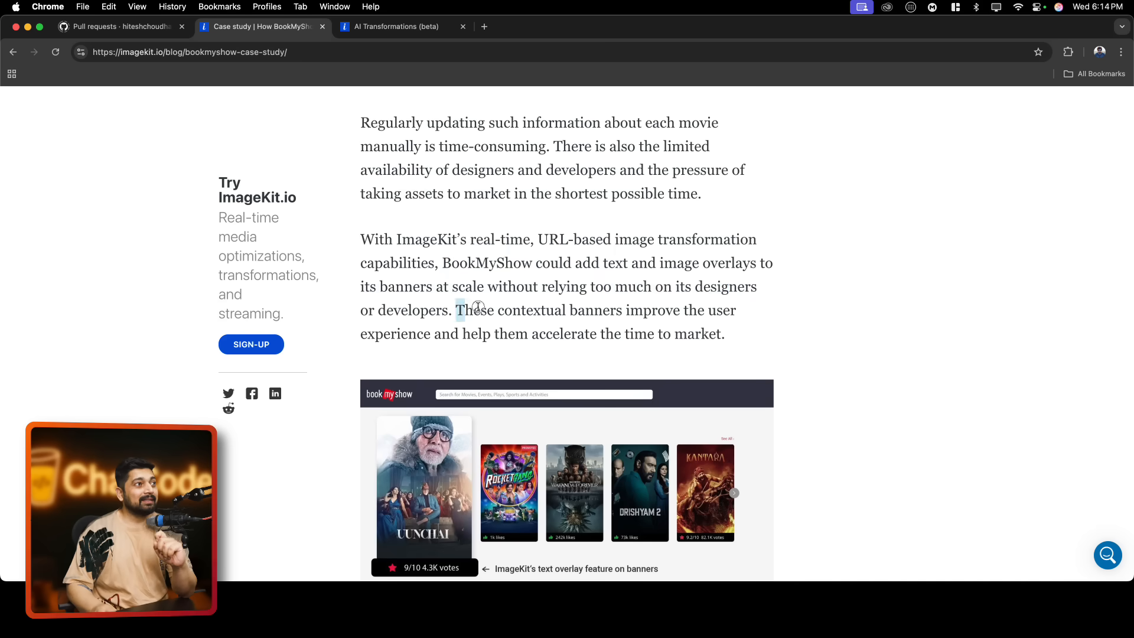
{"action": "left_click_drag", "start_coordinate": [457, 309], "coordinate": [723, 333]}
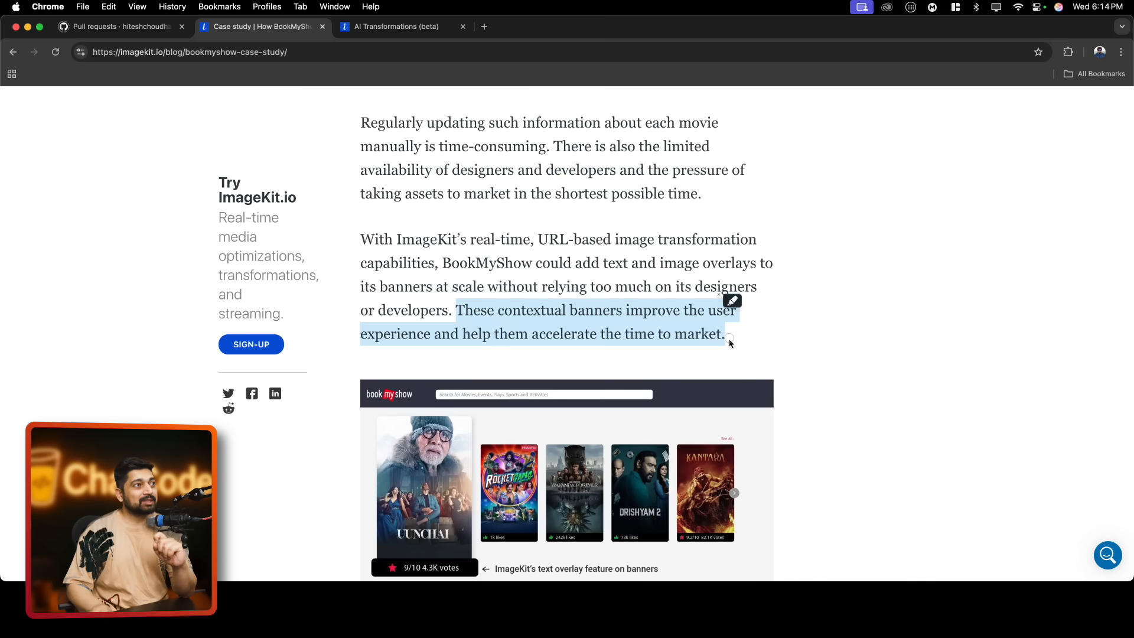
{"action": "scroll", "scroll_direction": "down", "scroll_amount": 3}
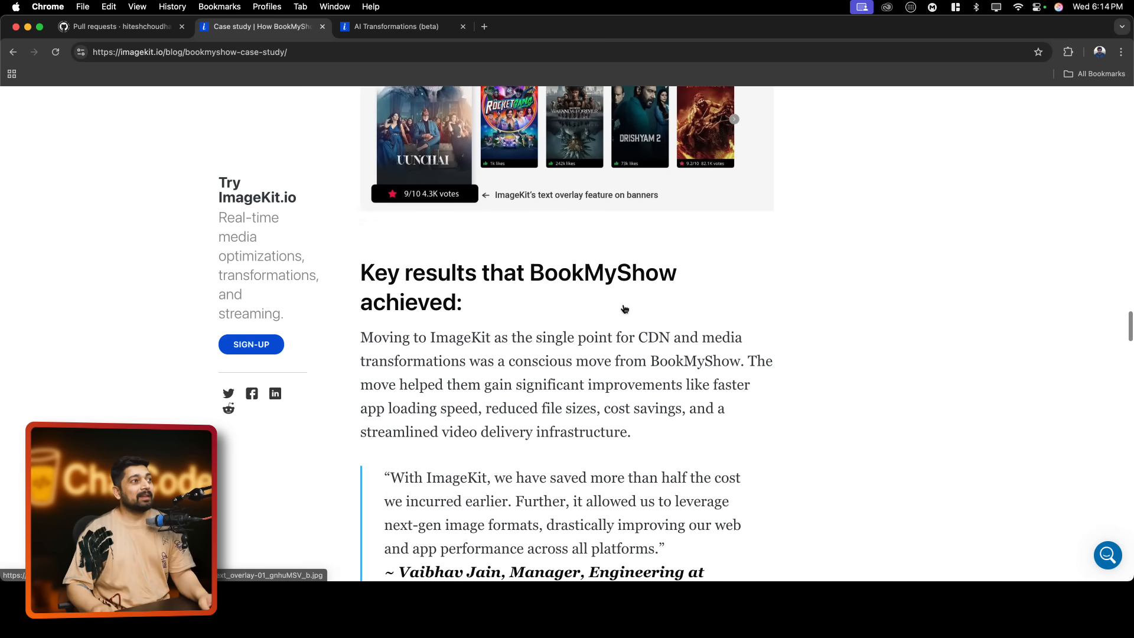
{"action": "scroll", "scroll_direction": "down", "scroll_amount": 3}
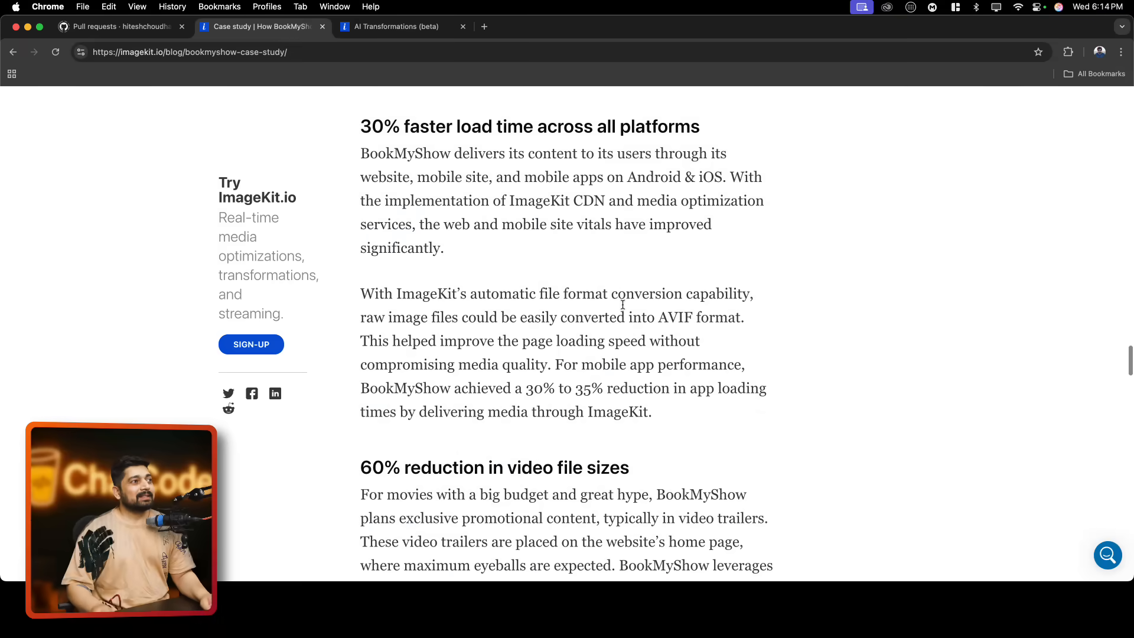
{"action": "scroll", "scroll_direction": "down", "scroll_amount": 3}
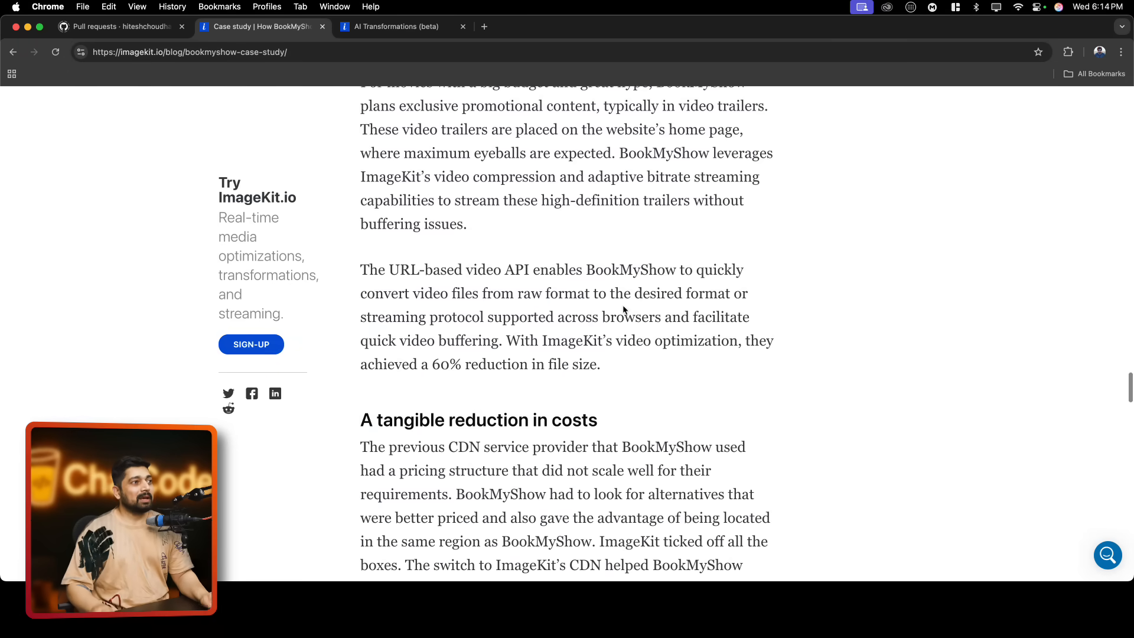
{"action": "scroll", "scroll_direction": "down", "scroll_amount": 3}
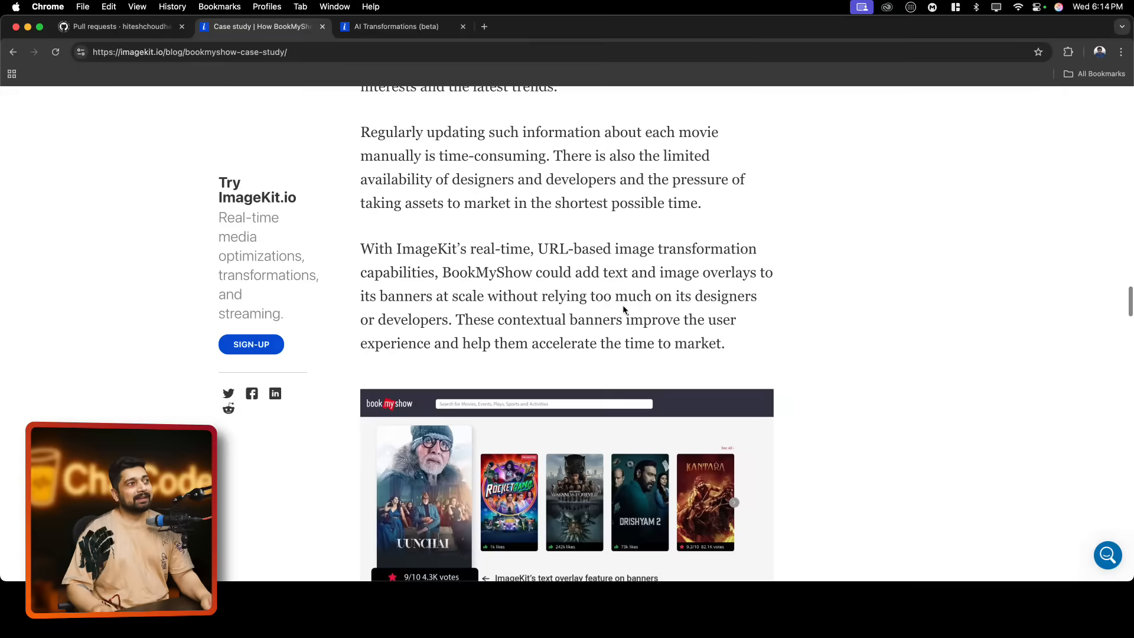
{"action": "scroll", "scroll_direction": "down", "scroll_amount": 3}
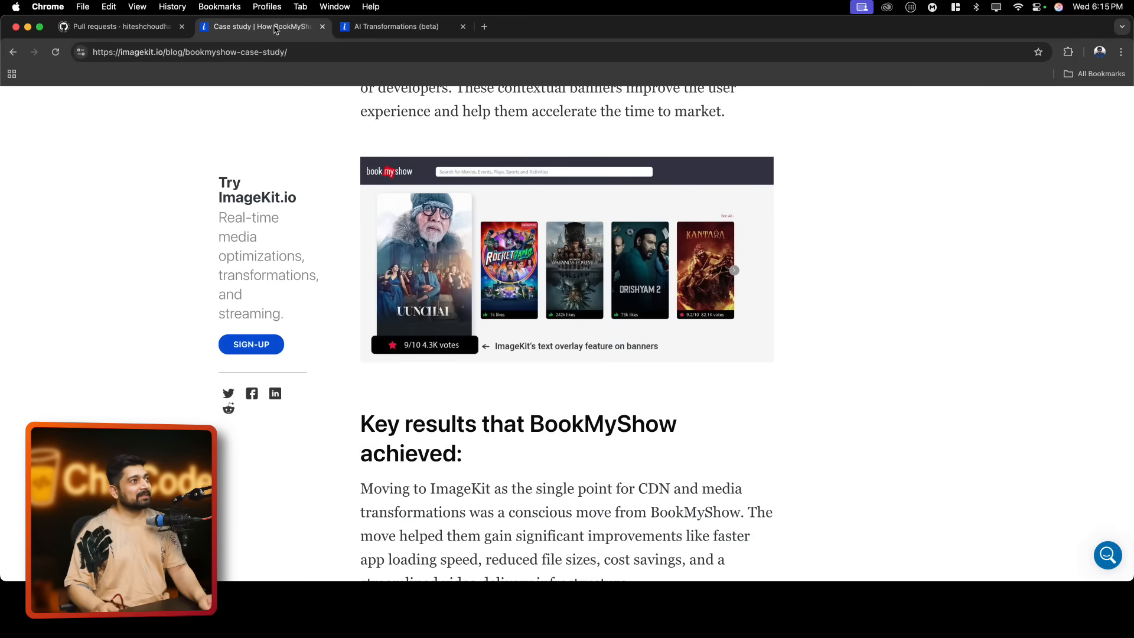
Return to the AI Transformations docs and open then dismiss the Copy page dropdown
{"action": "left_click", "coordinate": [394, 27]}
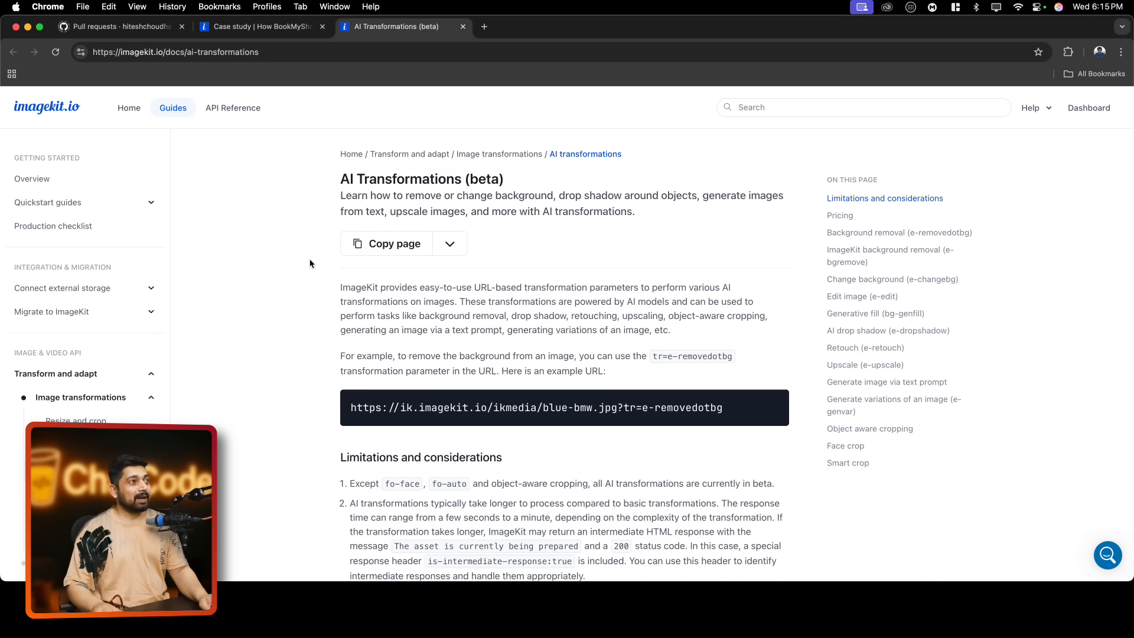
{"action": "scroll", "scroll_direction": "down", "scroll_amount": 3}
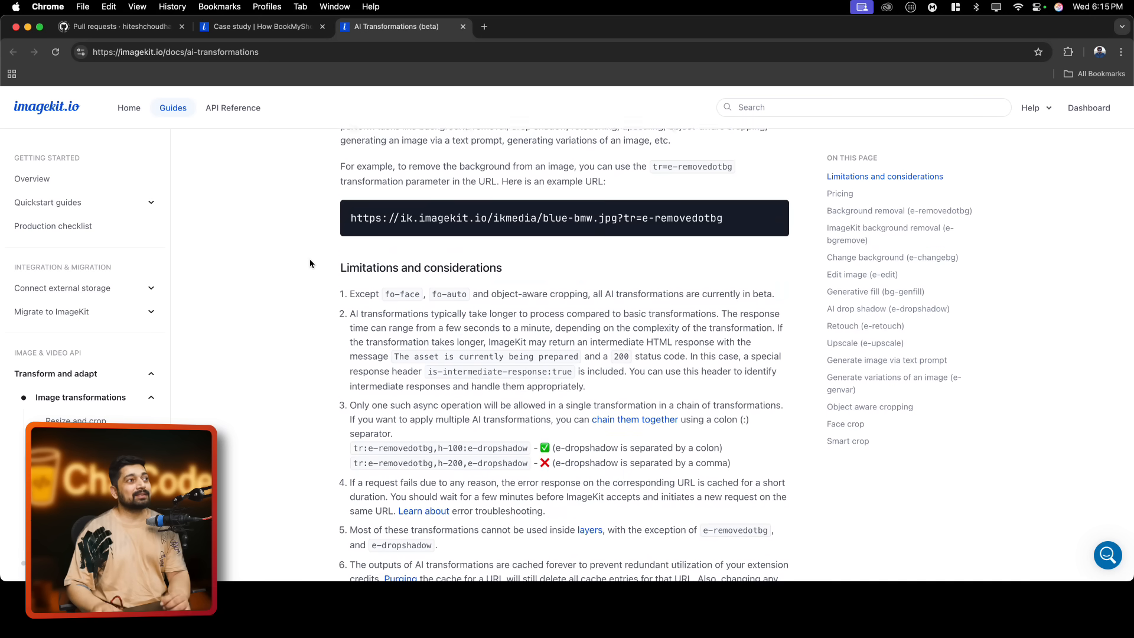
{"action": "left_click", "coordinate": [450, 244]}
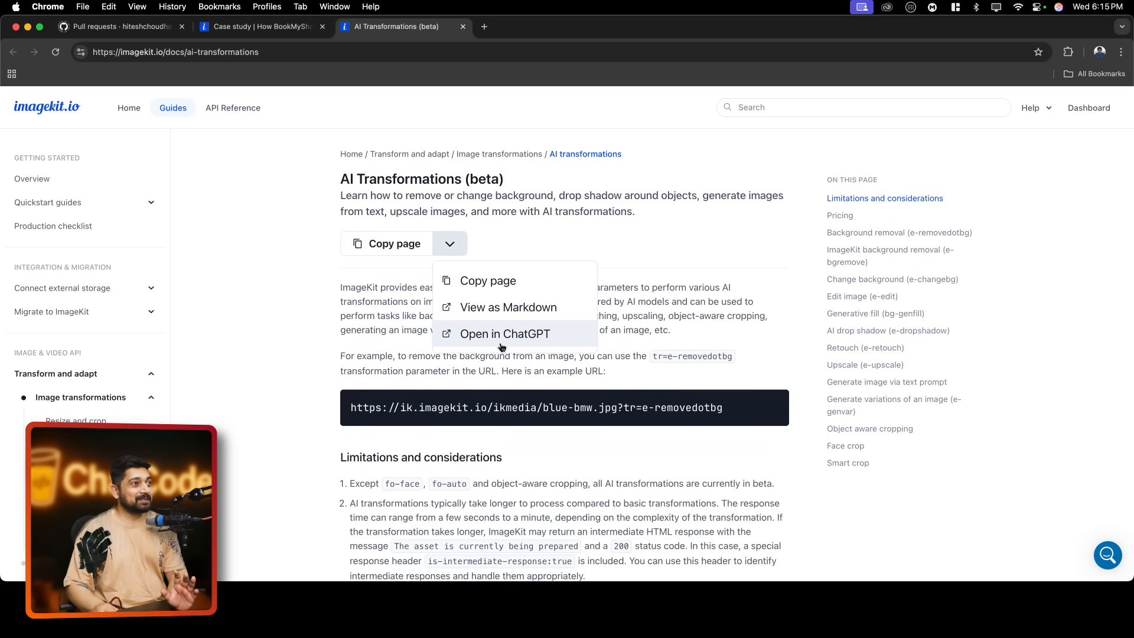
{"action": "left_click", "coordinate": [338, 204]}
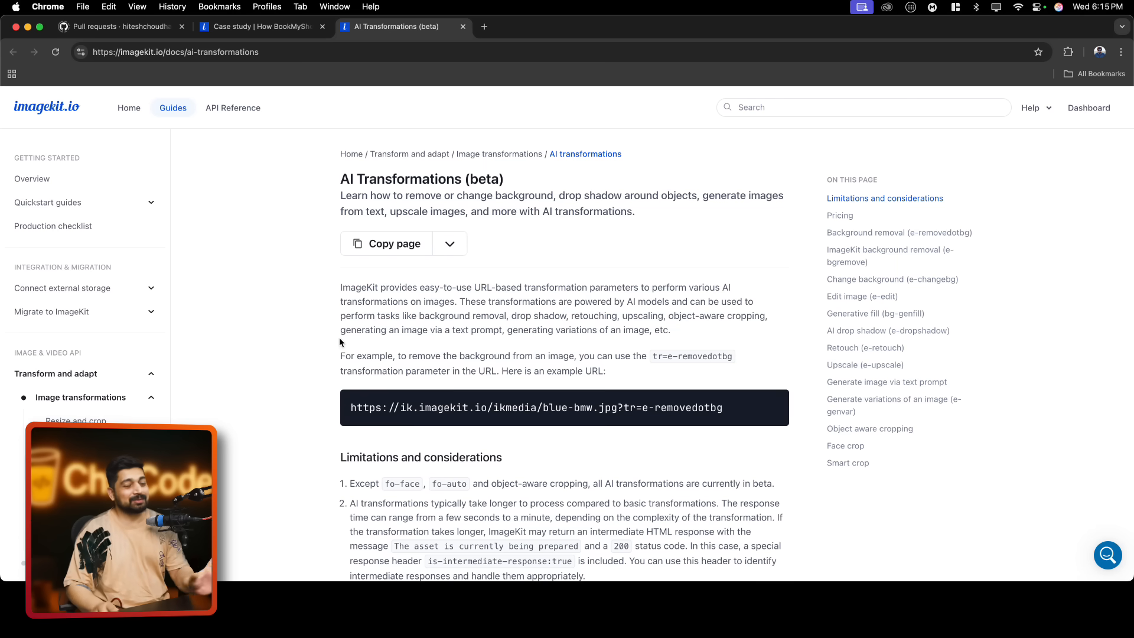
Scroll to Change background and slide the car photo to its racing-track version
{"action": "scroll", "scroll_direction": "down", "scroll_amount": 3}
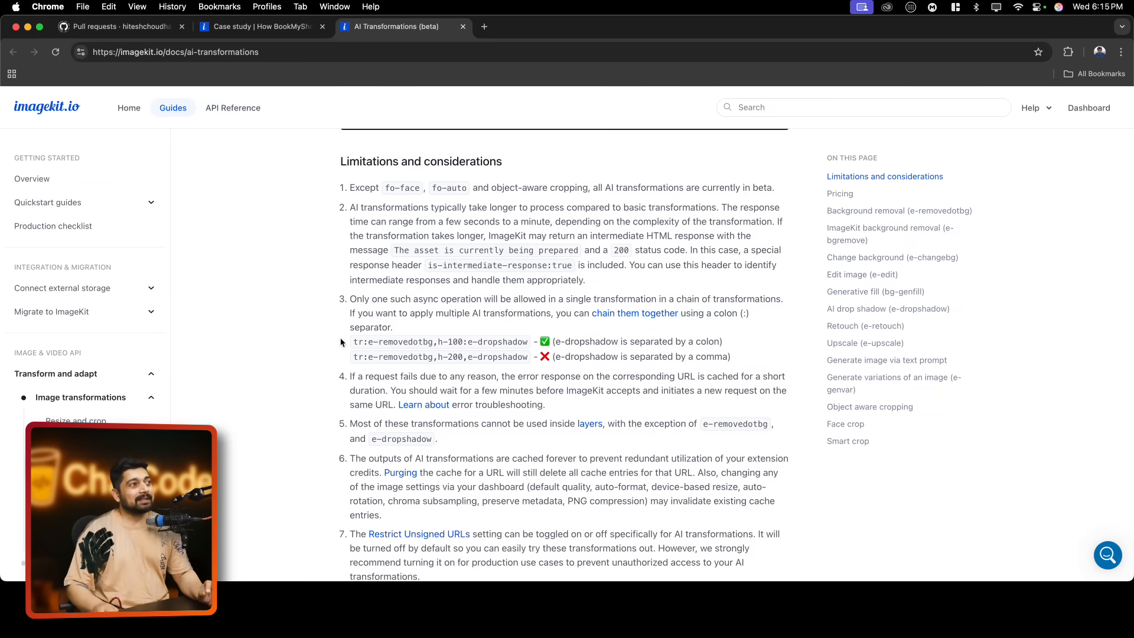
{"action": "scroll", "scroll_direction": "down", "scroll_amount": 3}
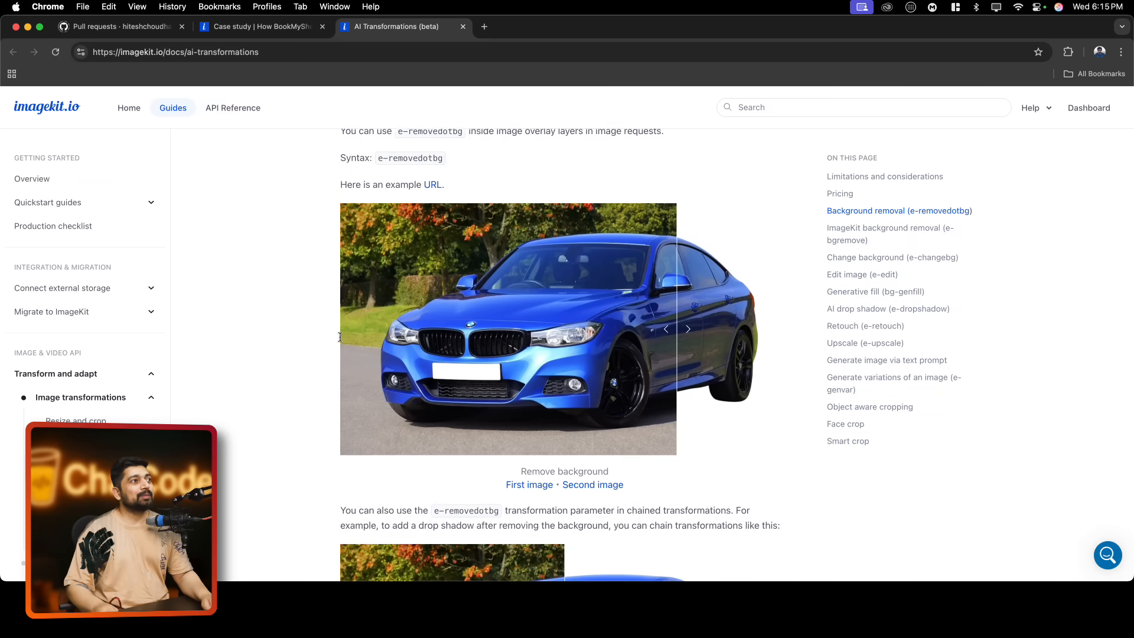
{"action": "scroll", "scroll_direction": "down", "scroll_amount": 3}
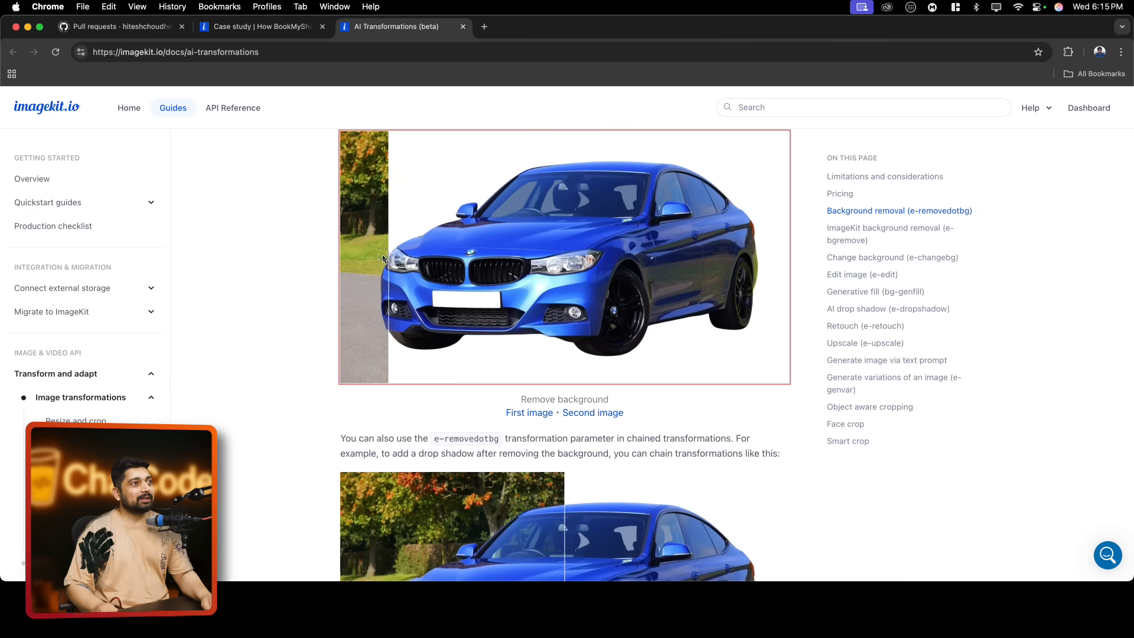
{"action": "scroll", "scroll_direction": "down", "scroll_amount": 3}
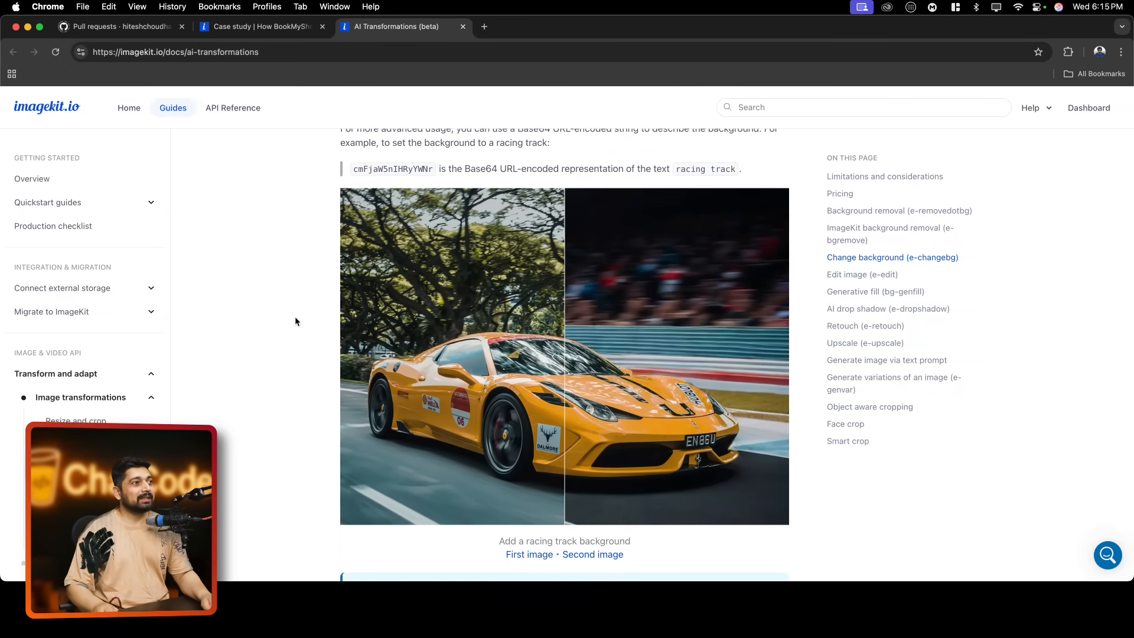
{"action": "scroll", "scroll_direction": "down", "scroll_amount": 3}
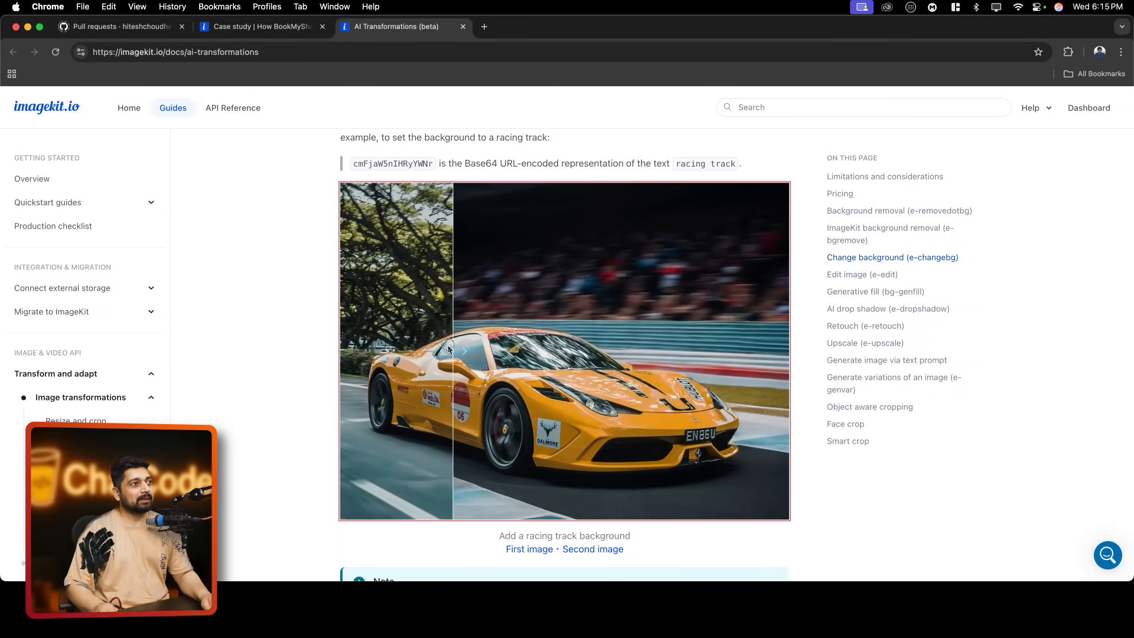
{"action": "left_click_drag", "start_coordinate": [453, 351], "coordinate": [345, 351]}
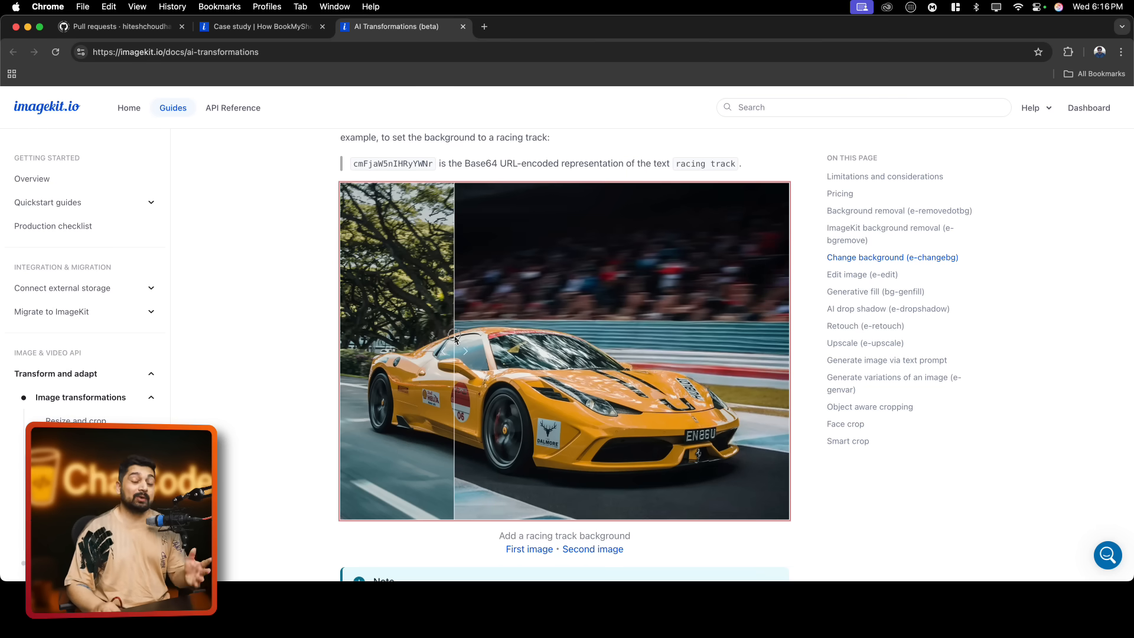
{"action": "left_click_drag", "start_coordinate": [456, 351], "coordinate": [344, 351]}
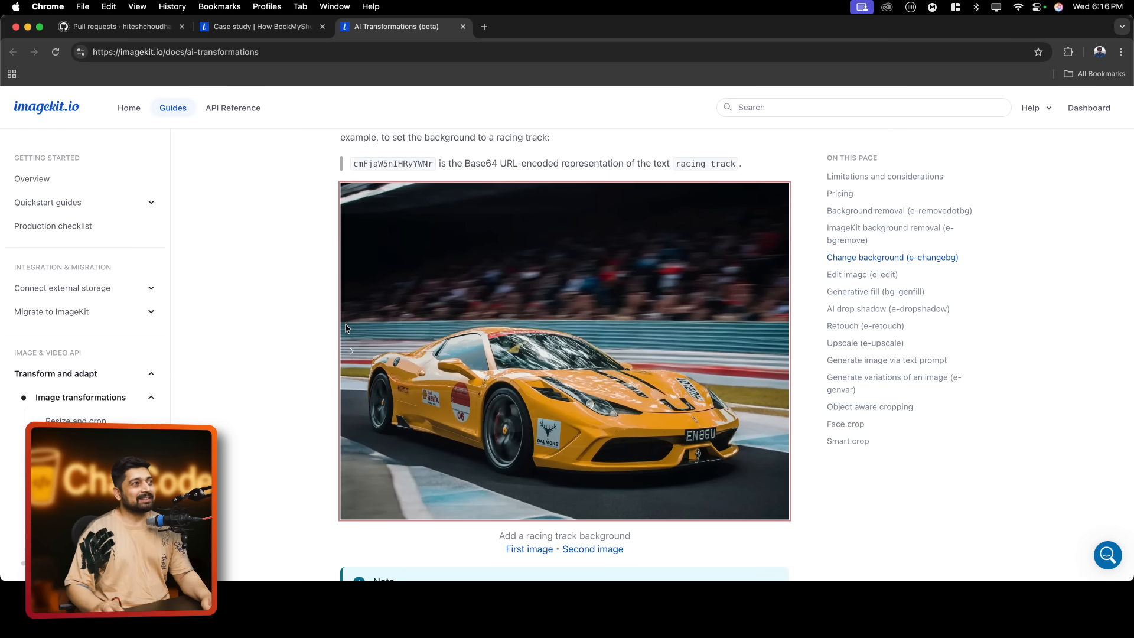
{"action": "scroll", "scroll_direction": "down", "scroll_amount": 3}
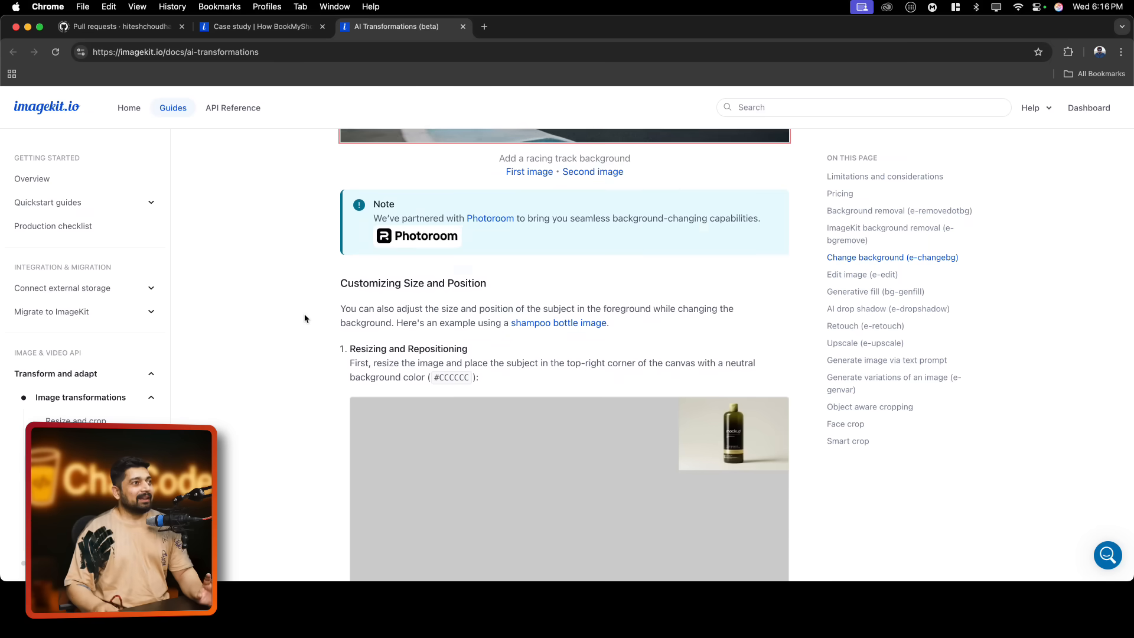
Scroll past the shampoo bottle examples to the Edit image (e-edit) cake comparison
{"action": "scroll", "scroll_direction": "down", "scroll_amount": 3}
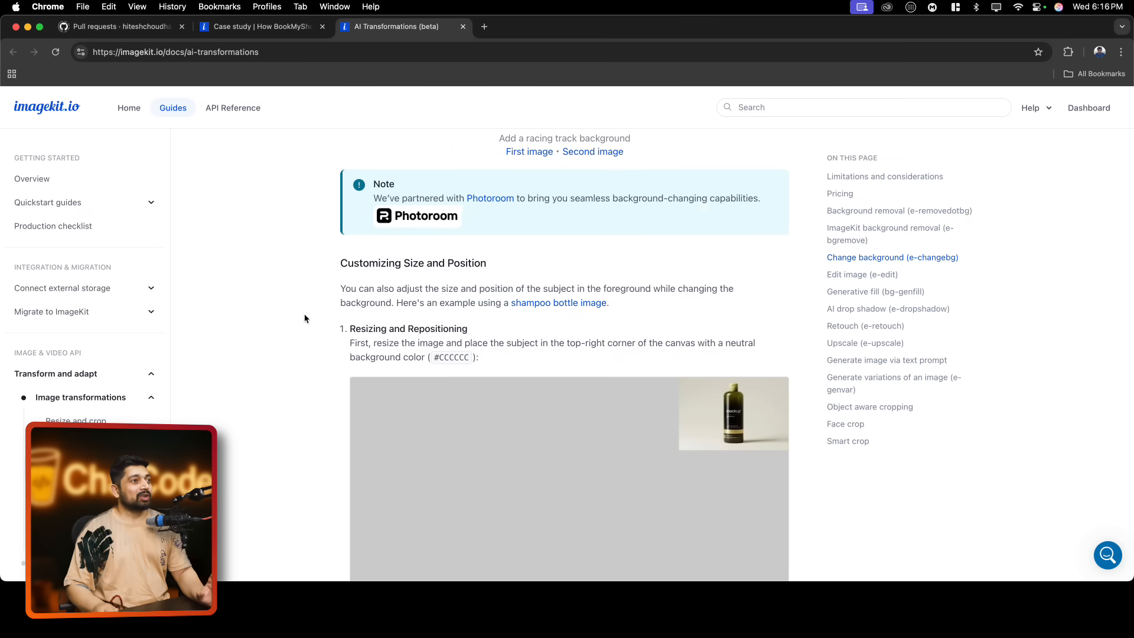
{"action": "scroll", "scroll_direction": "down", "scroll_amount": 3}
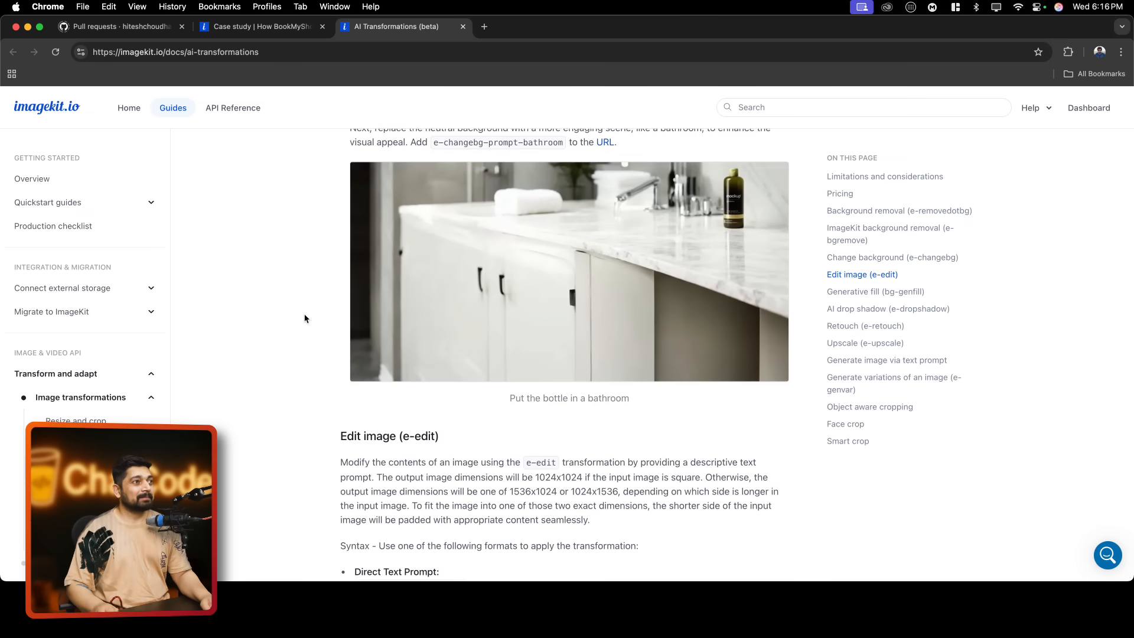
{"action": "scroll", "scroll_direction": "down", "scroll_amount": 3}
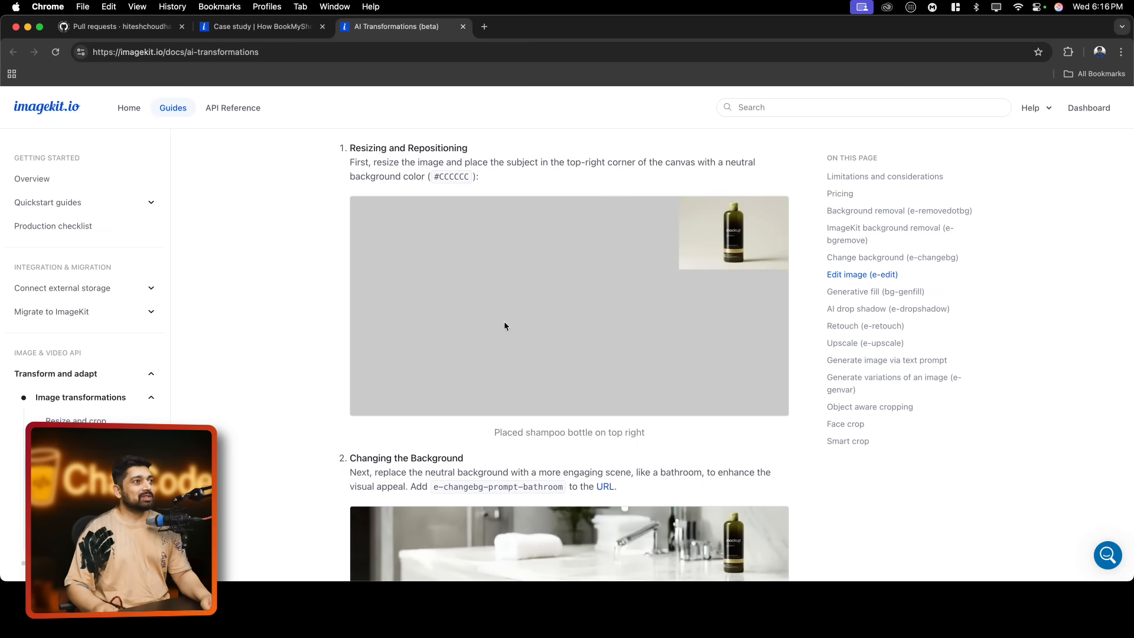
{"action": "scroll", "scroll_direction": "down", "scroll_amount": 3}
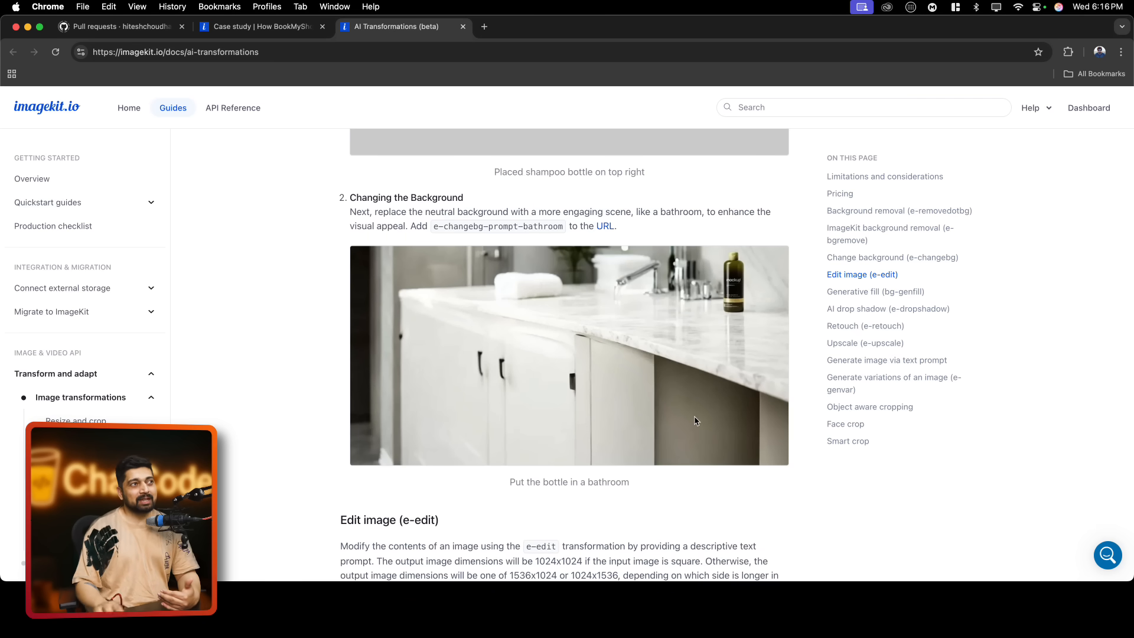
{"action": "scroll", "scroll_direction": "up", "scroll_amount": 3}
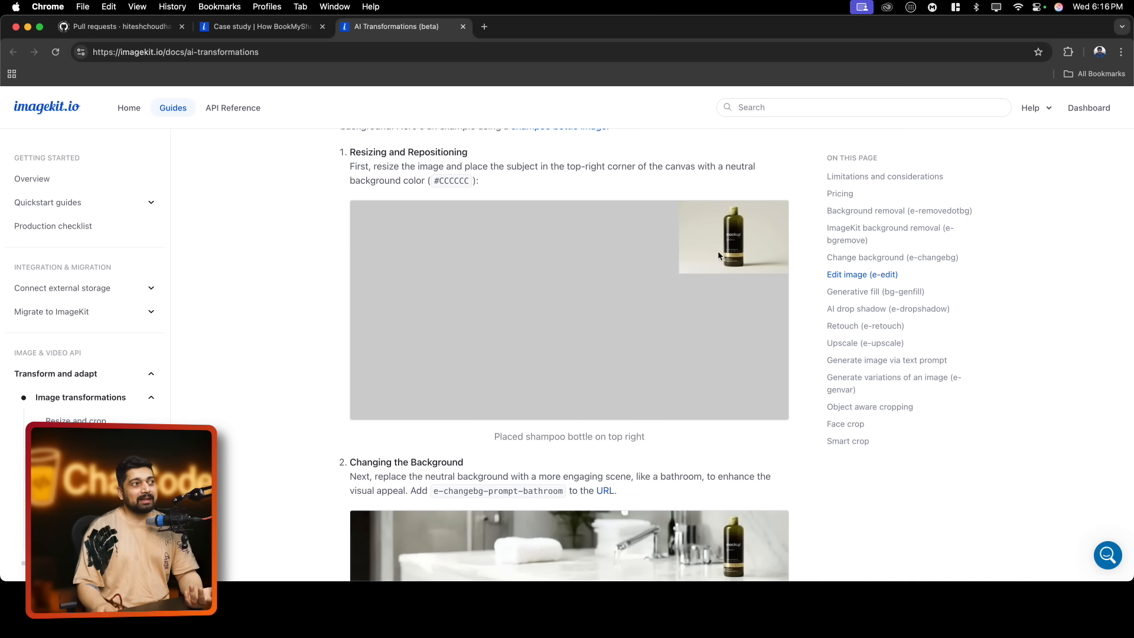
{"action": "scroll", "scroll_direction": "down", "scroll_amount": 3}
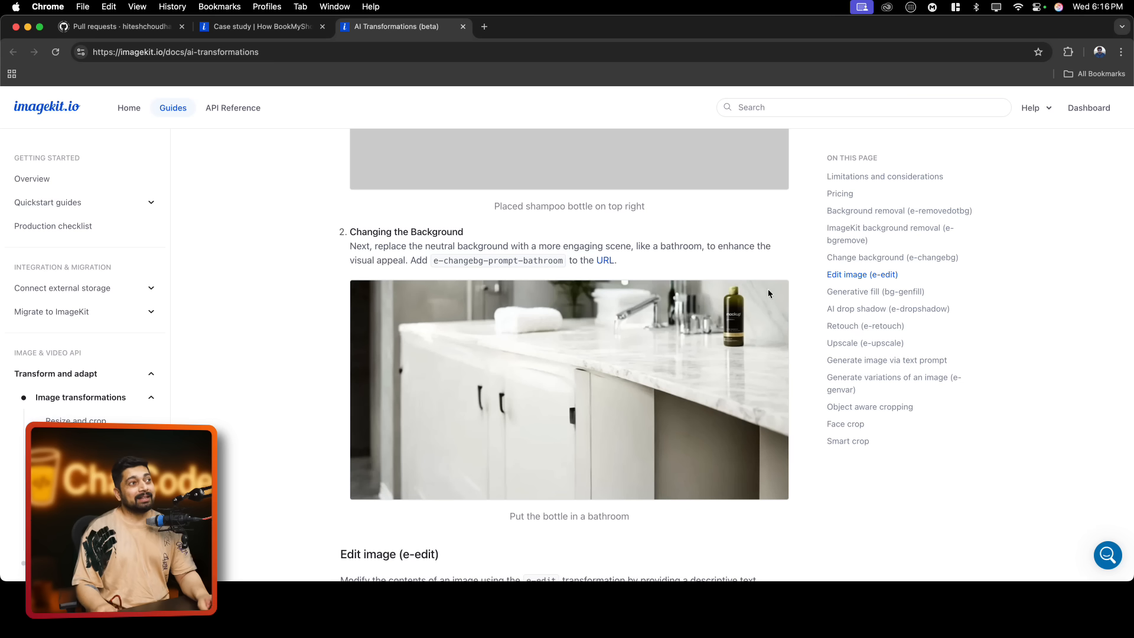
{"action": "scroll", "scroll_direction": "down", "scroll_amount": 3}
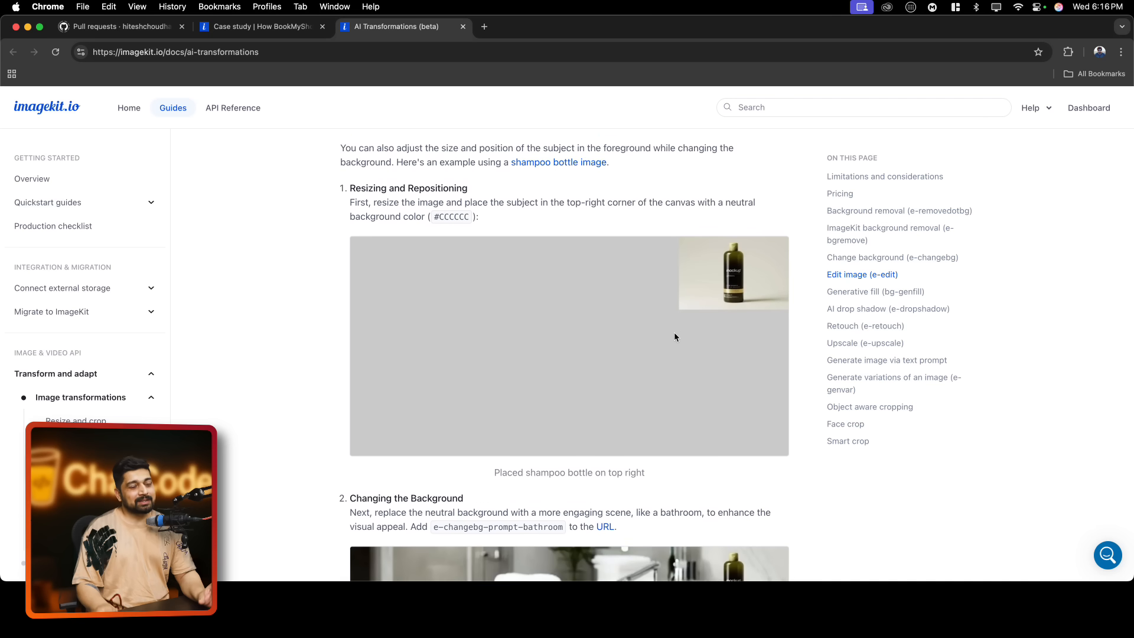
{"action": "scroll", "scroll_direction": "down", "scroll_amount": 3}
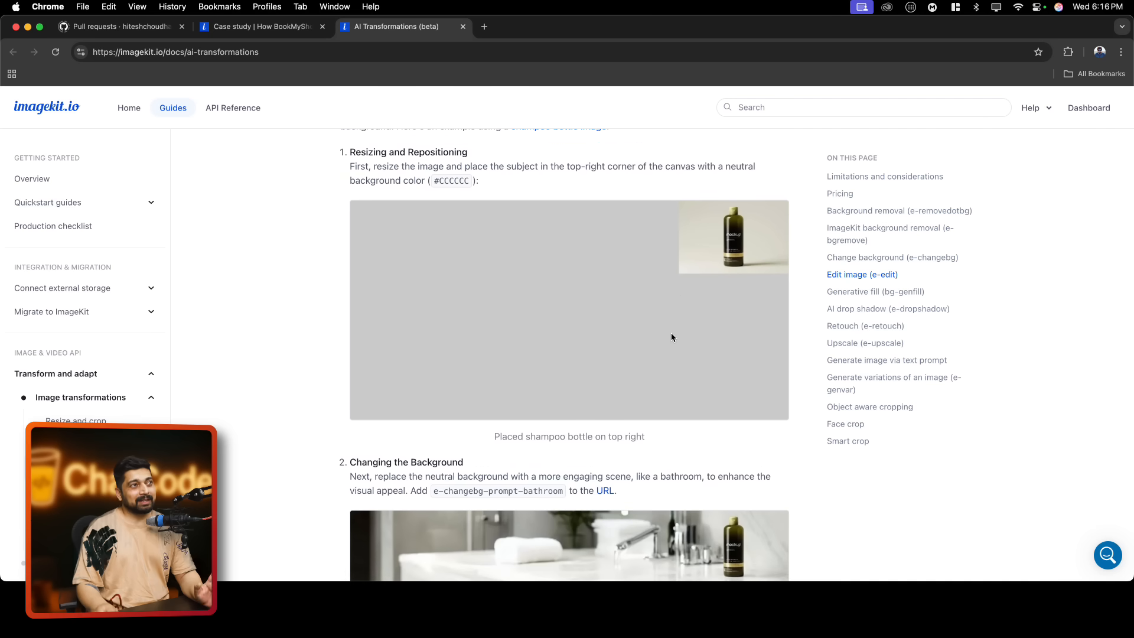
{"action": "mouse_move", "coordinate": [754, 212]}
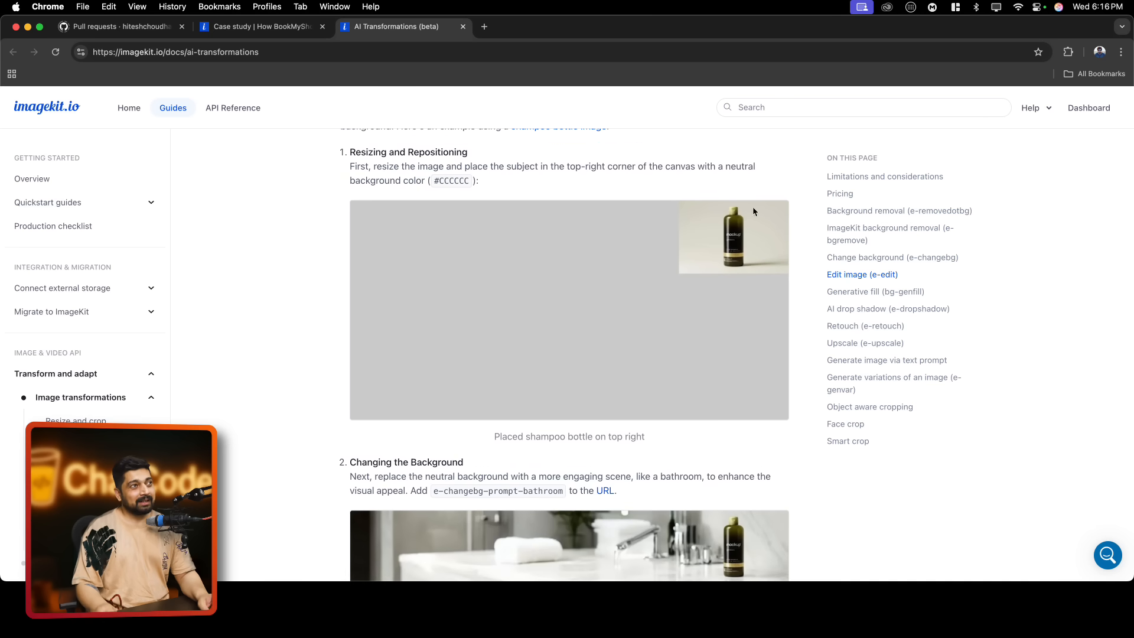
{"action": "scroll", "scroll_direction": "down", "scroll_amount": 3}
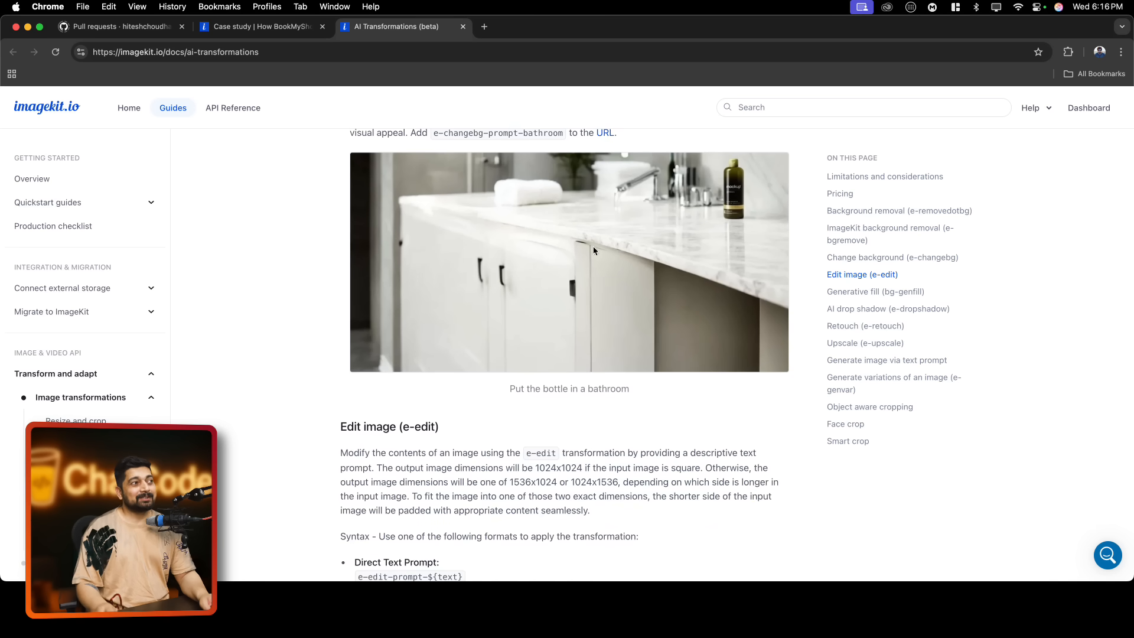
{"action": "scroll", "scroll_direction": "down", "scroll_amount": 3}
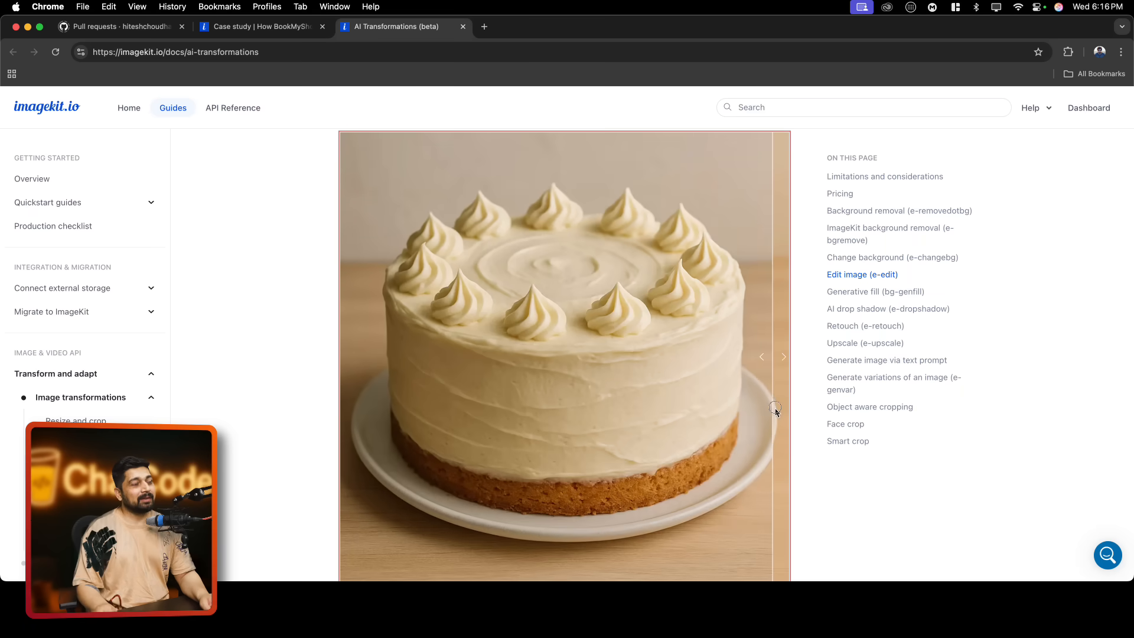
Slide the cake comparison to the golden edited cake, then scroll to AI drop shadow
{"action": "left_click_drag", "start_coordinate": [774, 409], "coordinate": [716, 384]}
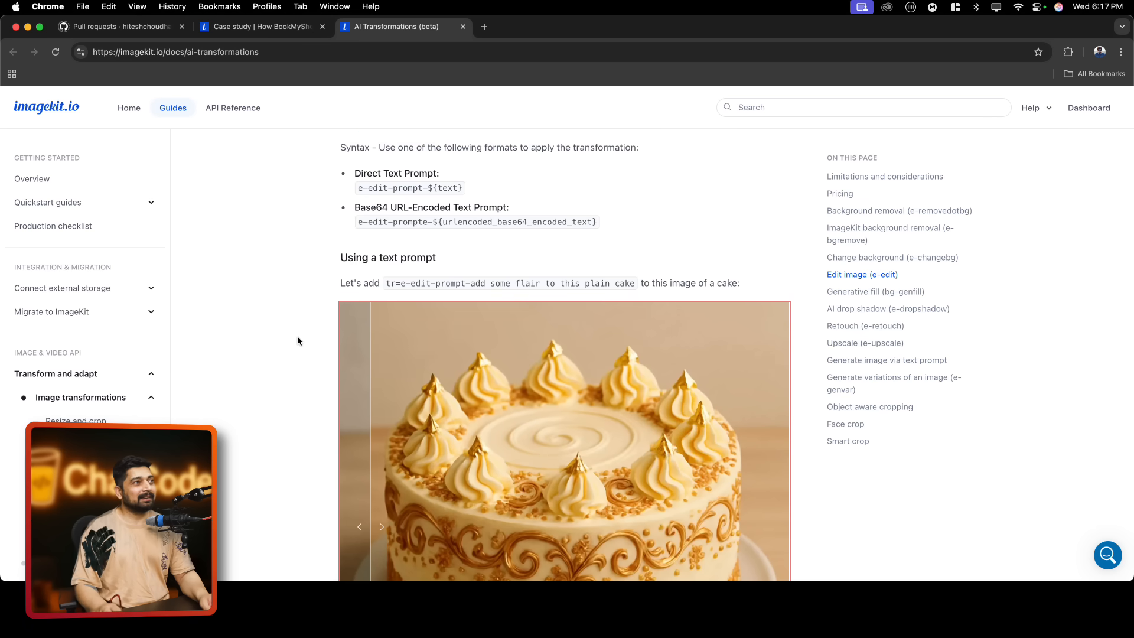
{"action": "scroll", "scroll_direction": "down", "scroll_amount": 3}
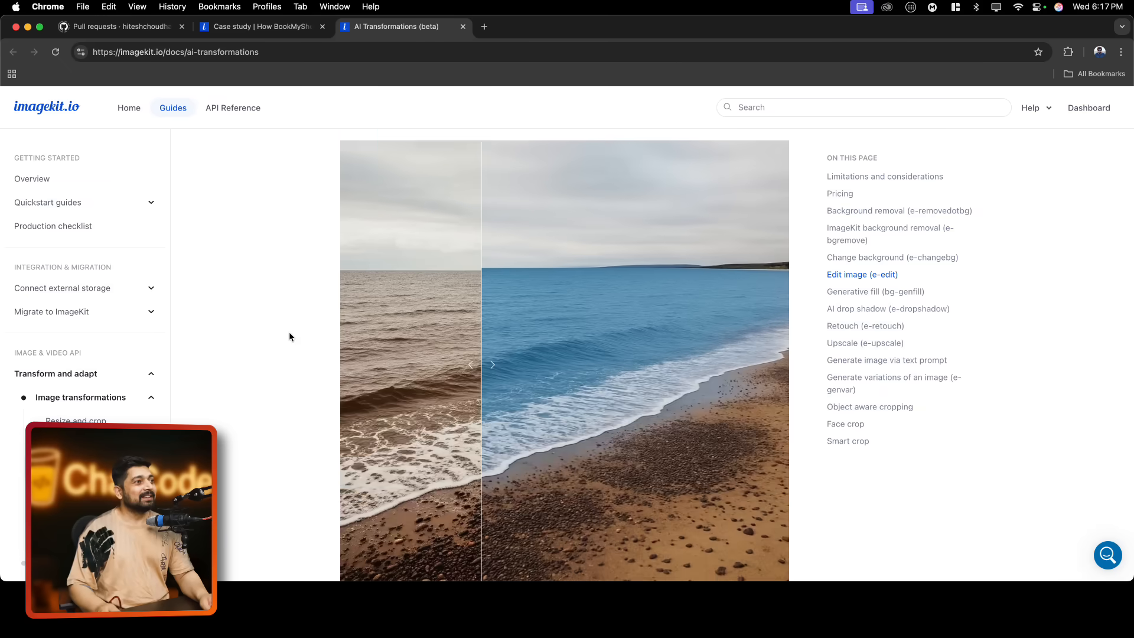
{"action": "scroll", "scroll_direction": "down", "scroll_amount": 3}
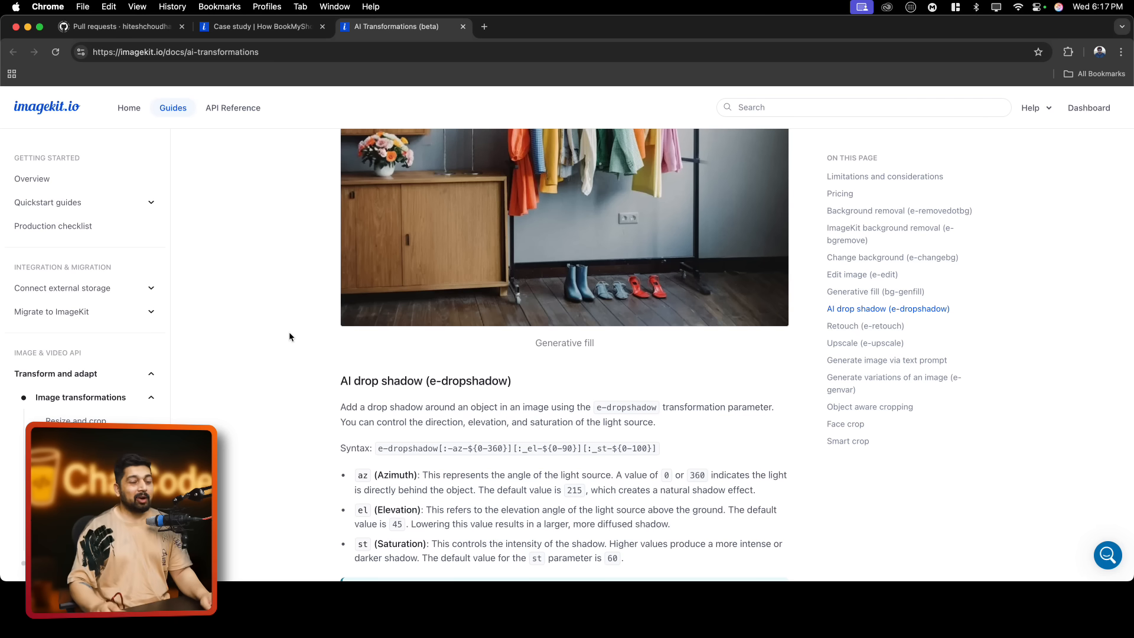
Scroll past Retouch and Generate image to the Object aware cropping cat-and-dog example
{"action": "scroll", "scroll_direction": "down", "scroll_amount": 3}
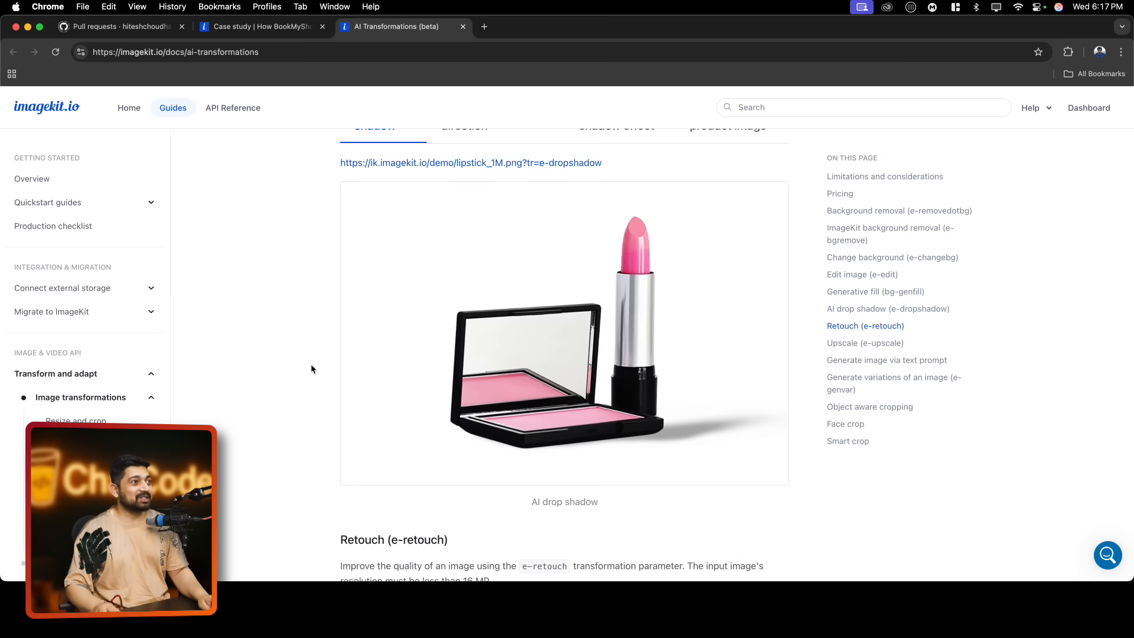
{"action": "left_click", "coordinate": [886, 360]}
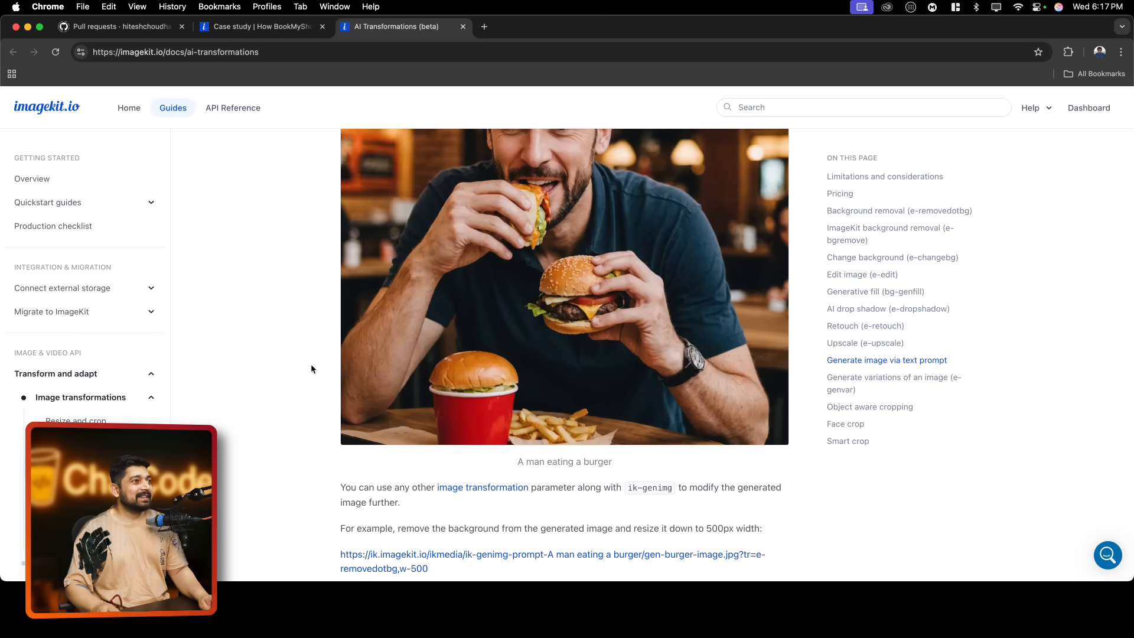
{"action": "scroll", "scroll_direction": "down", "scroll_amount": 3}
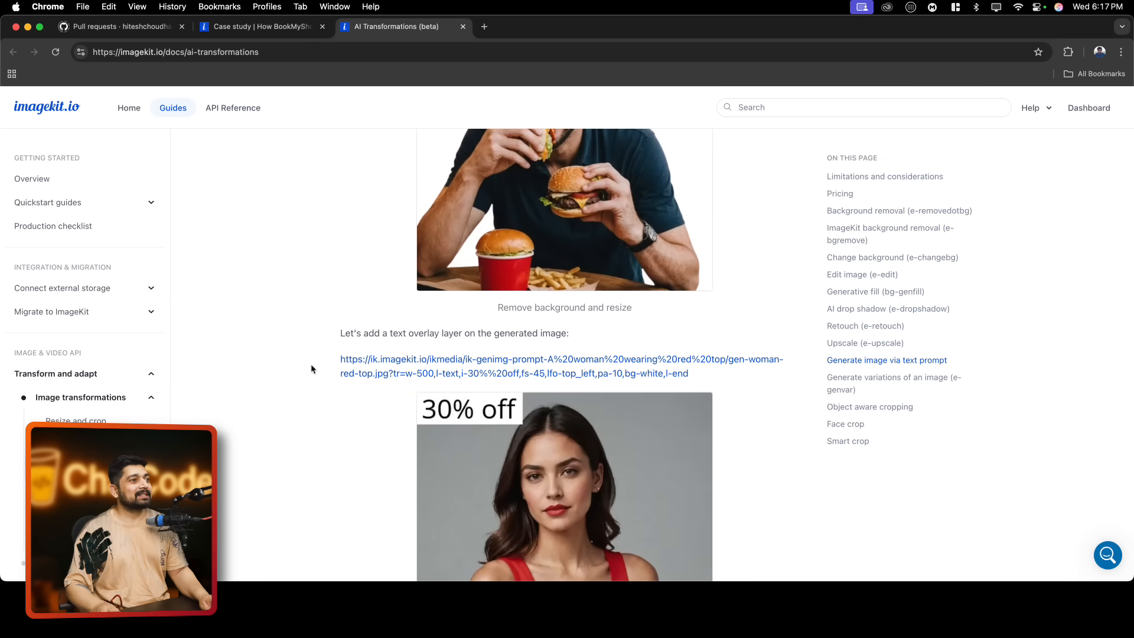
{"action": "scroll", "scroll_direction": "down", "scroll_amount": 3}
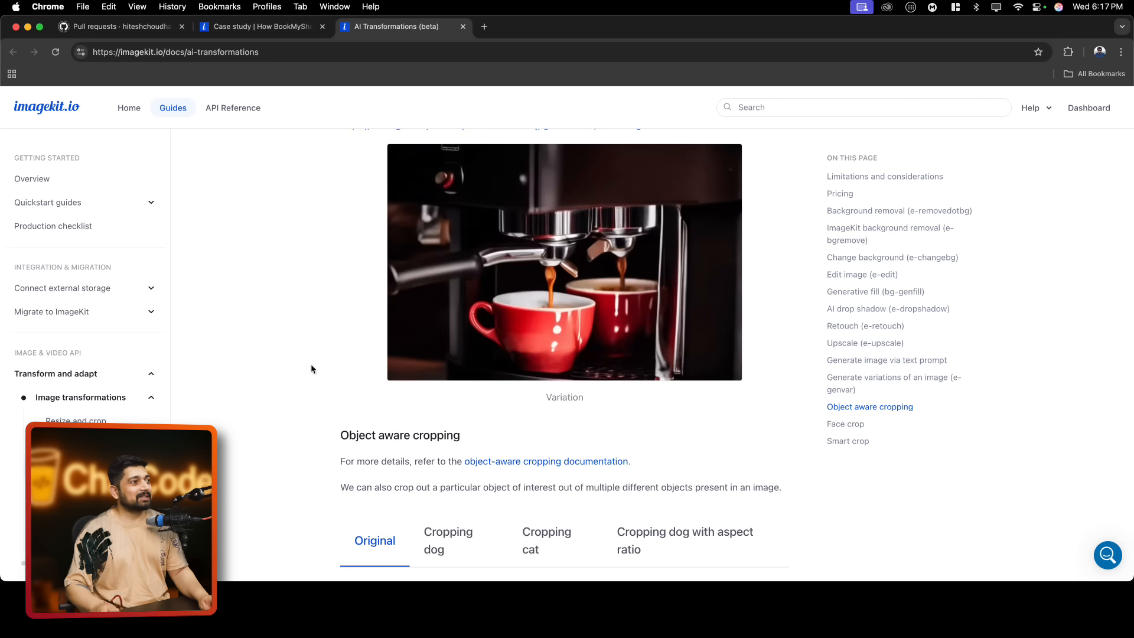
{"action": "scroll", "scroll_direction": "down", "scroll_amount": 3}
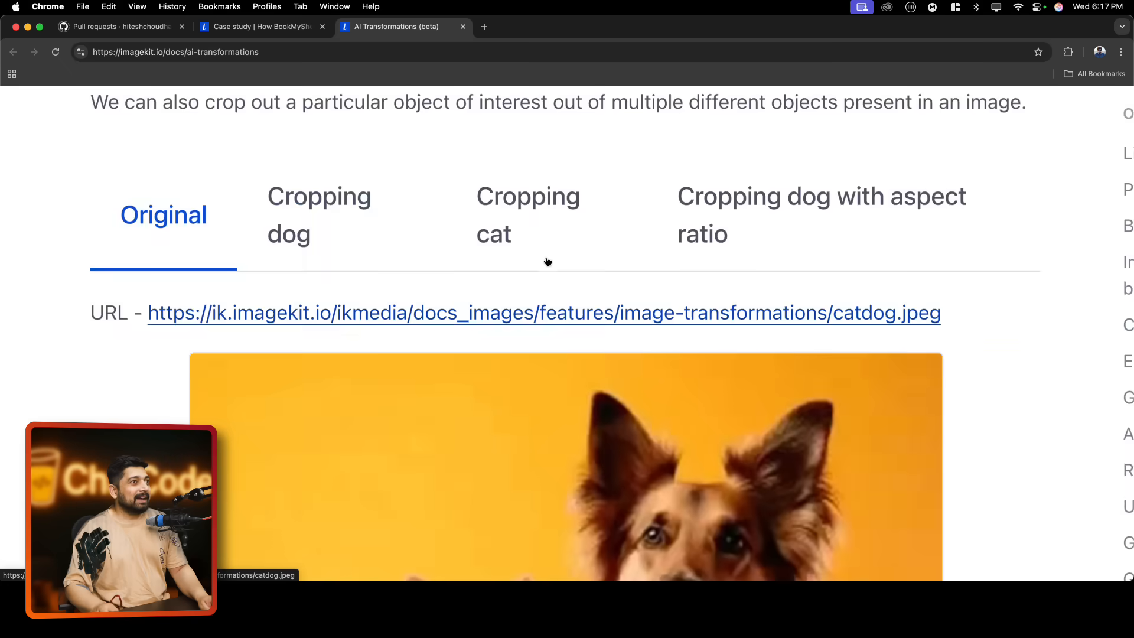
Switch between the dog, cat and square-aspect dog crops of the cat-and-dog photo
{"action": "scroll", "scroll_direction": "down", "scroll_amount": 3}
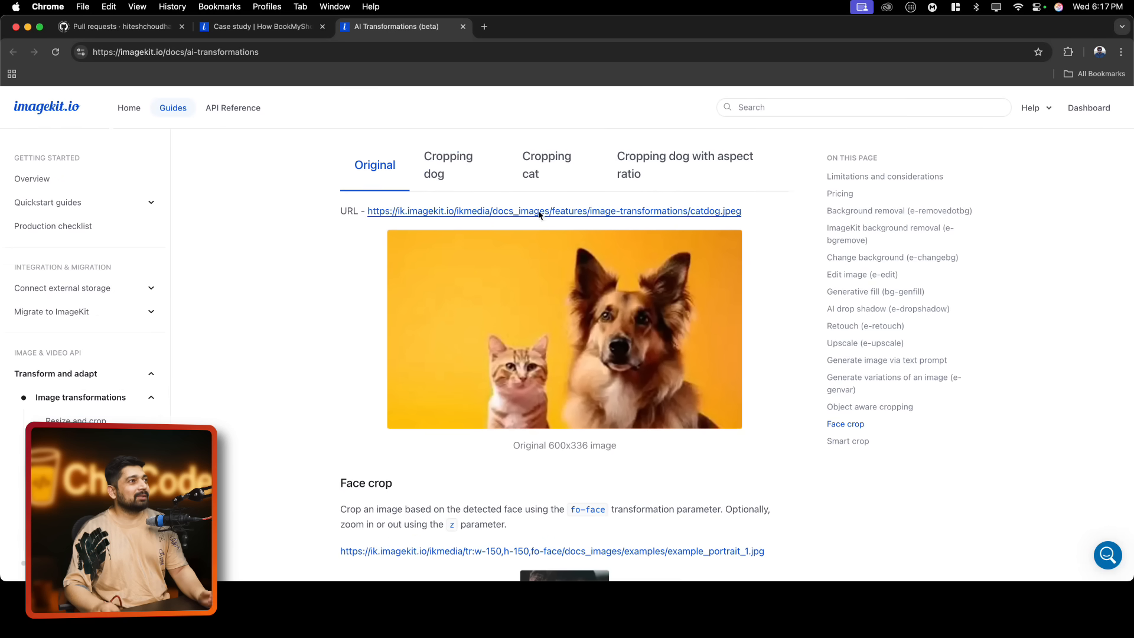
{"action": "left_click", "coordinate": [448, 165]}
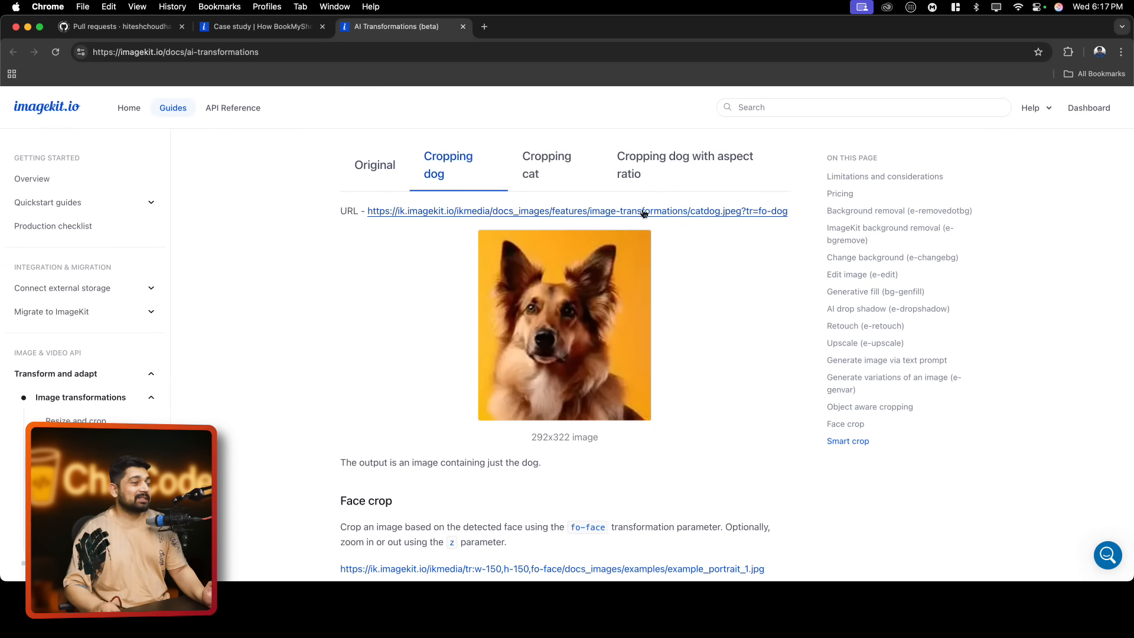
{"action": "left_click", "coordinate": [545, 165]}
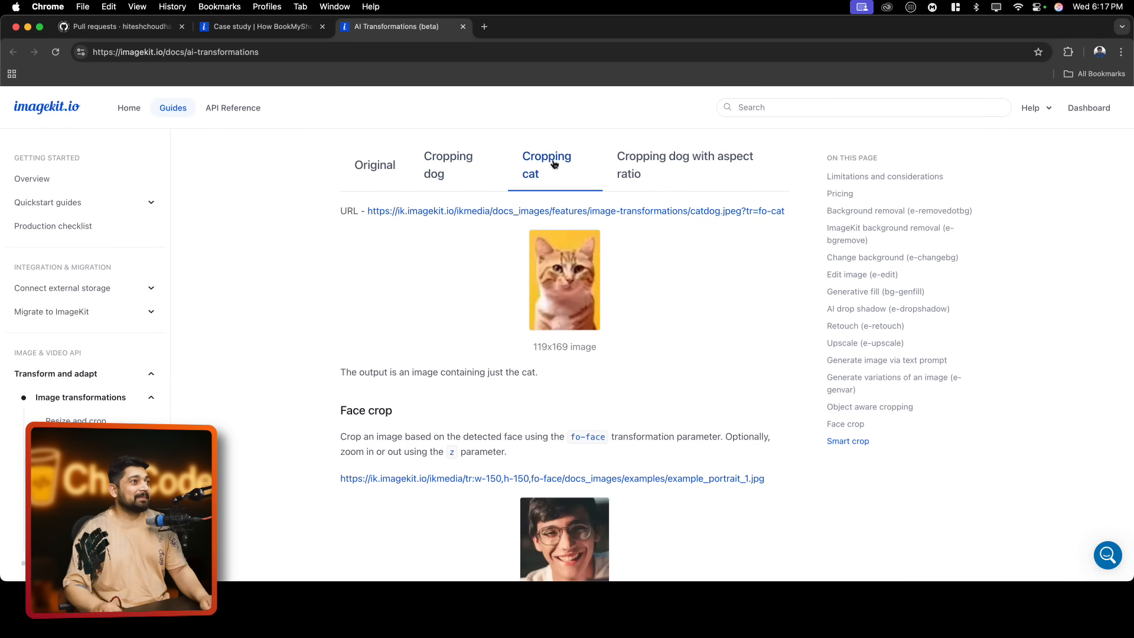
{"action": "left_click", "coordinate": [684, 165]}
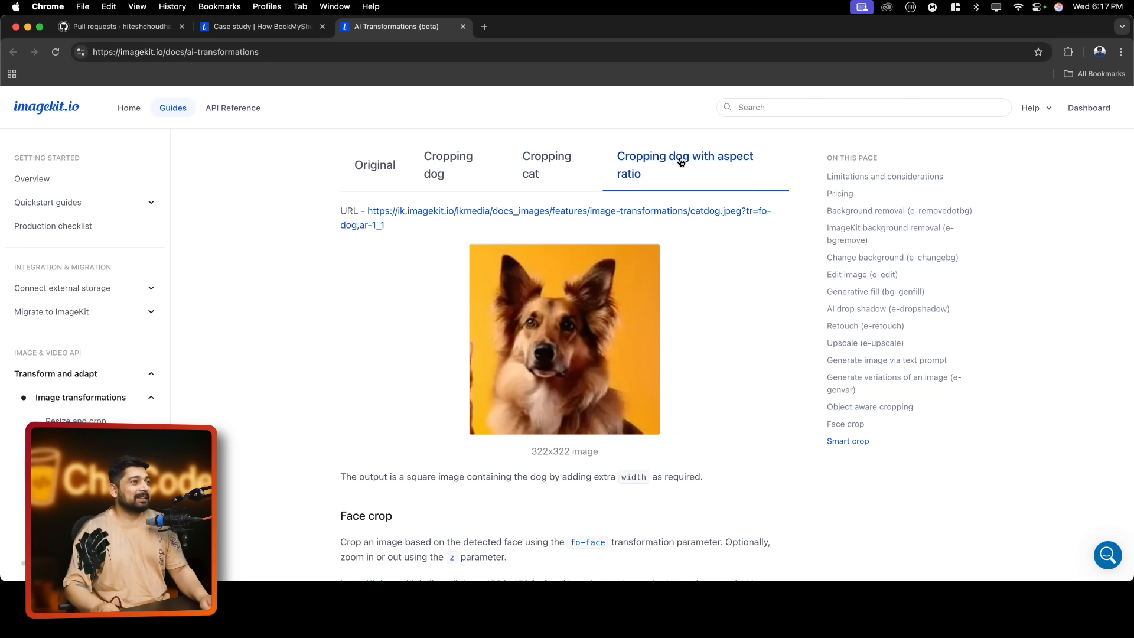
{"action": "scroll", "scroll_direction": "down", "scroll_amount": 3}
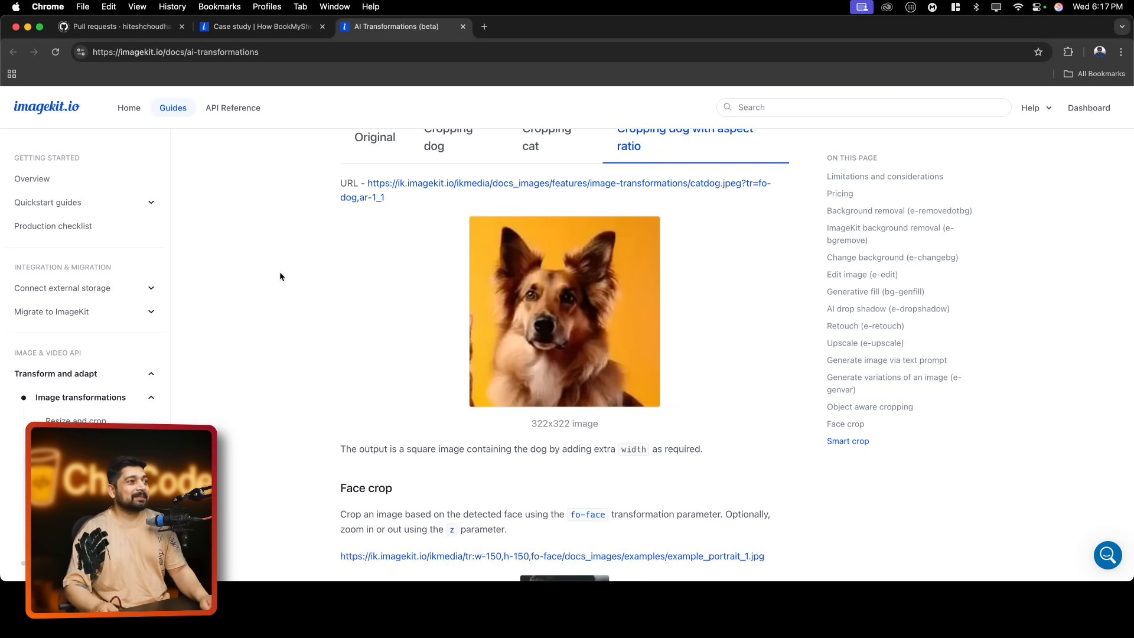
{"action": "scroll", "scroll_direction": "down", "scroll_amount": 3}
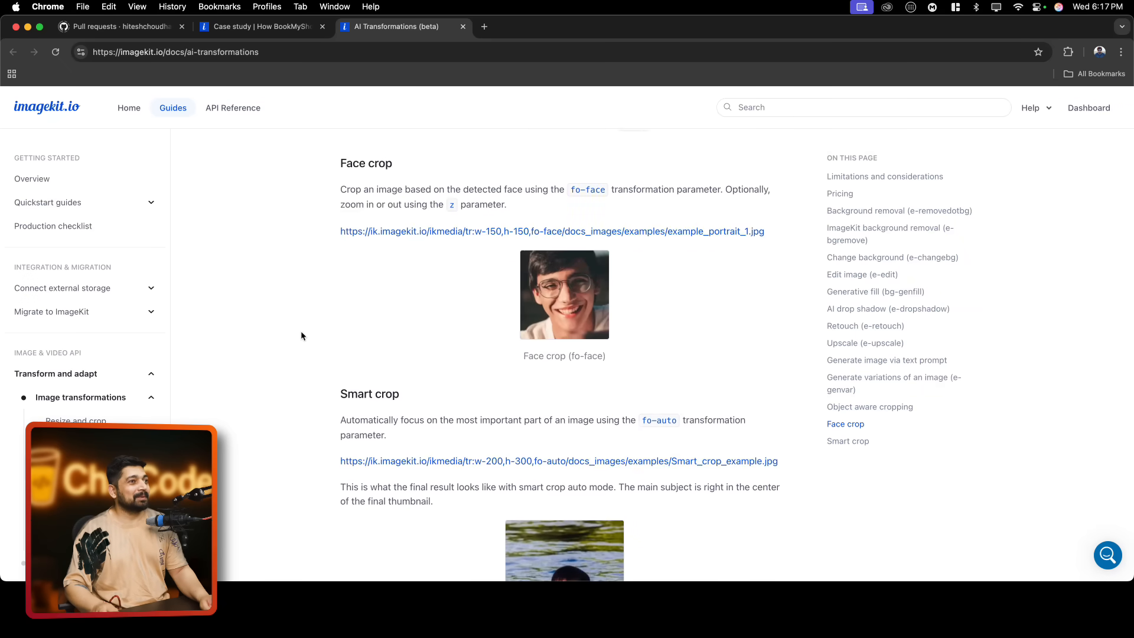
Scroll through the Face crop portrait and Smart crop examples, then back to Object aware cropping
{"action": "scroll", "scroll_direction": "down", "scroll_amount": 3}
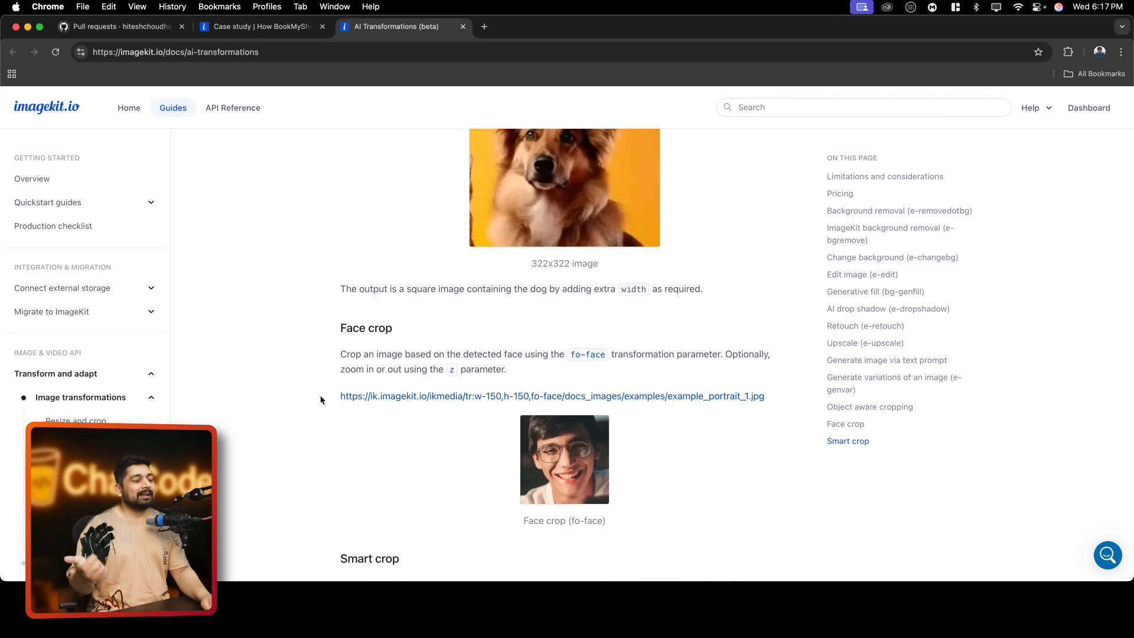
{"action": "mouse_move", "coordinate": [474, 399]}
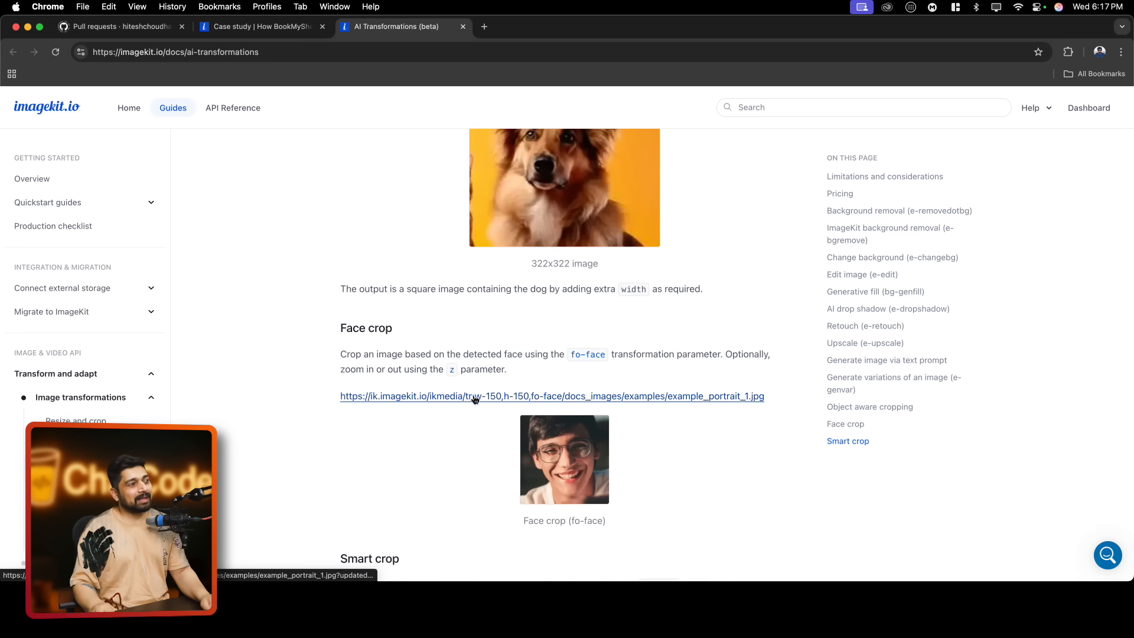
{"action": "scroll", "scroll_direction": "down", "scroll_amount": 3}
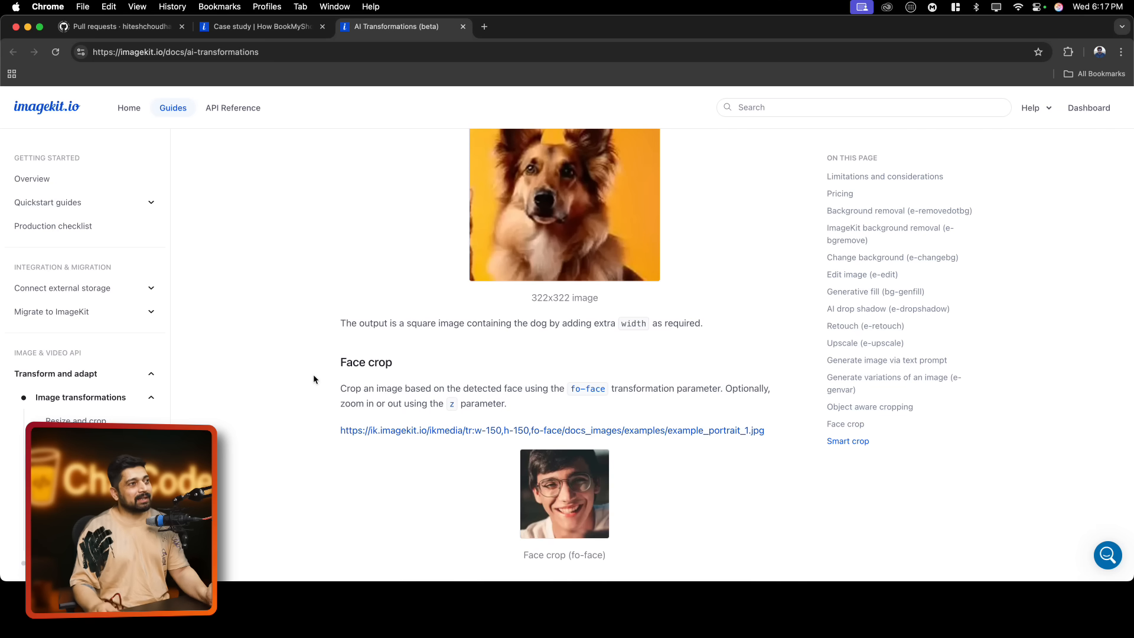
{"action": "scroll", "scroll_direction": "down", "scroll_amount": 3}
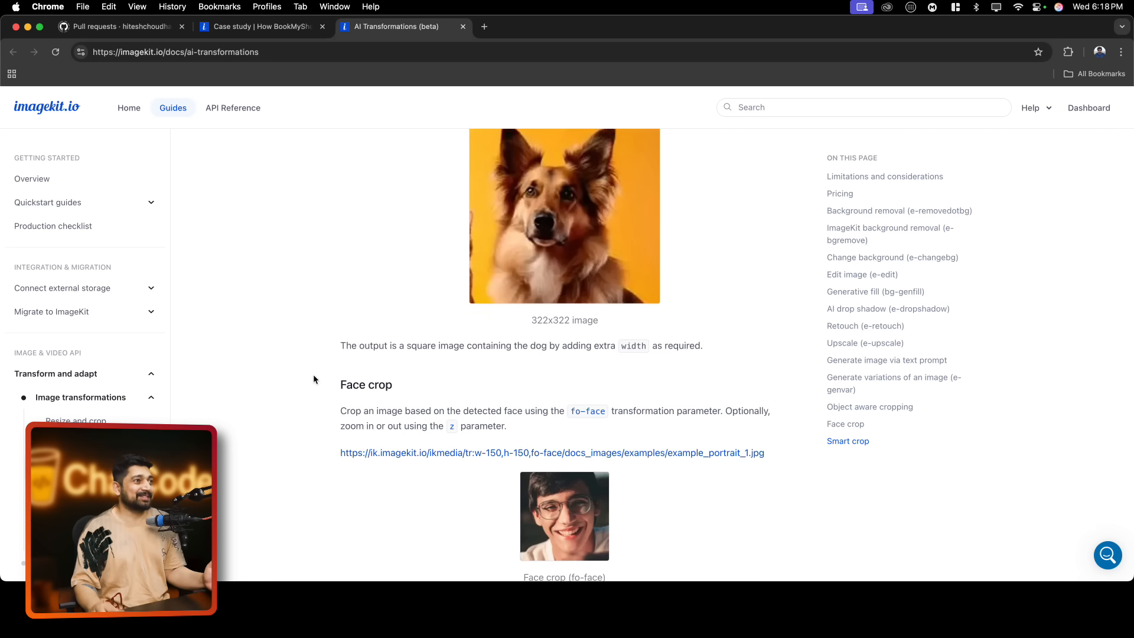
{"action": "scroll", "scroll_direction": "down", "scroll_amount": 3}
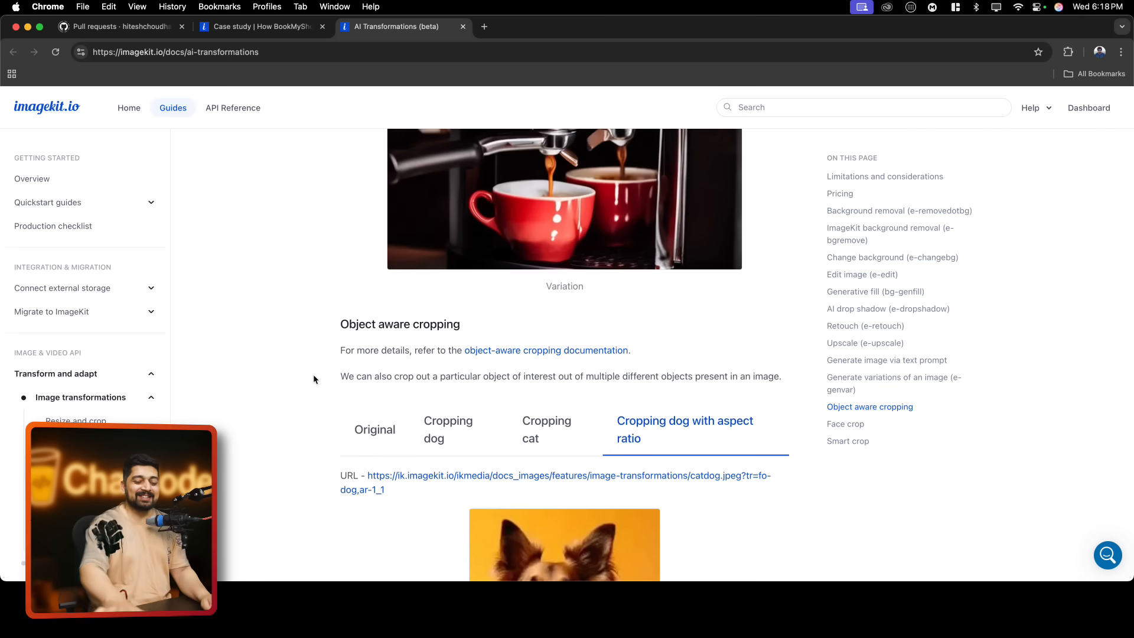